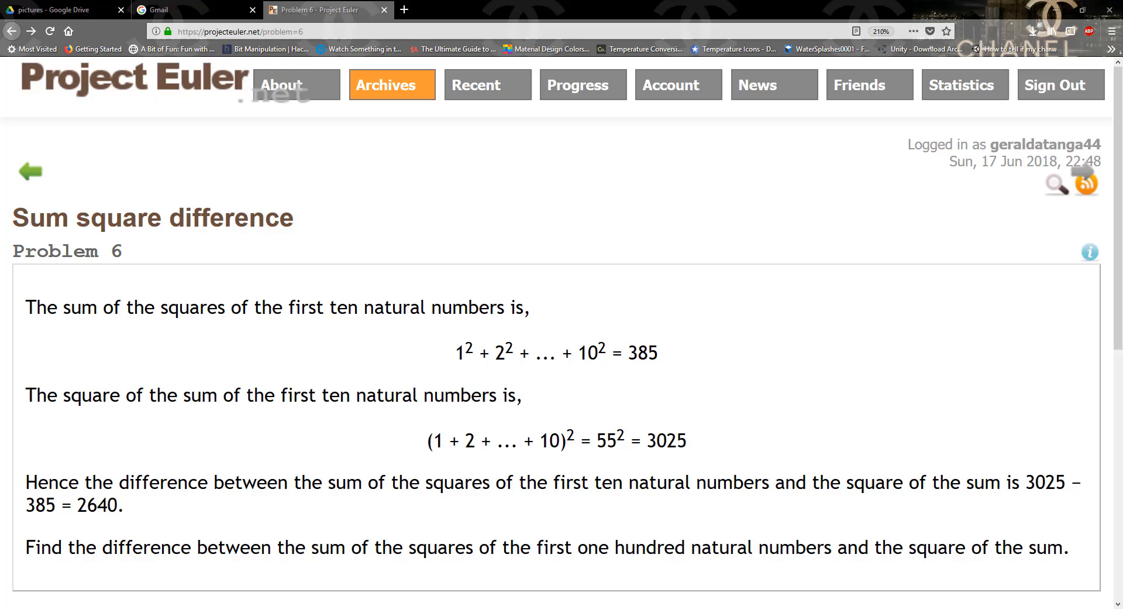
pyautogui.moveTo(630, 347)
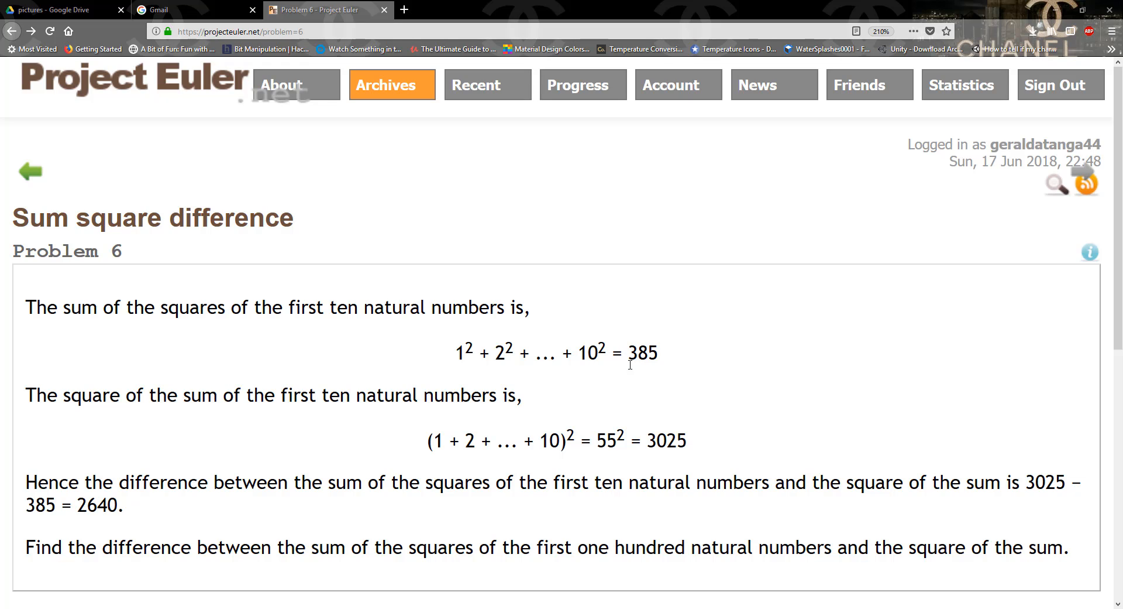
pyautogui.moveTo(668, 382)
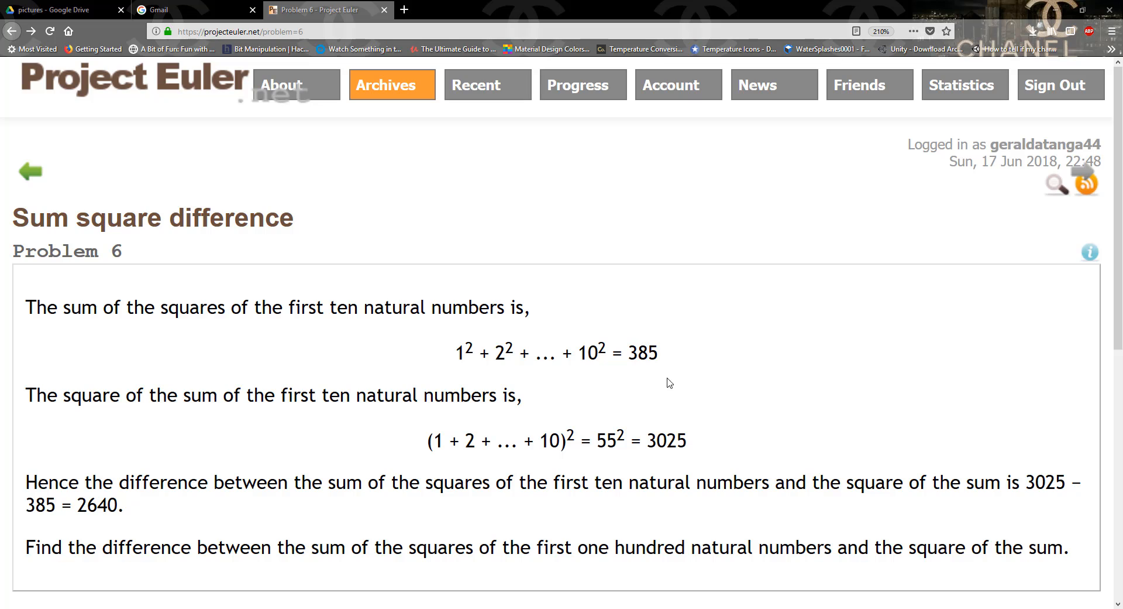
pyautogui.moveTo(650, 337)
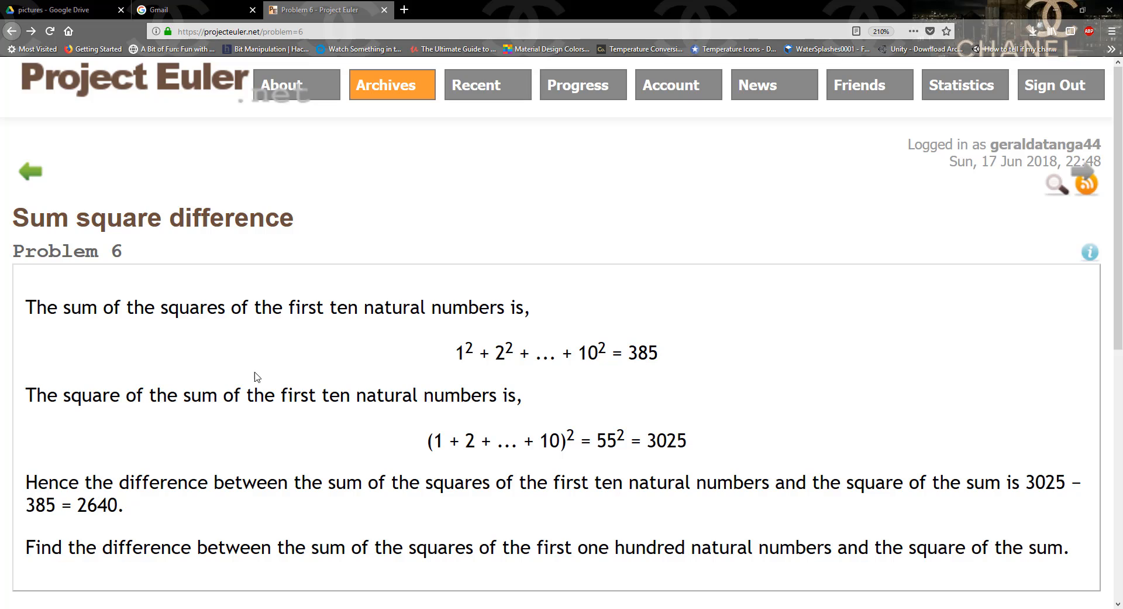
pyautogui.moveTo(612, 386)
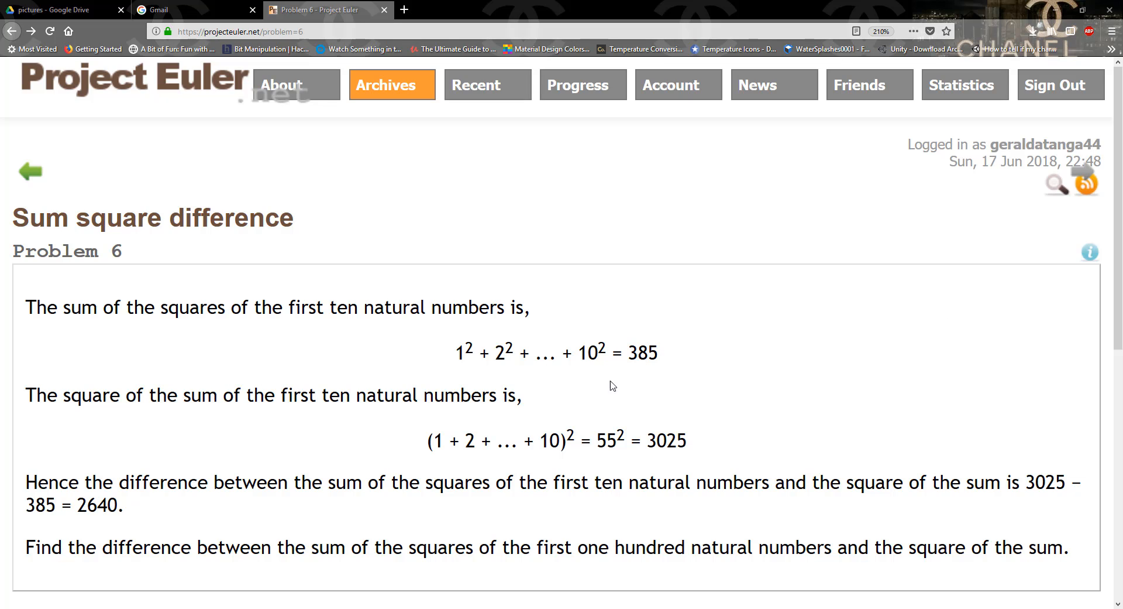
pyautogui.moveTo(783, 399)
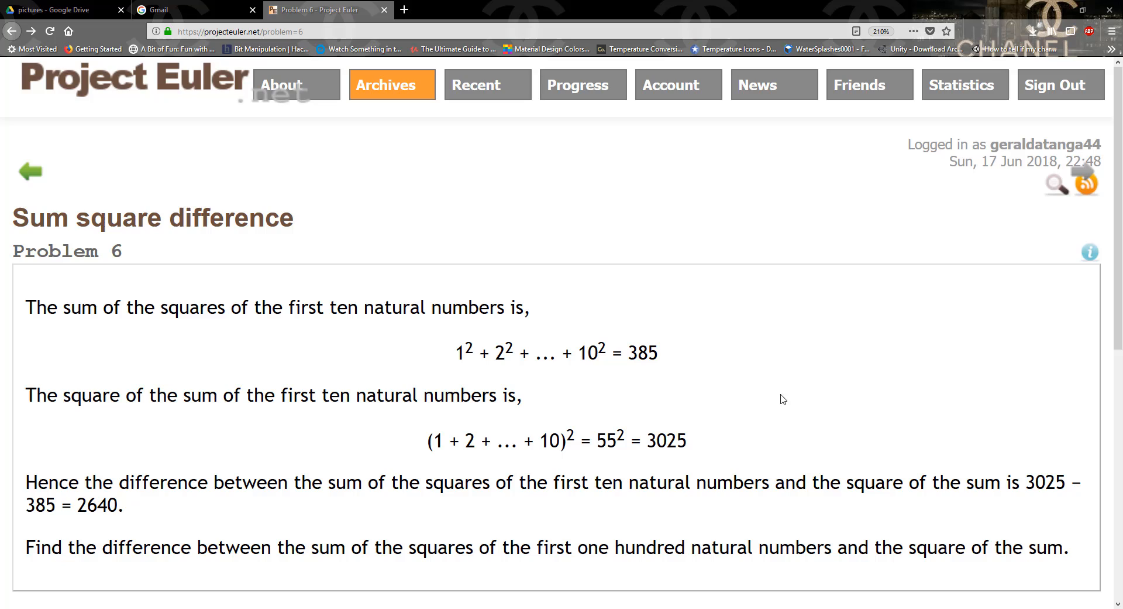
pyautogui.moveTo(717, 337)
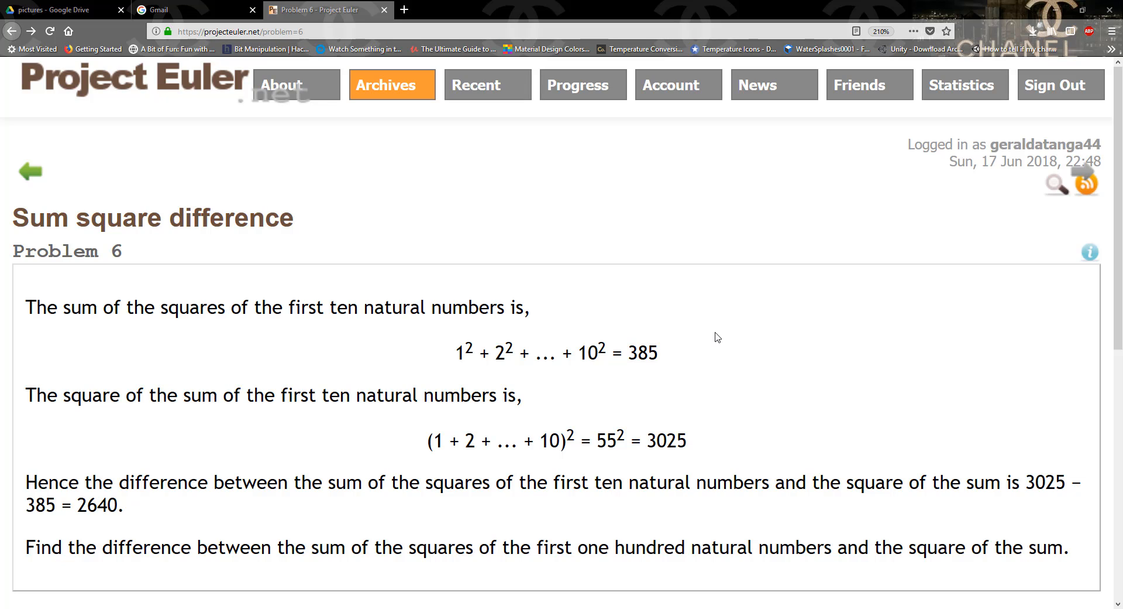
pyautogui.moveTo(714, 444)
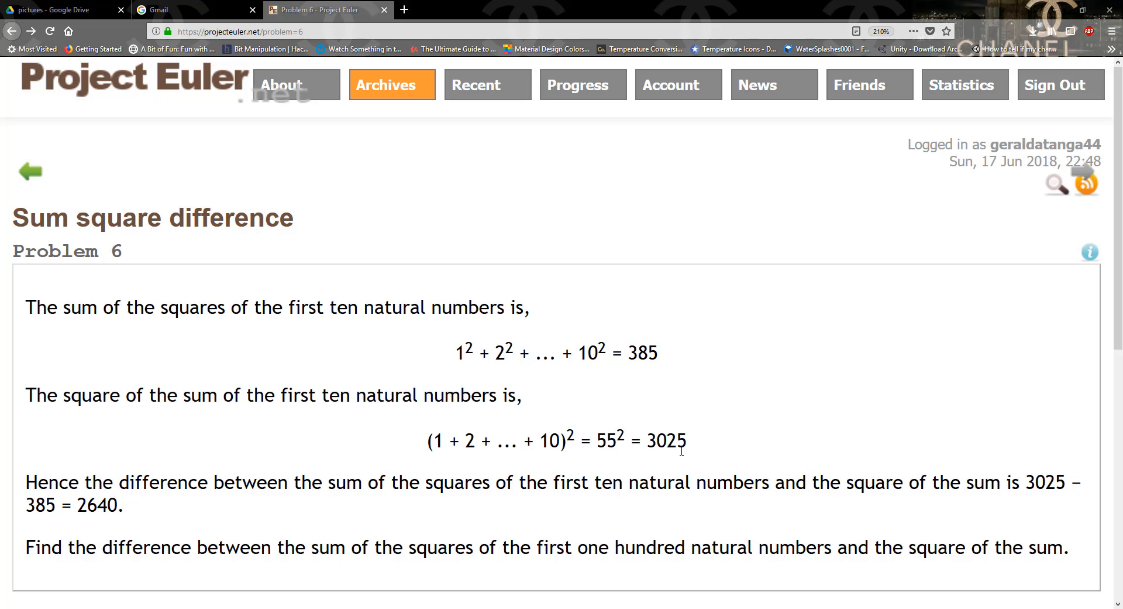
pyautogui.moveTo(559, 370)
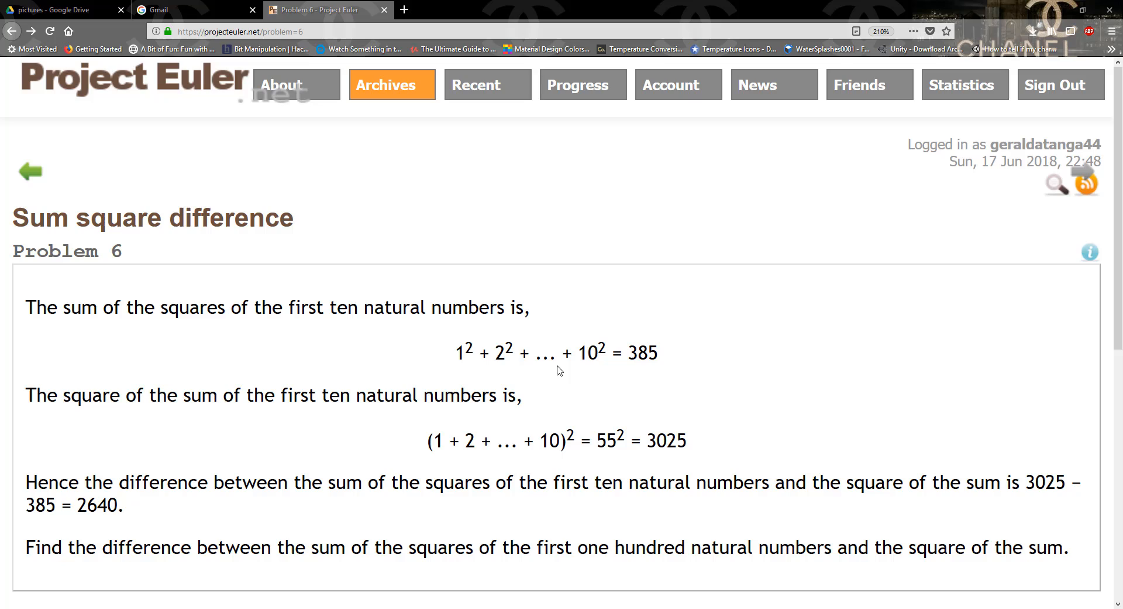
pyautogui.moveTo(714, 317)
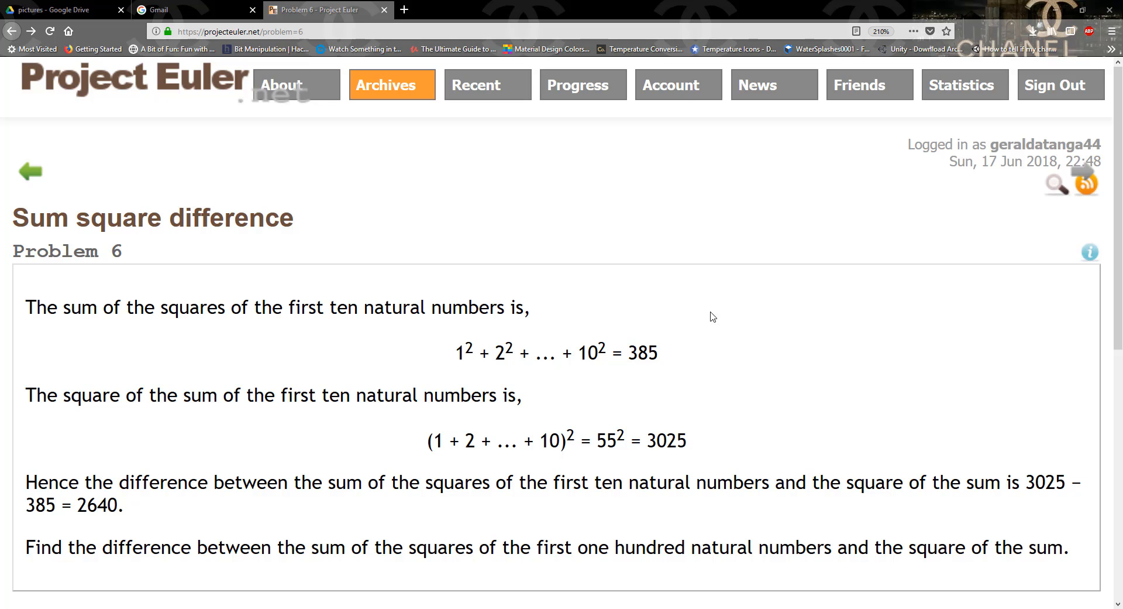
pyautogui.moveTo(519, 498)
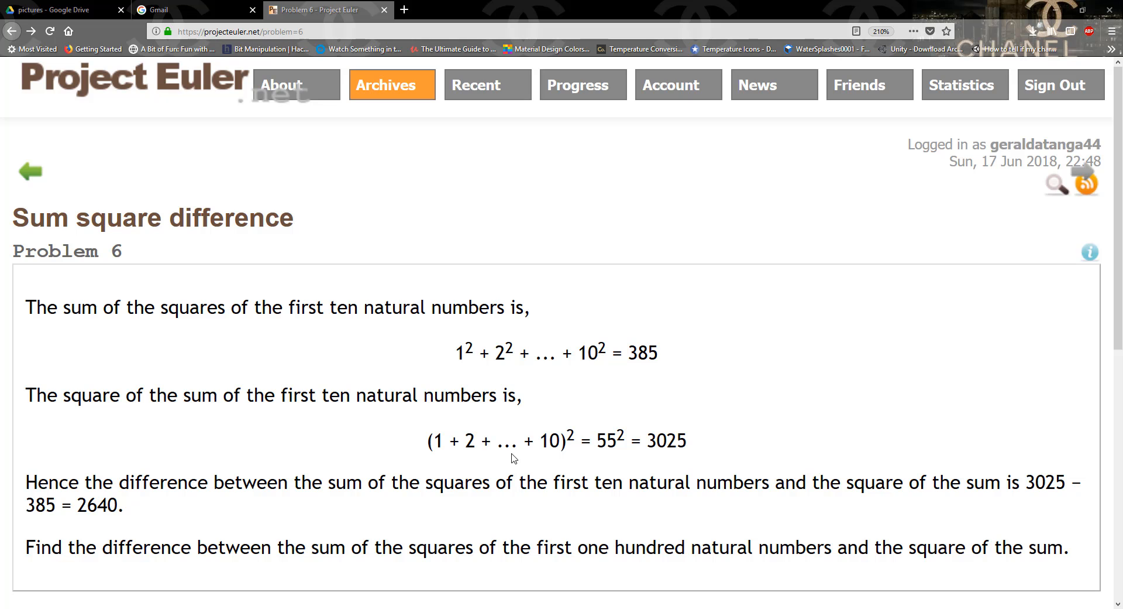
pyautogui.moveTo(1014, 6)
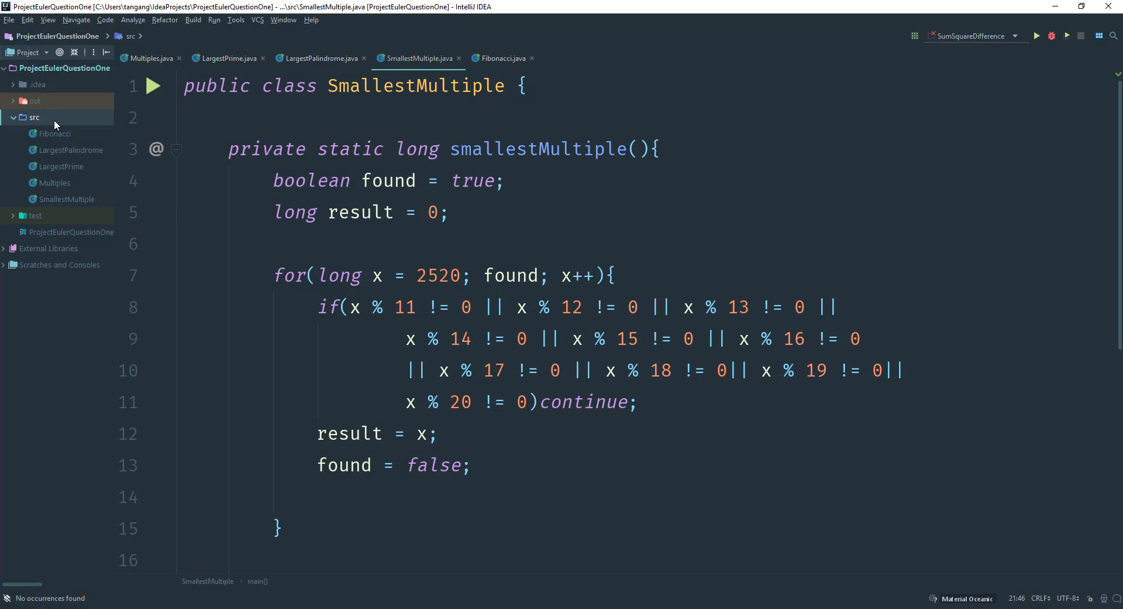
# Create a new Java class named SumSquareDifference under the src folder
pyautogui.rightClick(34, 117)
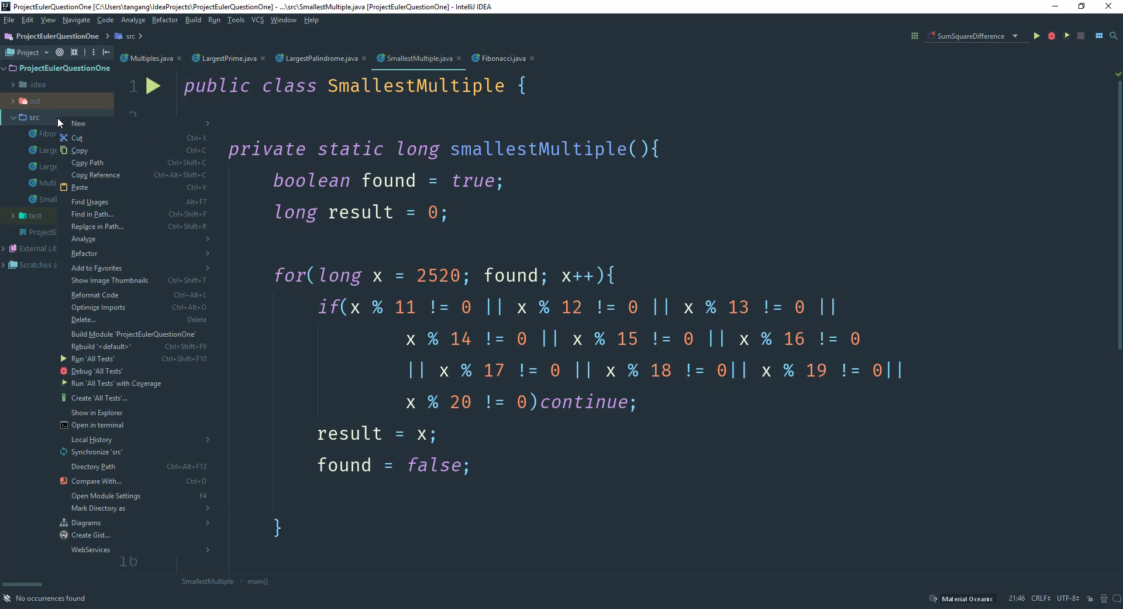
pyautogui.click(78, 123)
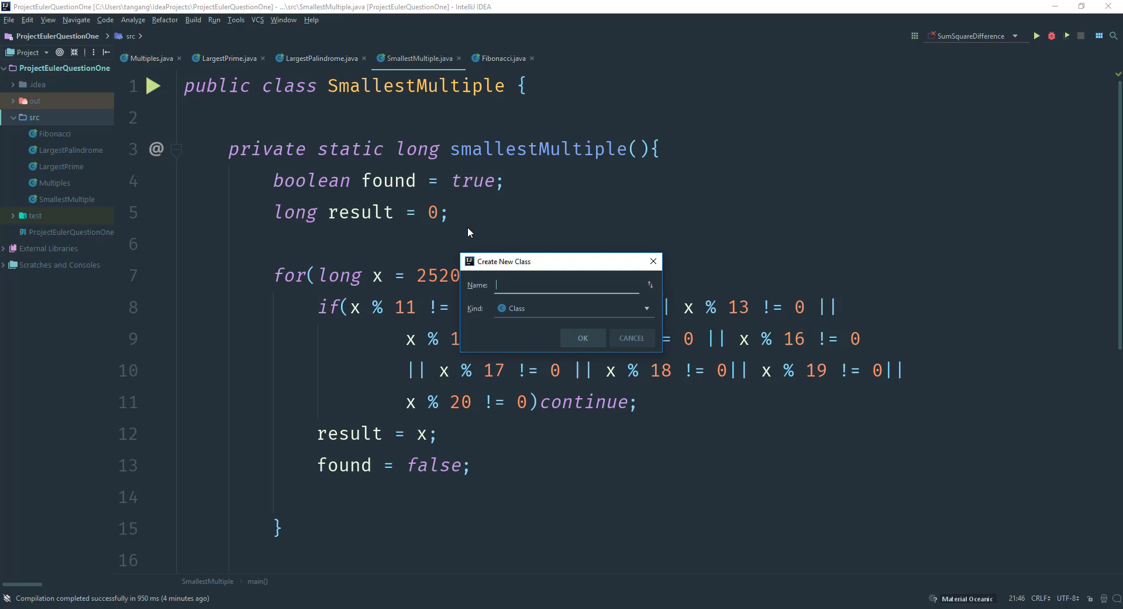
pyautogui.write('SumSqu')
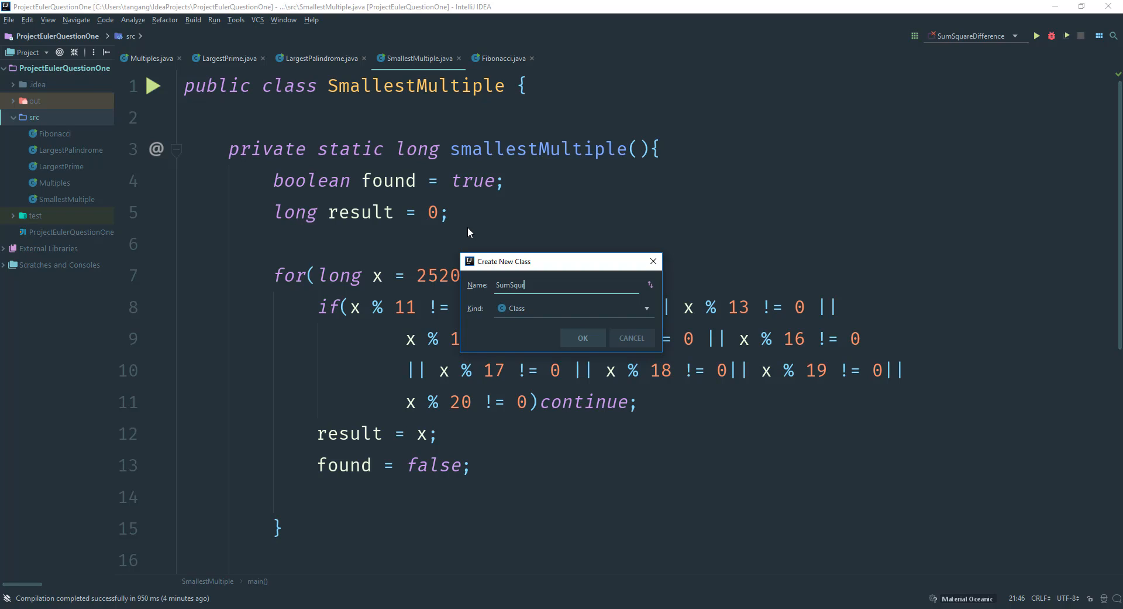
pyautogui.write('ar')
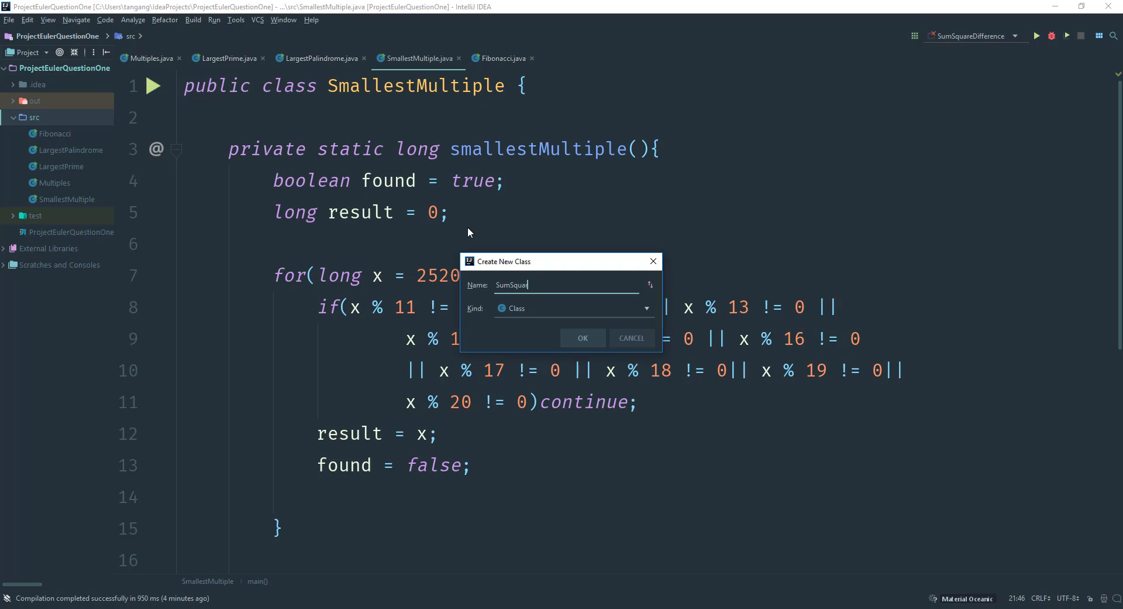
pyautogui.write('eDifference')
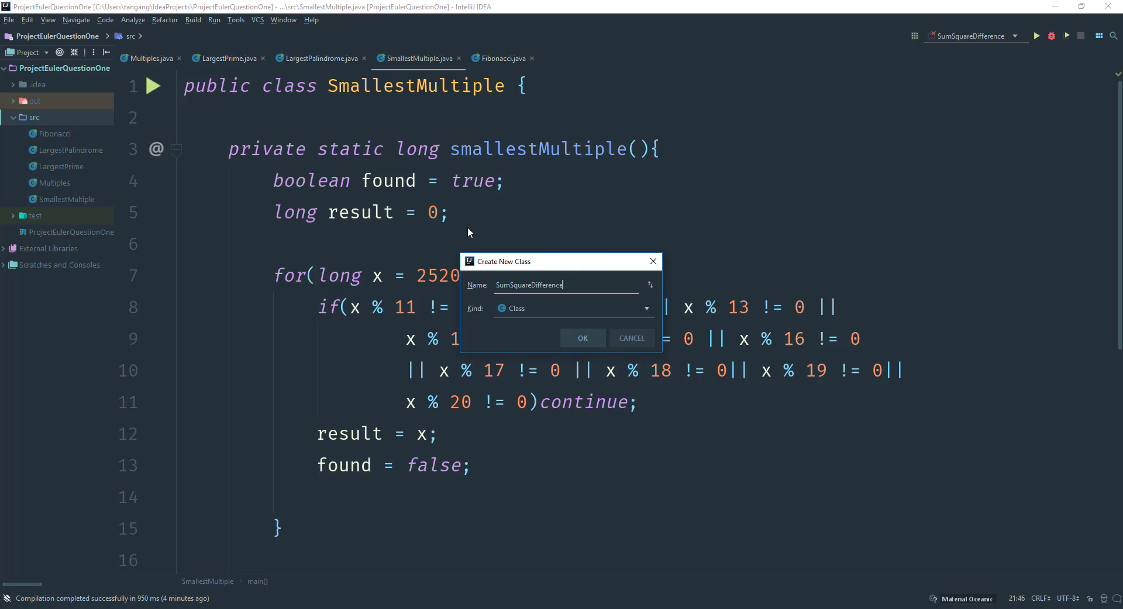
pyautogui.click(583, 337)
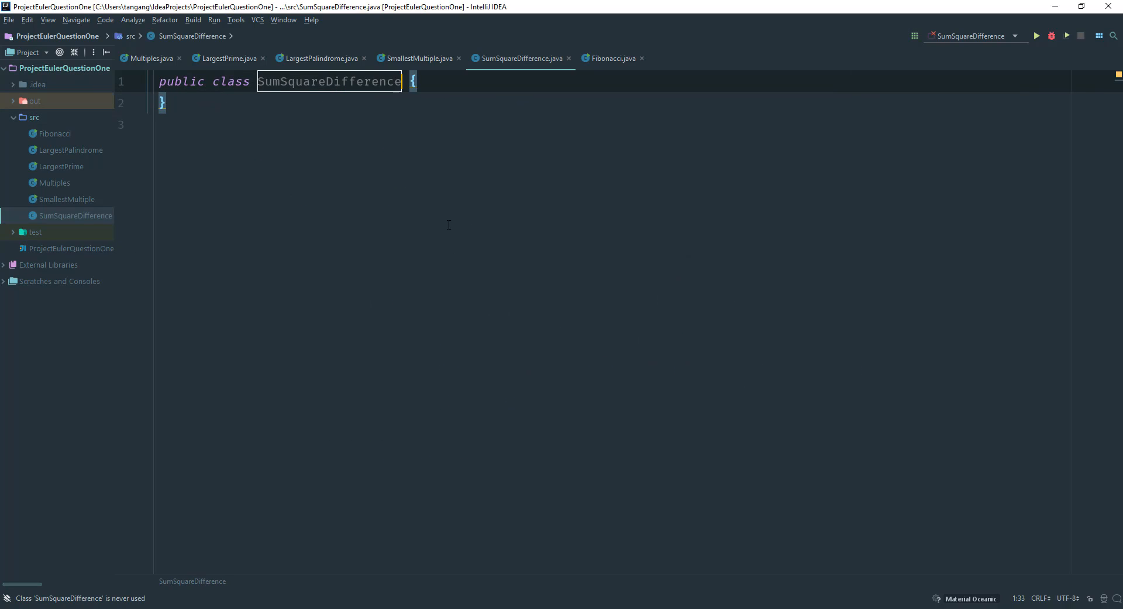
# Begin the signature 'private static BigInteger sumThenSquare', importing BigInteger and fixing a name typo
pyautogui.press('Enter')
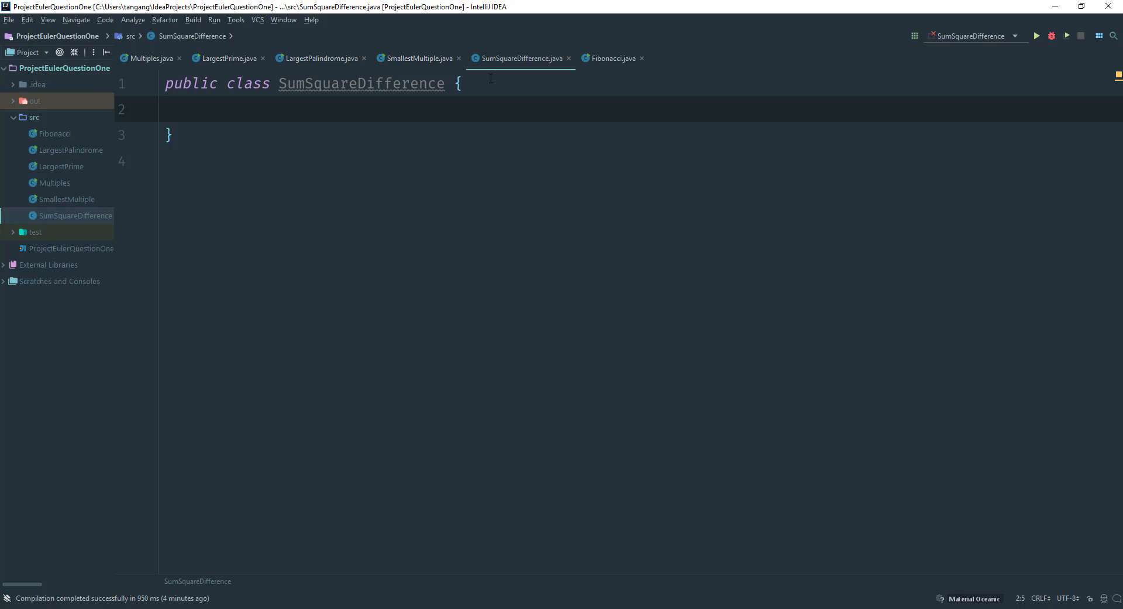
pyautogui.write('private')
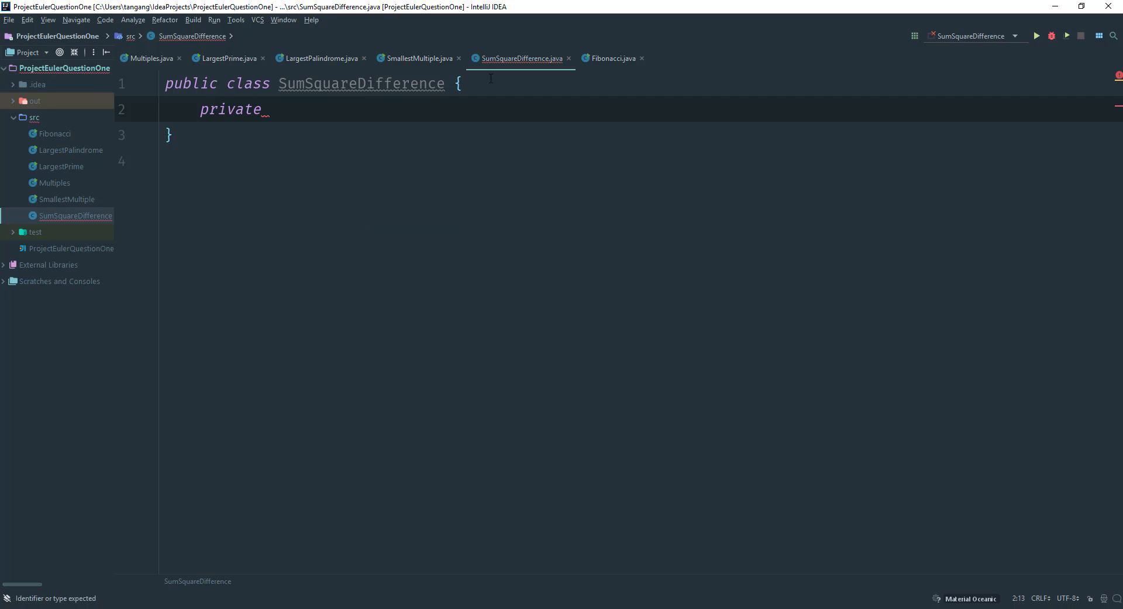
pyautogui.write('static')
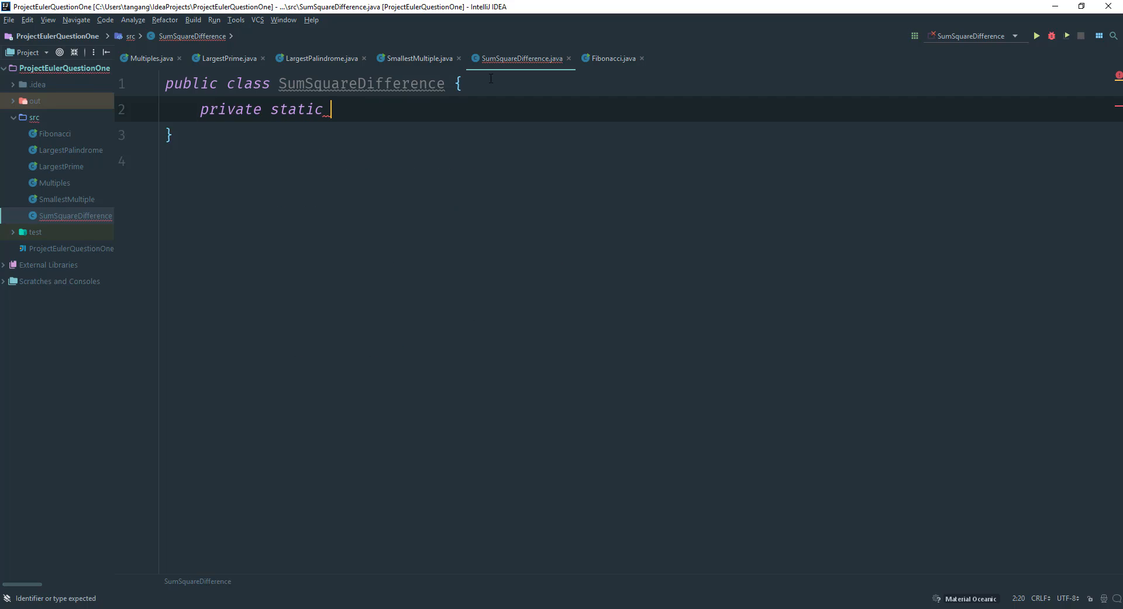
pyautogui.write('BigInteger')
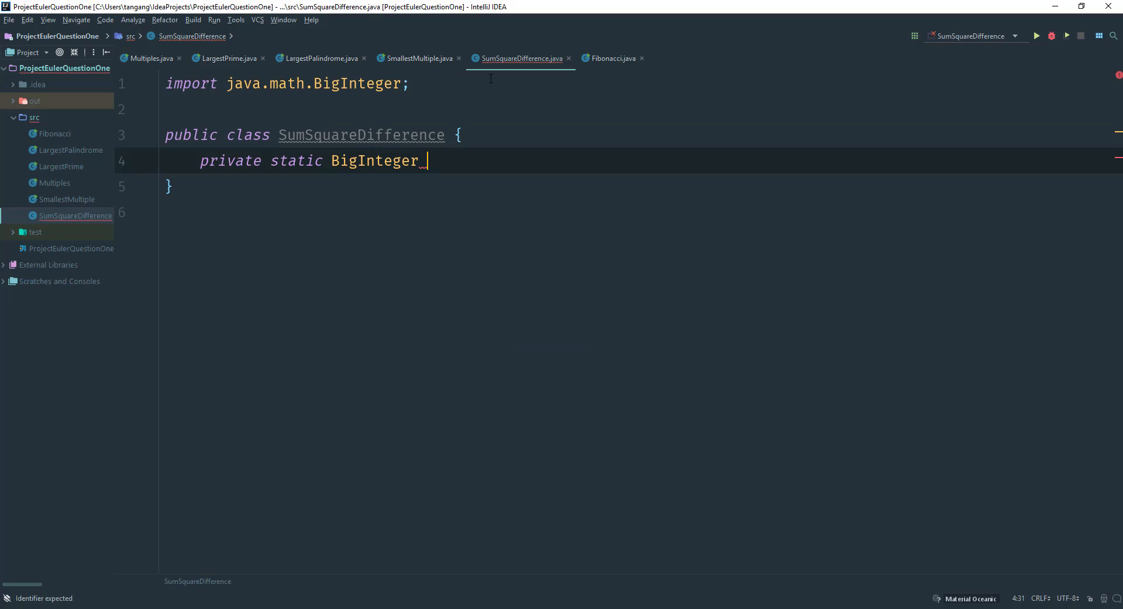
pyautogui.write('sumThe')
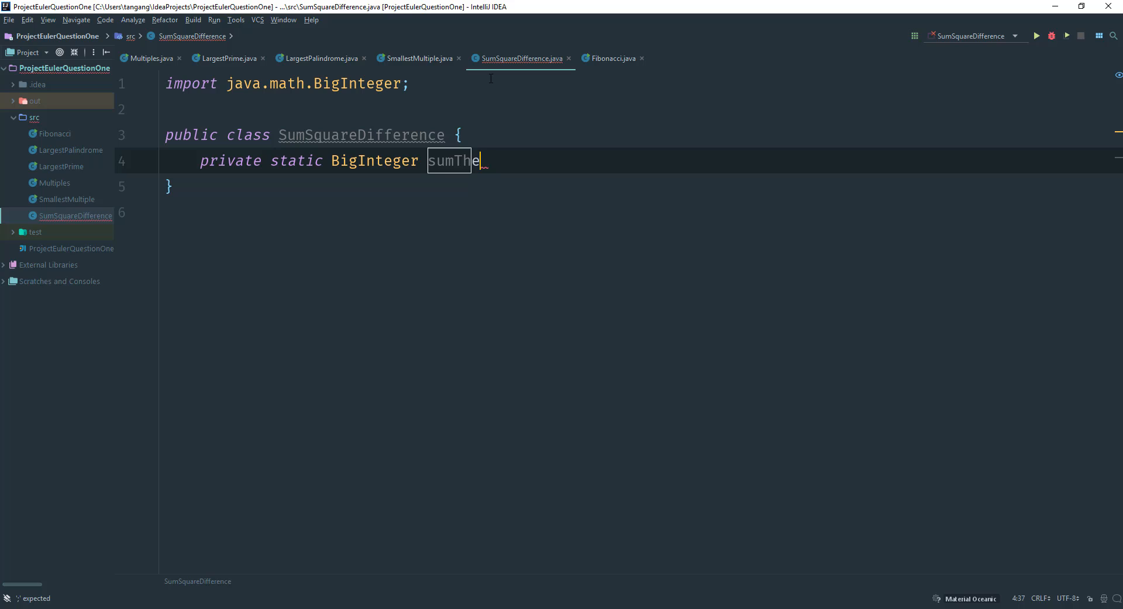
pyautogui.write('nSqaure')
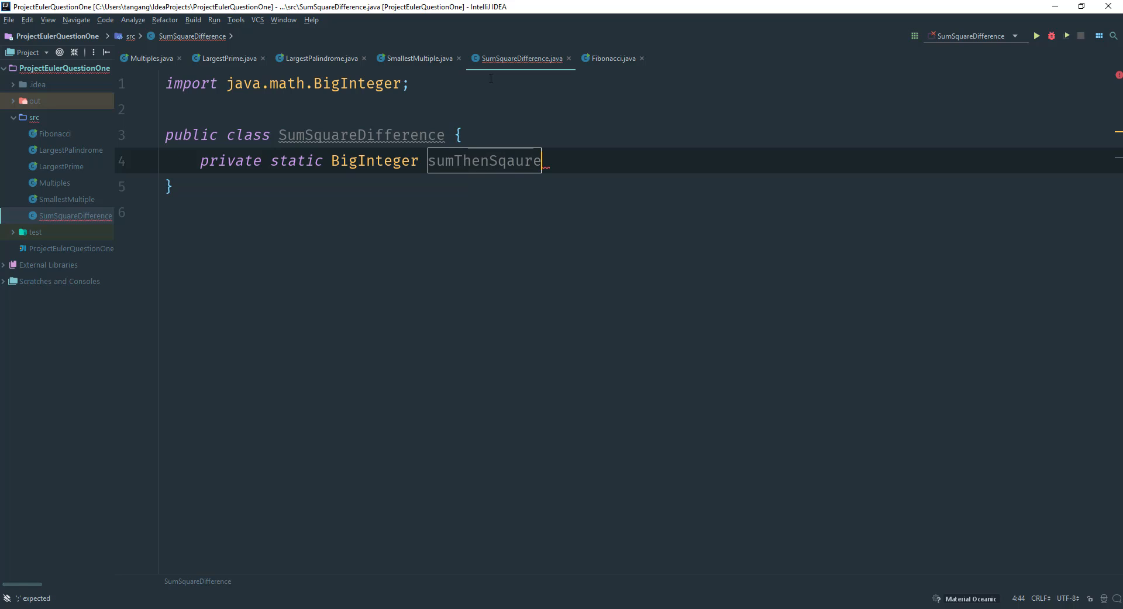
pyautogui.press('BackSpace')
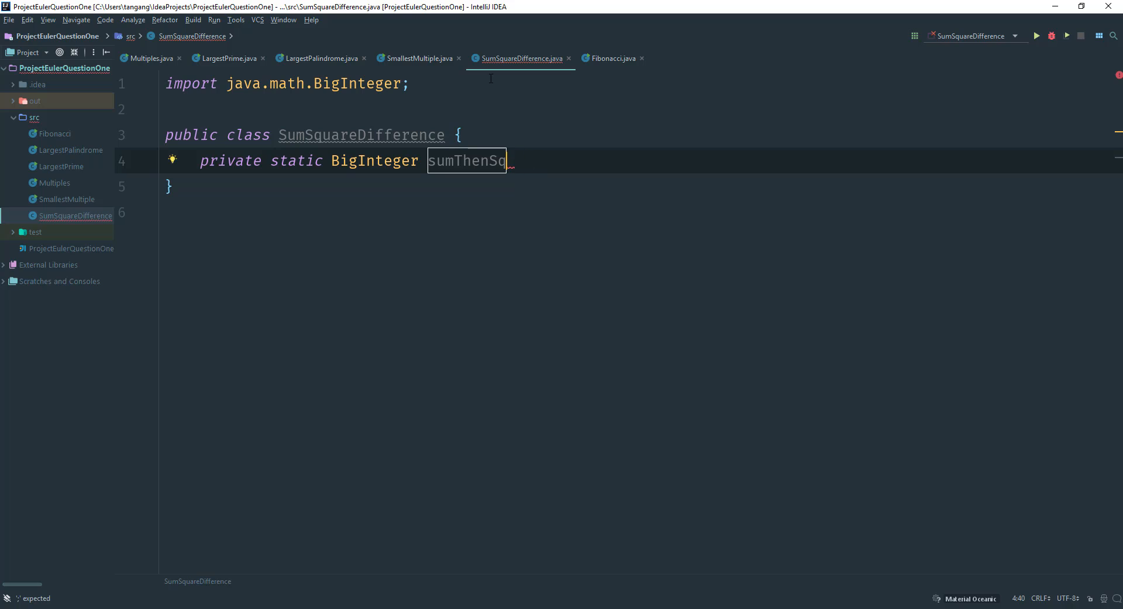
pyautogui.write('uare')
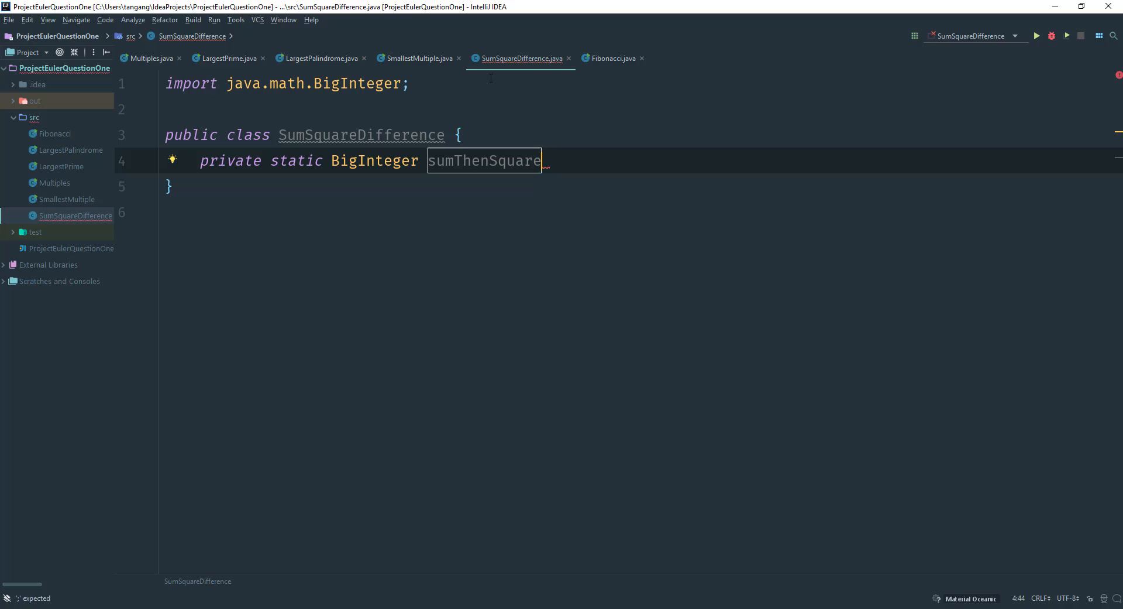
# Add the (BigInteger limit) parameter and open the method body with '{'
pyautogui.write('(BigInteger')
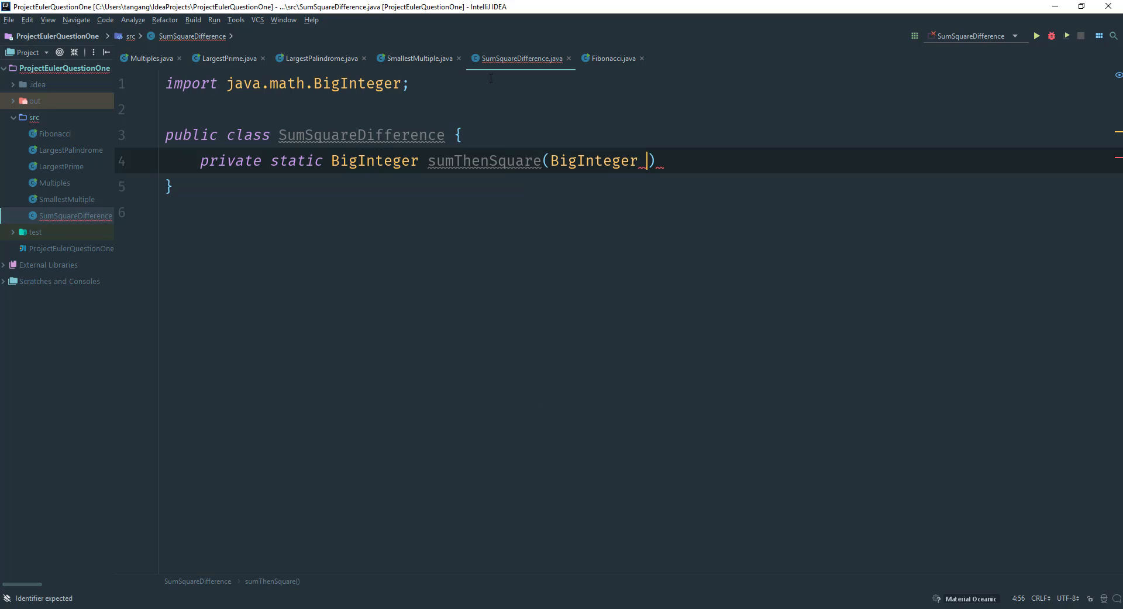
pyautogui.write('limit')
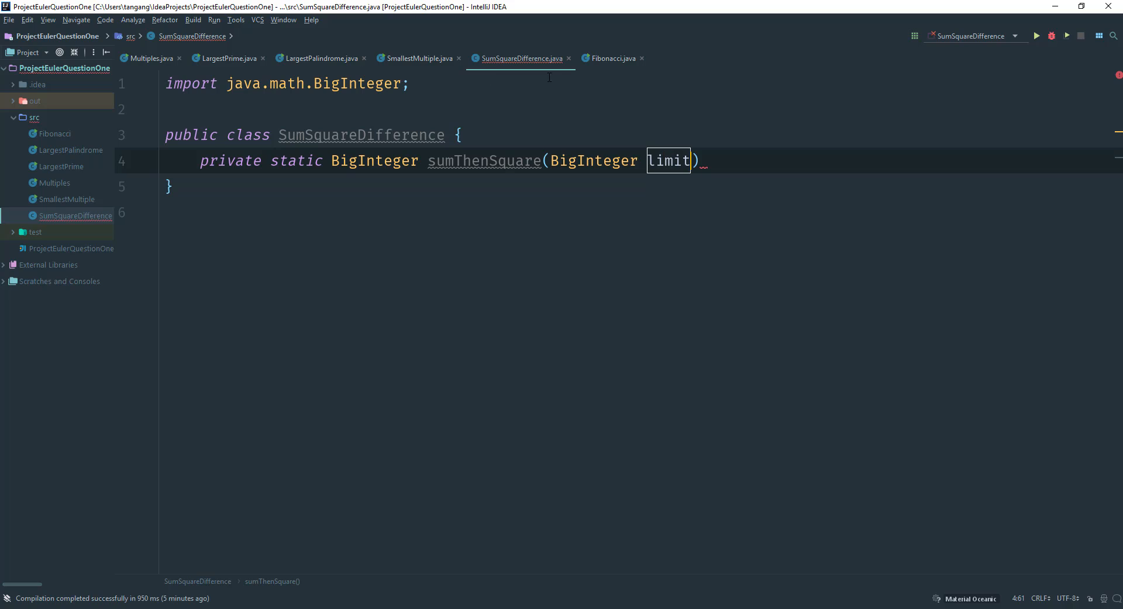
pyautogui.write('{')
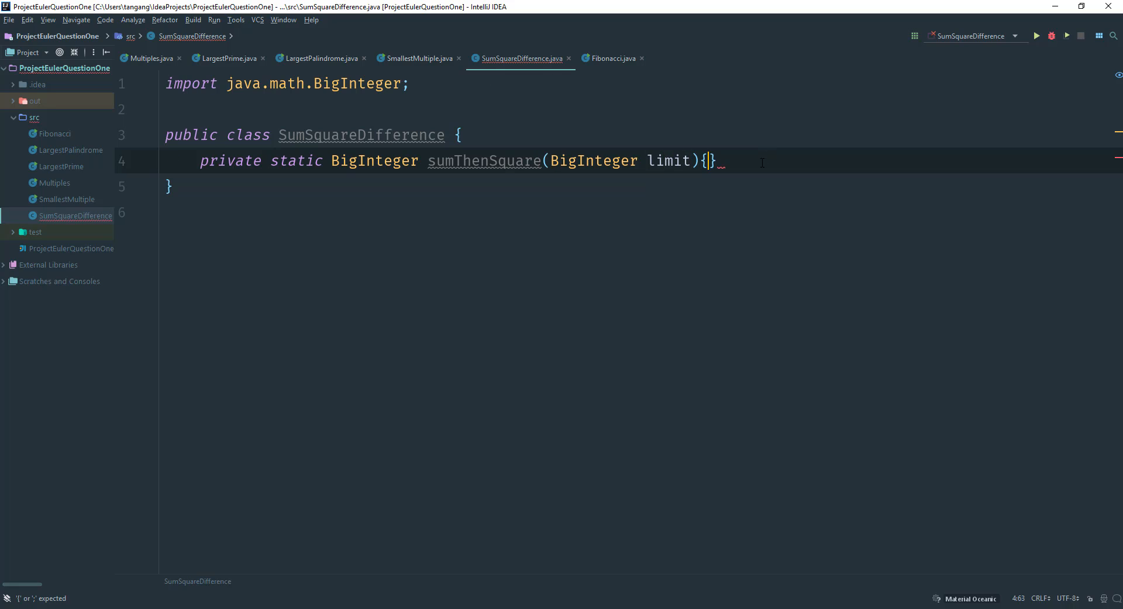
# Declare var summation = BigInteger.ZERO inside sumThenSquare
pyautogui.press('Return')
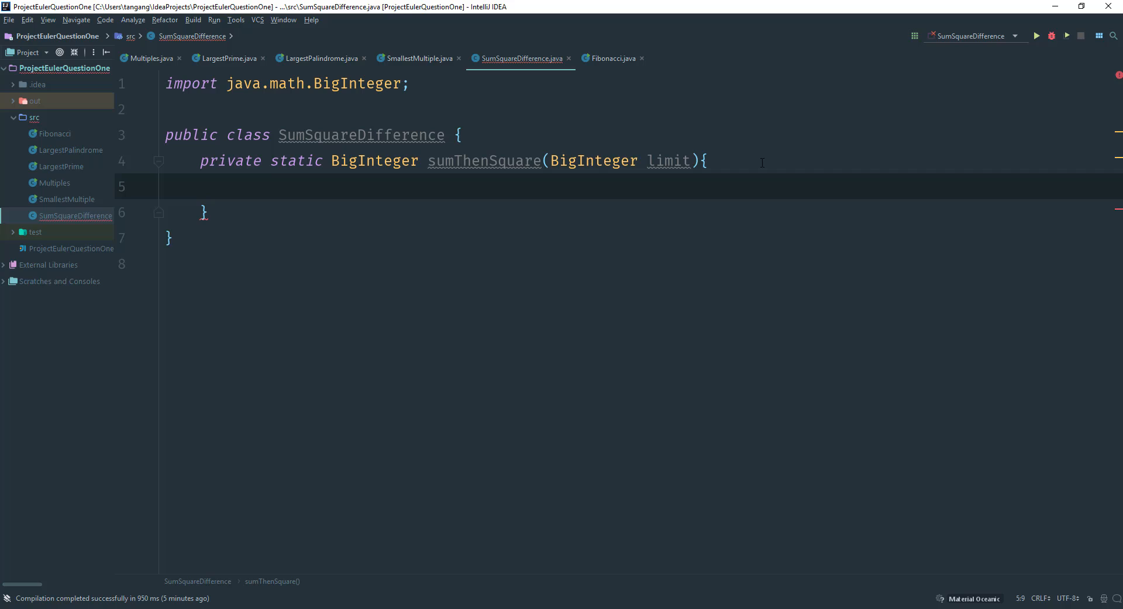
pyautogui.write('var sum')
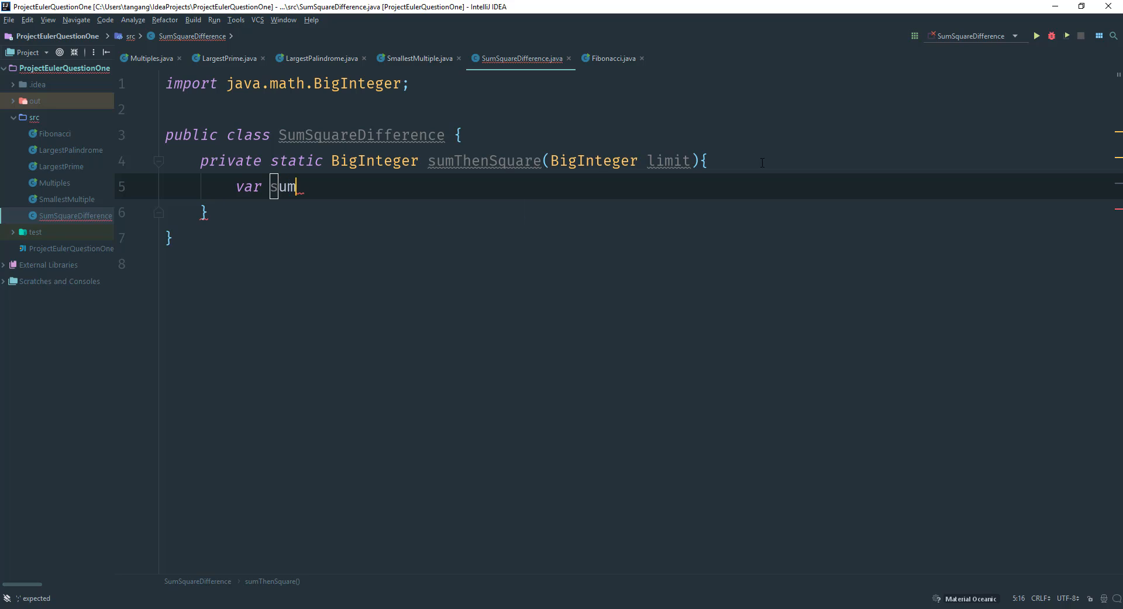
pyautogui.write('mation =')
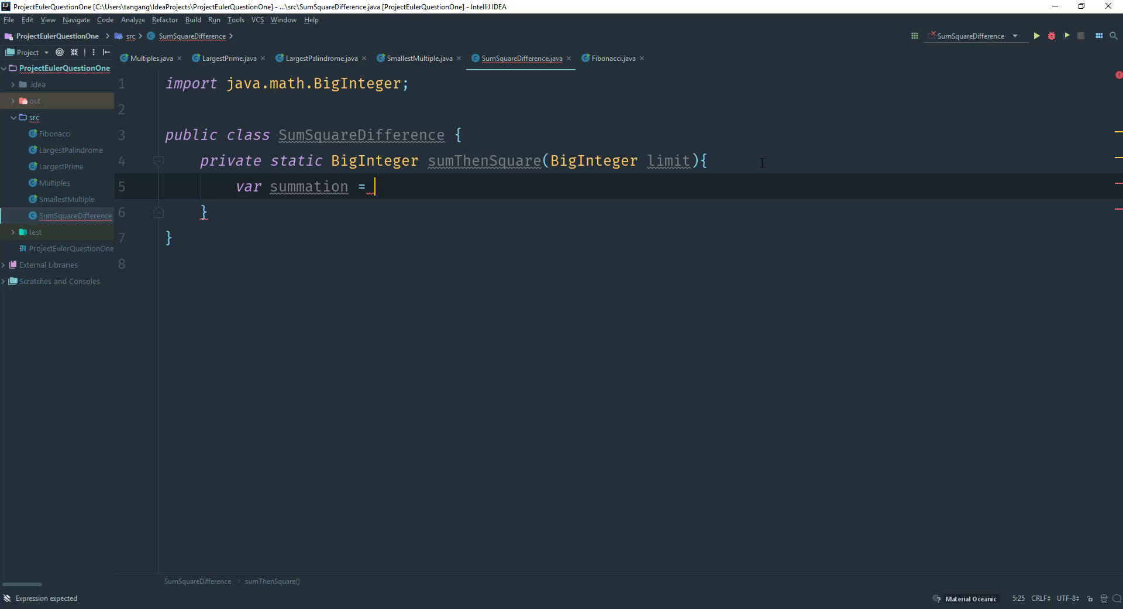
pyautogui.write('BigInteger.ZERO;')
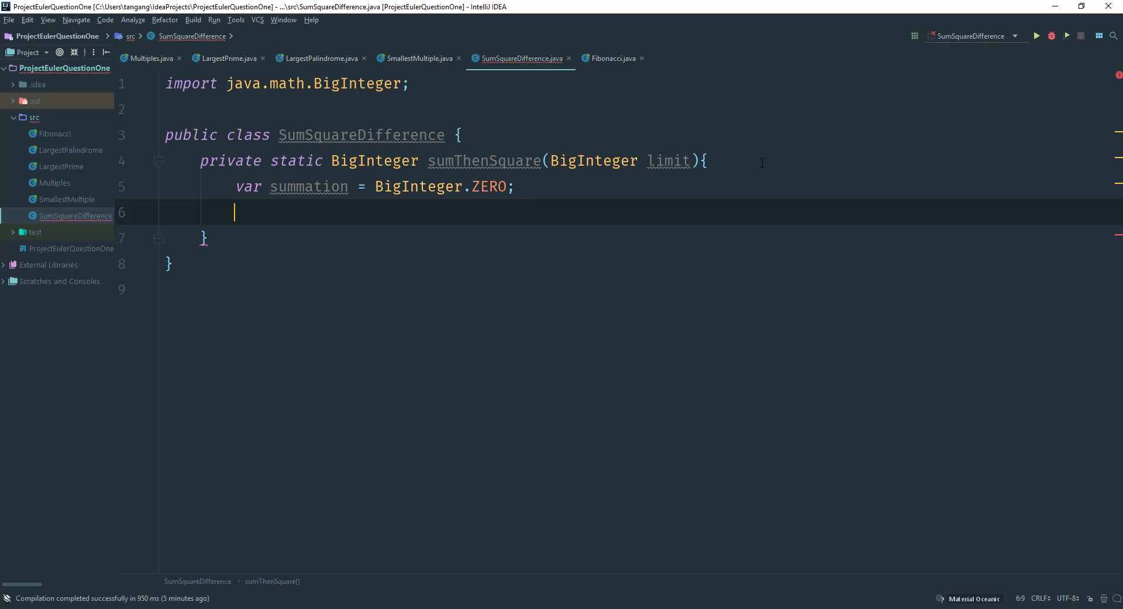
# Write a for loop from x = BigInteger.ONE while x.compareTo(limit) <= 0, stepping by BigInteger.ONE
pyautogui.write('for(var')
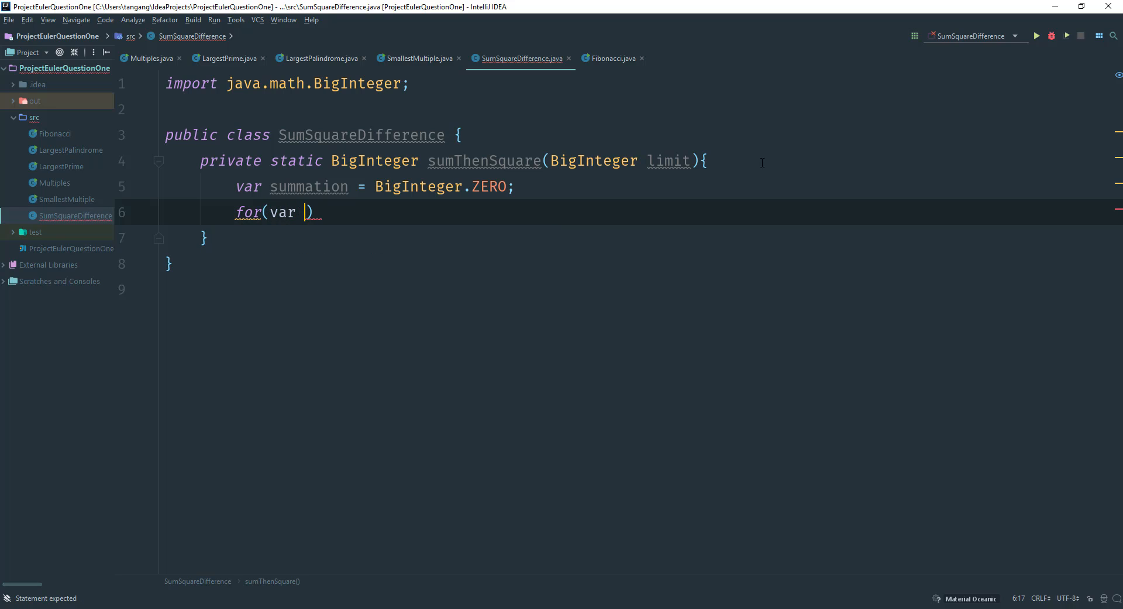
pyautogui.write('x')
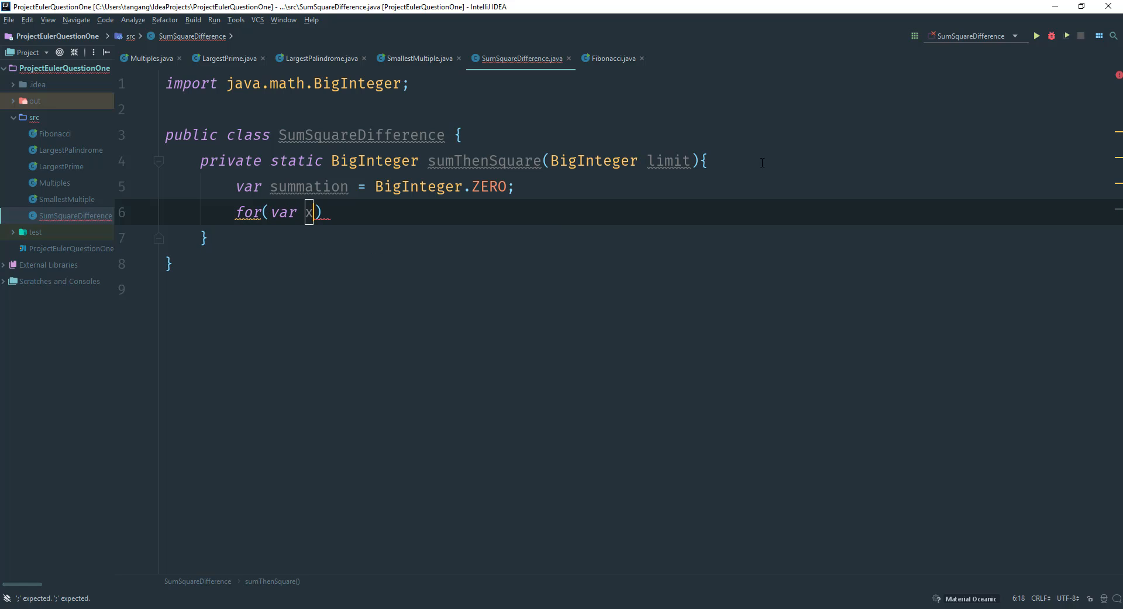
pyautogui.write('= B')
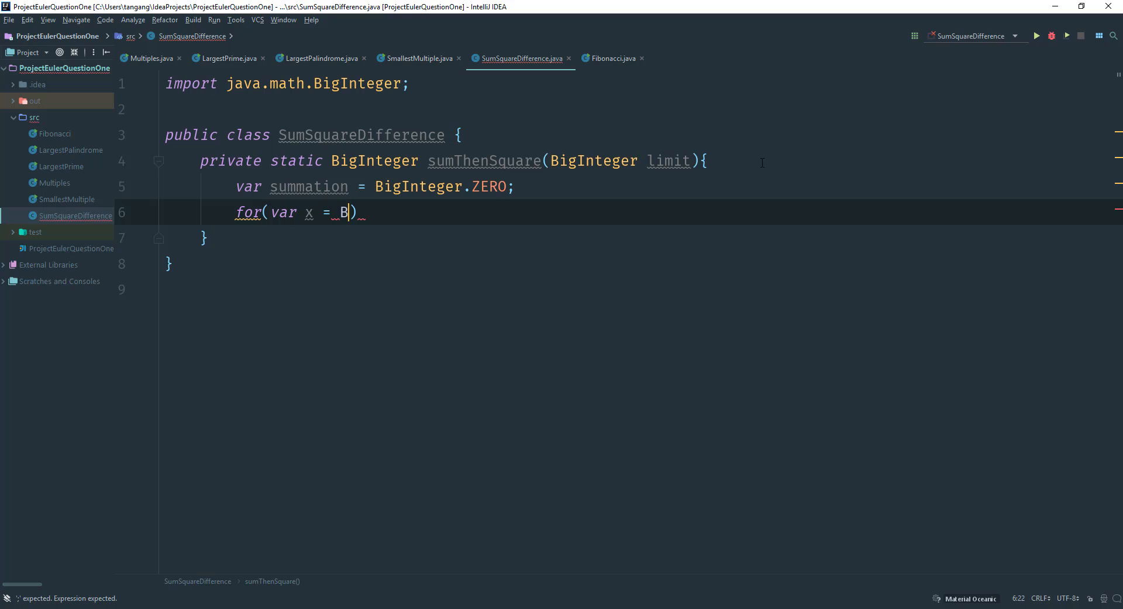
pyautogui.write('igInteger.ONE;')
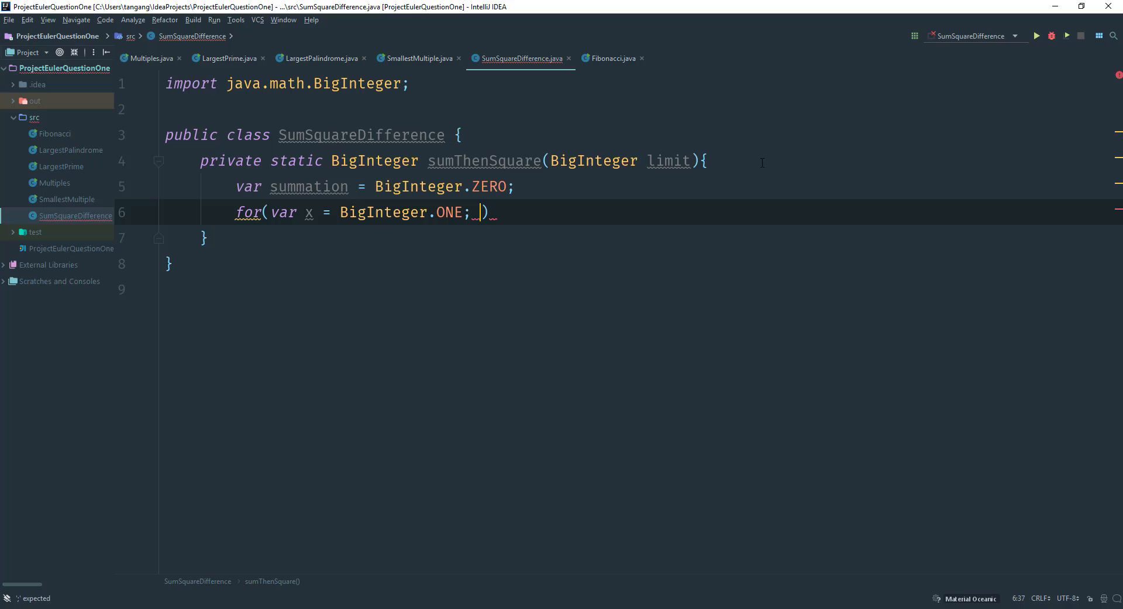
pyautogui.write('x.compareTo(')
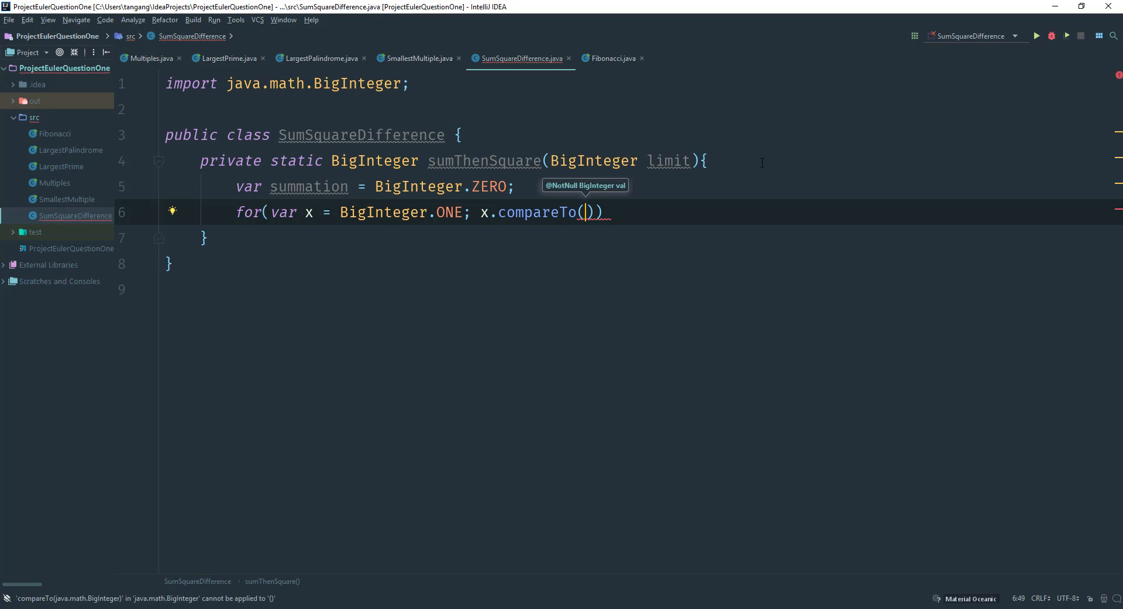
pyautogui.write('limit')
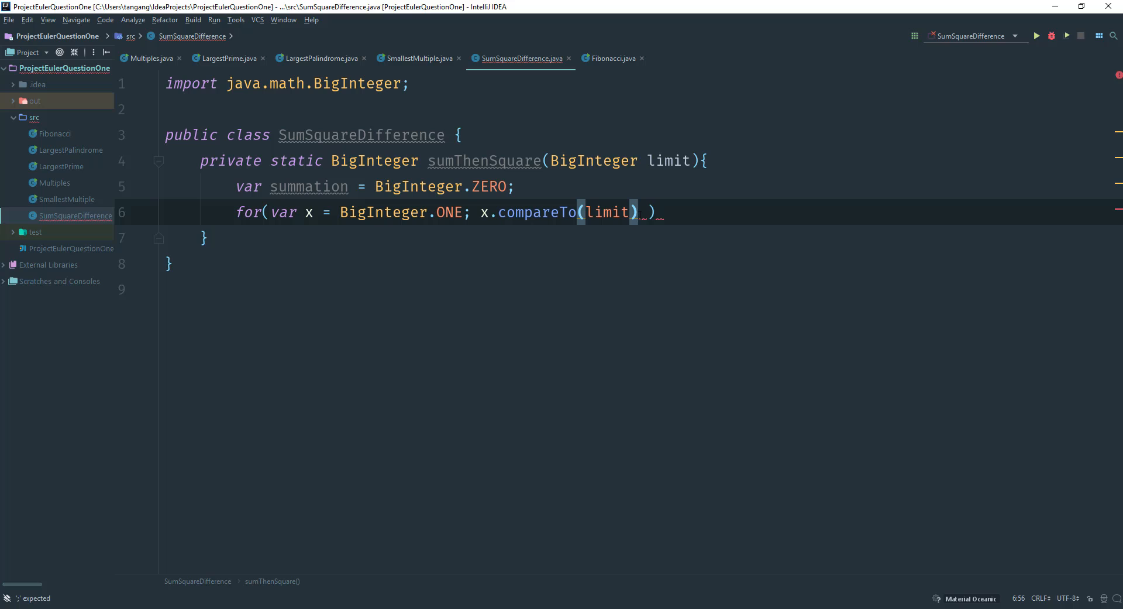
pyautogui.write('<= 0;')
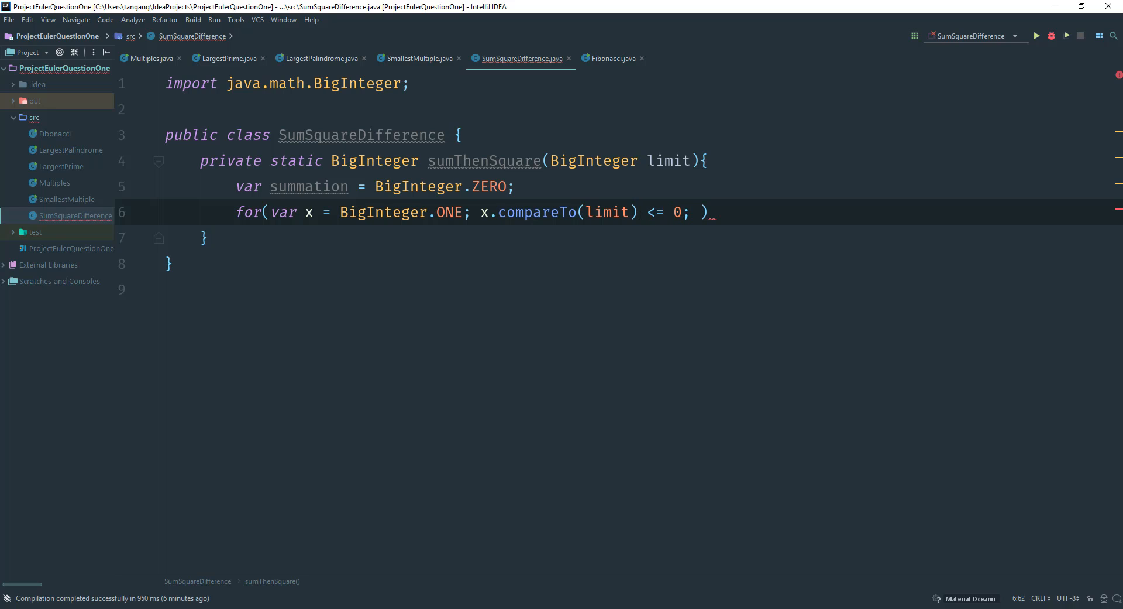
pyautogui.write('x = x')
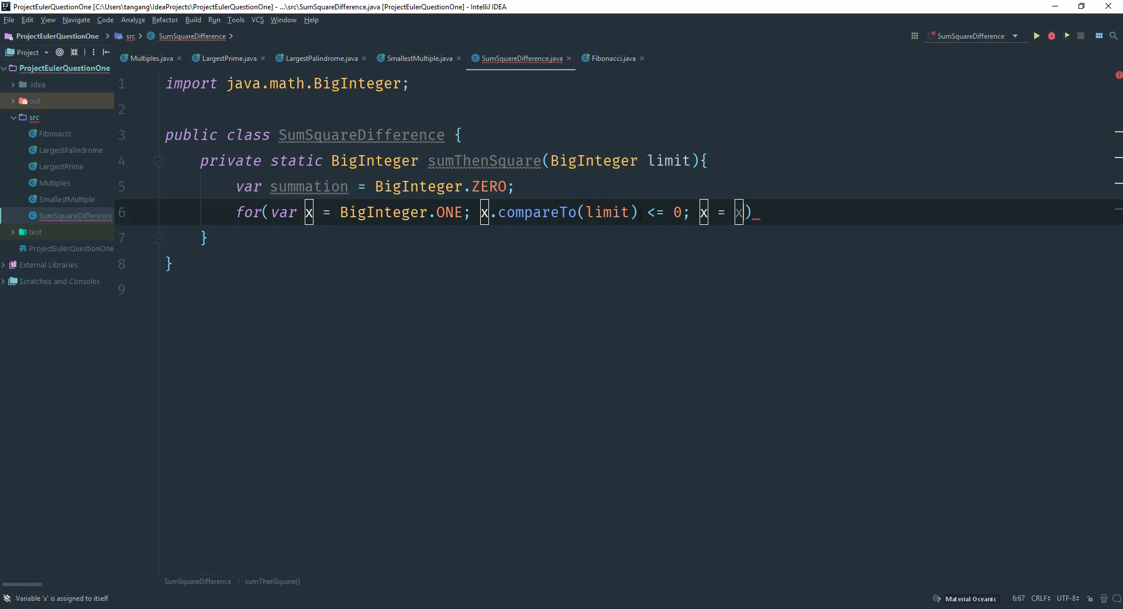
pyautogui.write('.add()')
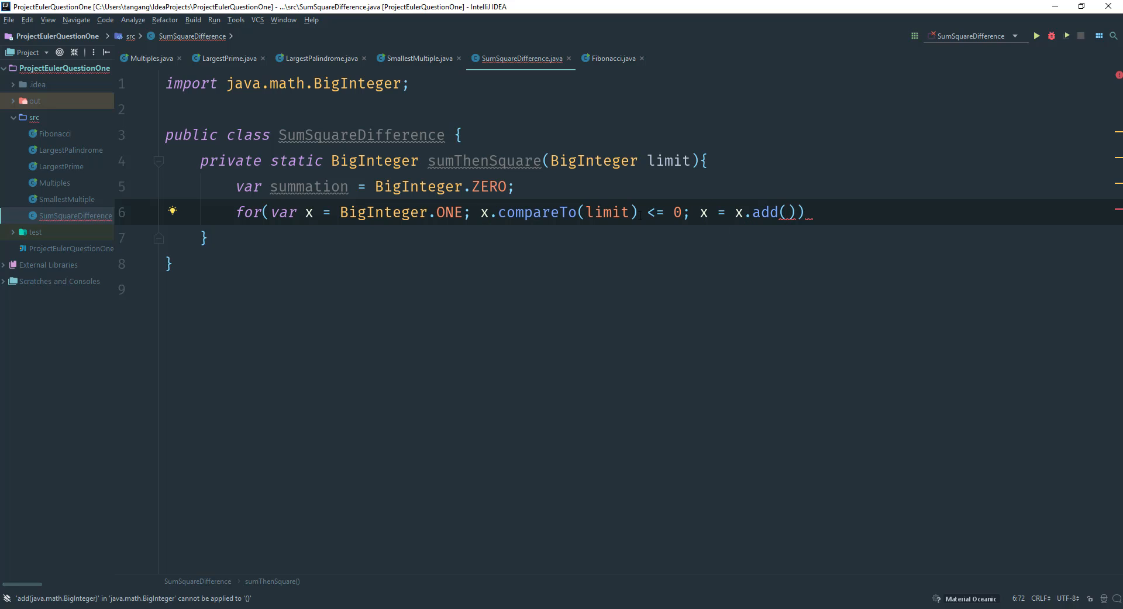
pyautogui.write('BigInteger')
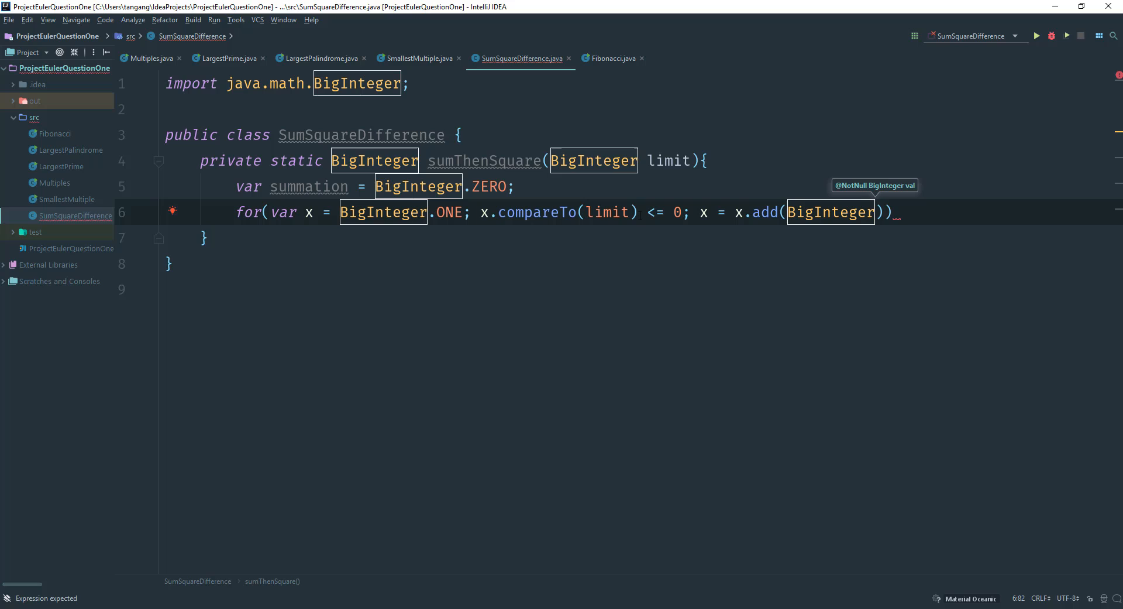
pyautogui.write('.Z')
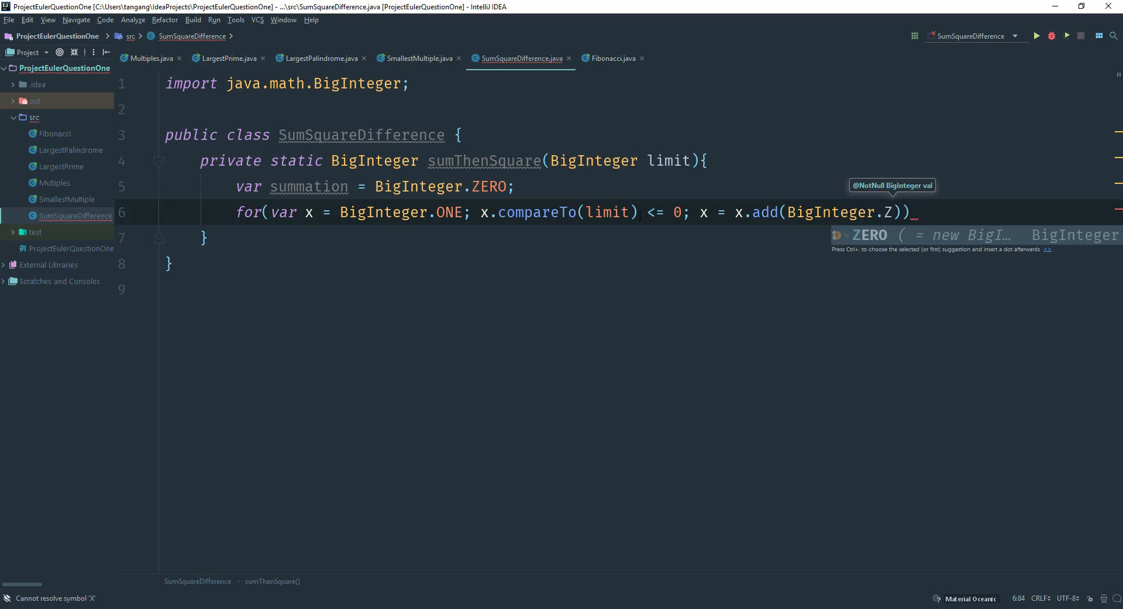
pyautogui.write('One')
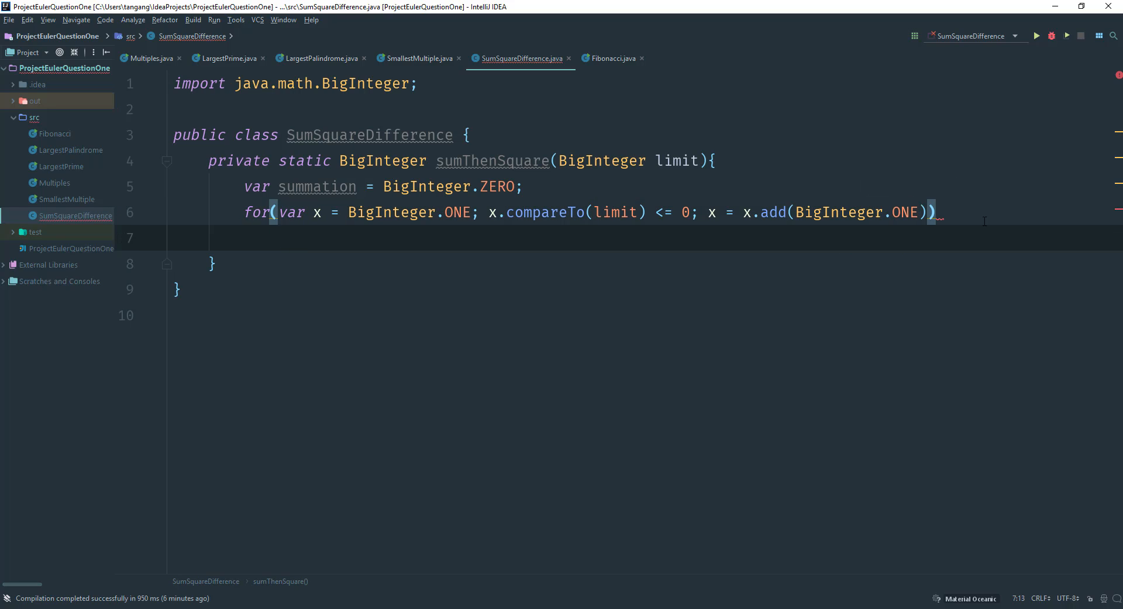
# Add summation = summation.add(x) in the loop and return summation.pow(2)
pyautogui.write('summation =')
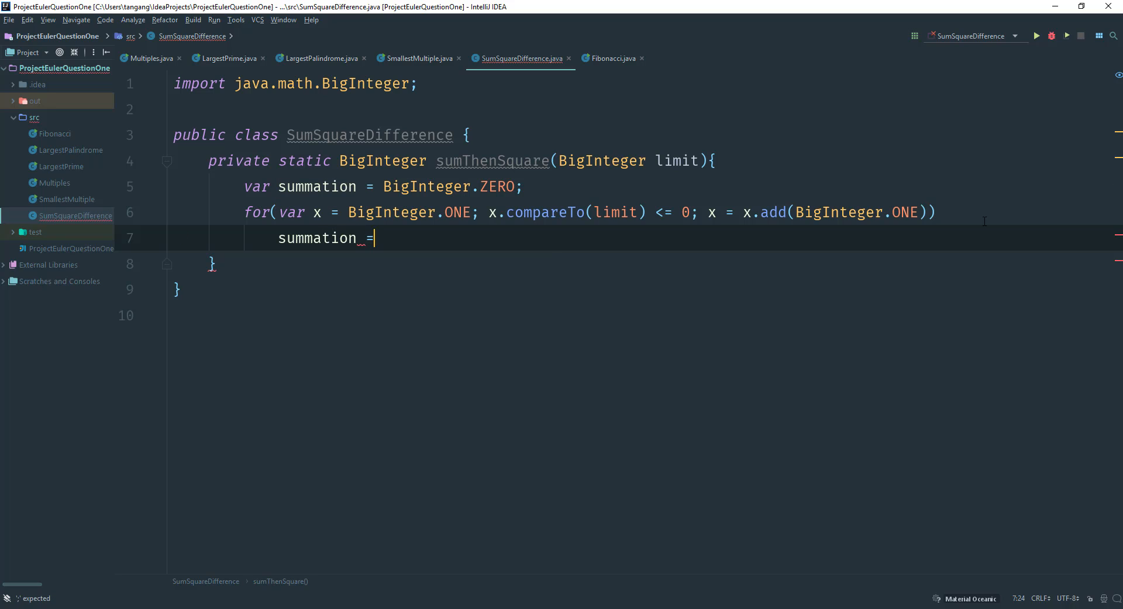
pyautogui.write('summation')
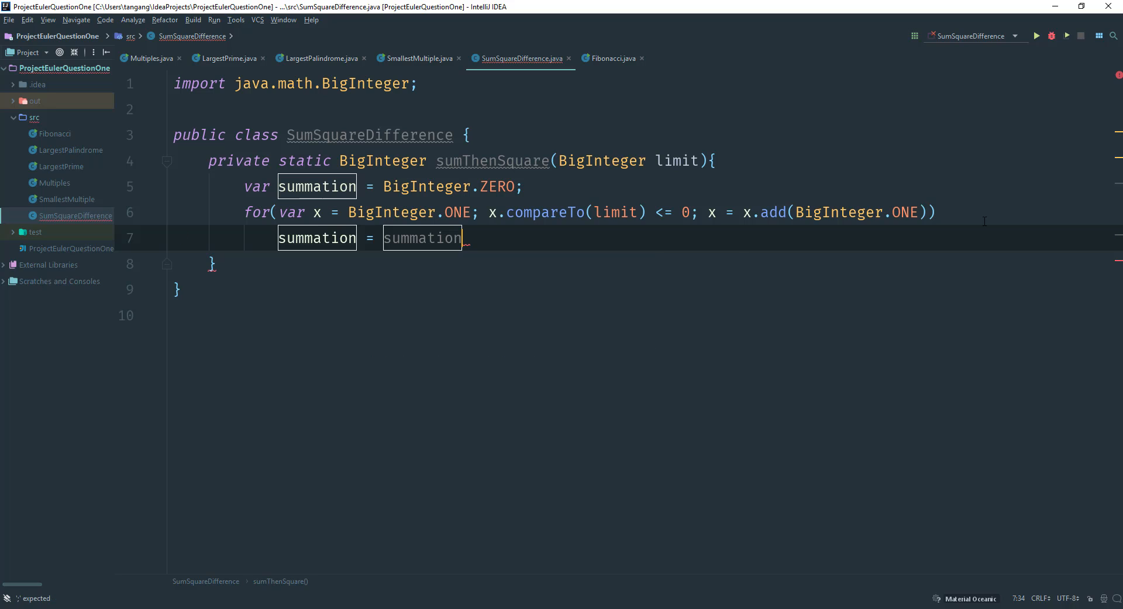
pyautogui.write('.add()')
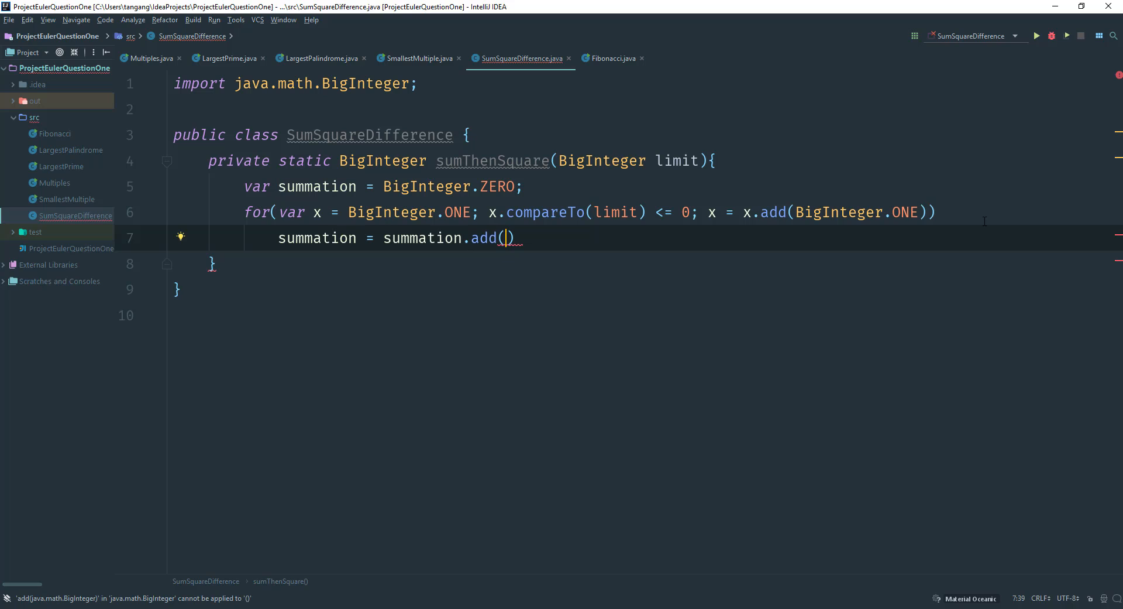
pyautogui.write('x')
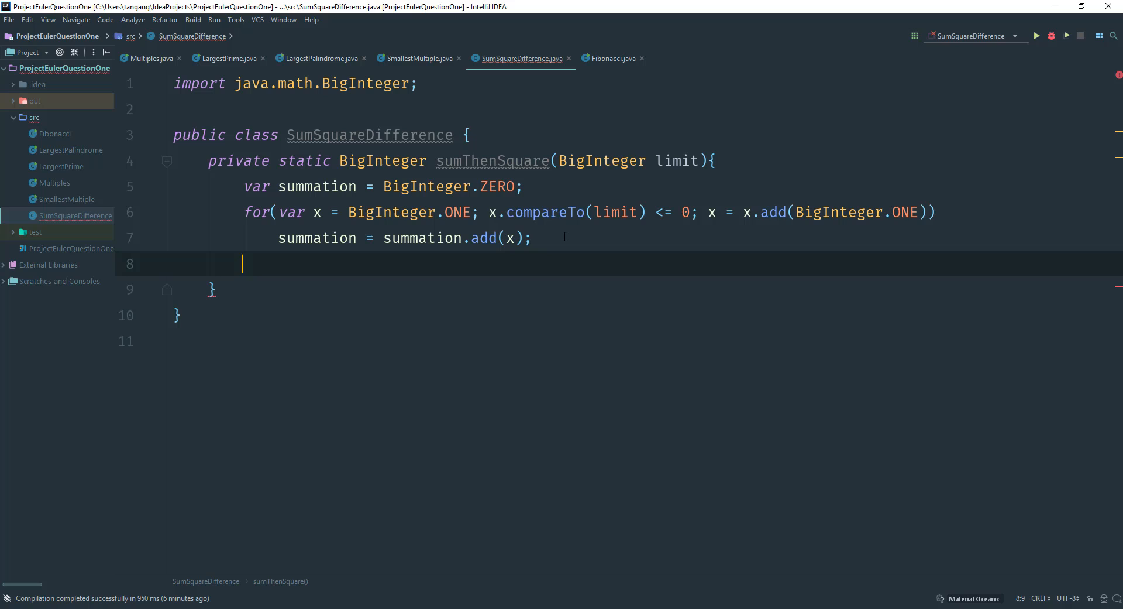
pyautogui.write('return')
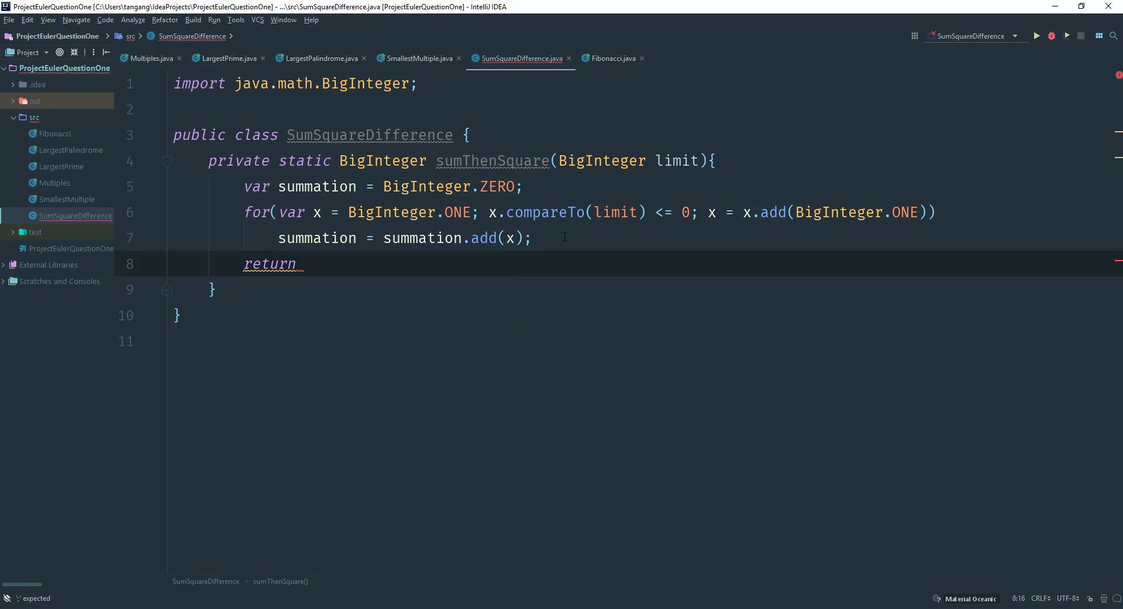
pyautogui.write('summation')
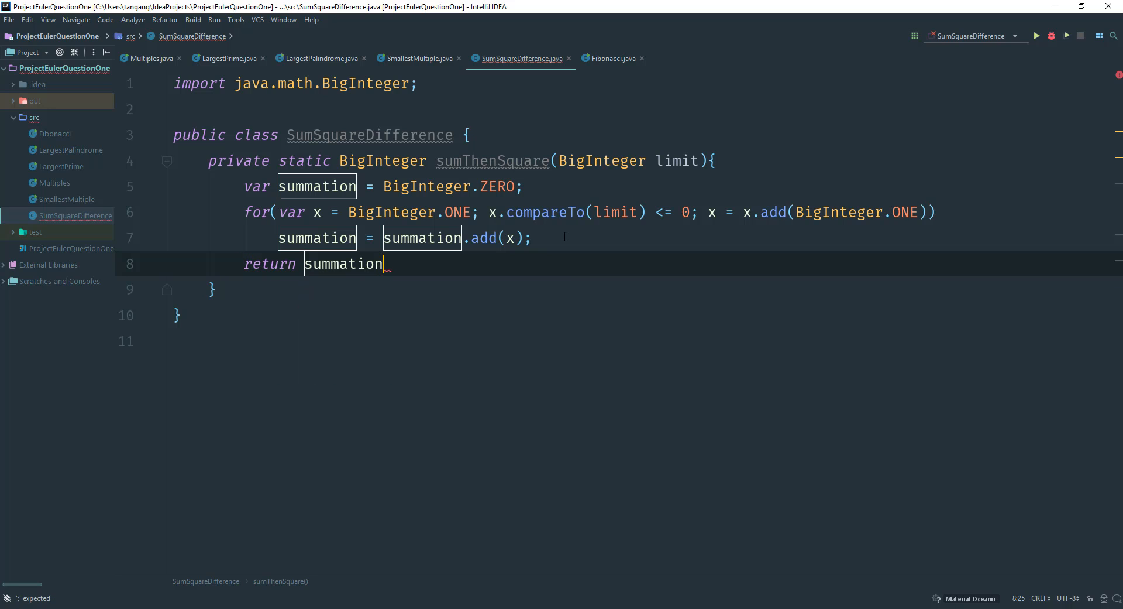
pyautogui.write('.pow(2')
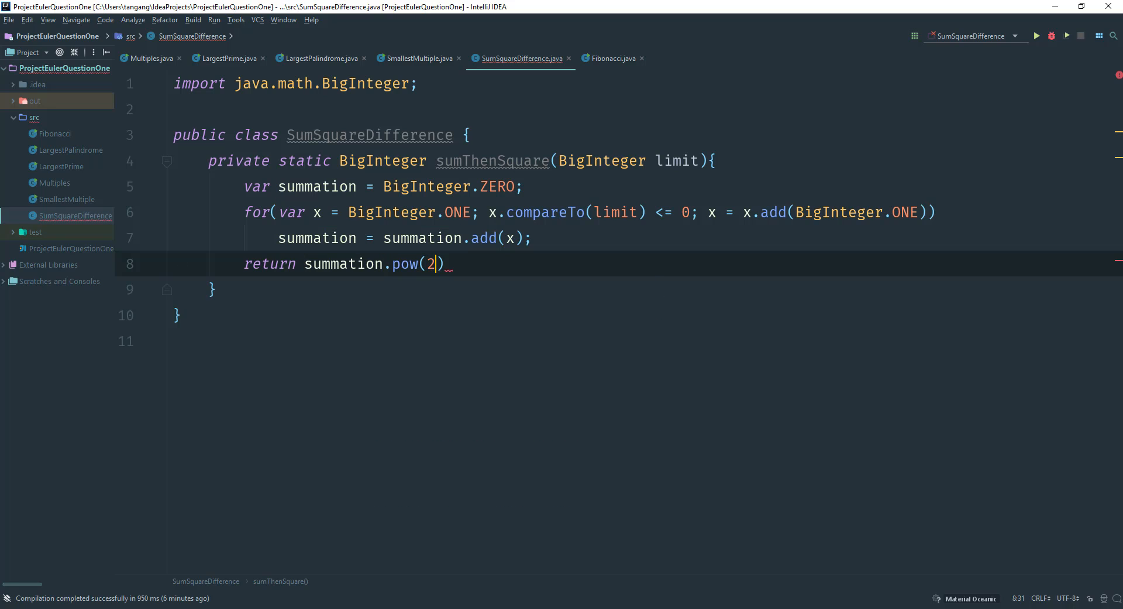
pyautogui.write(';')
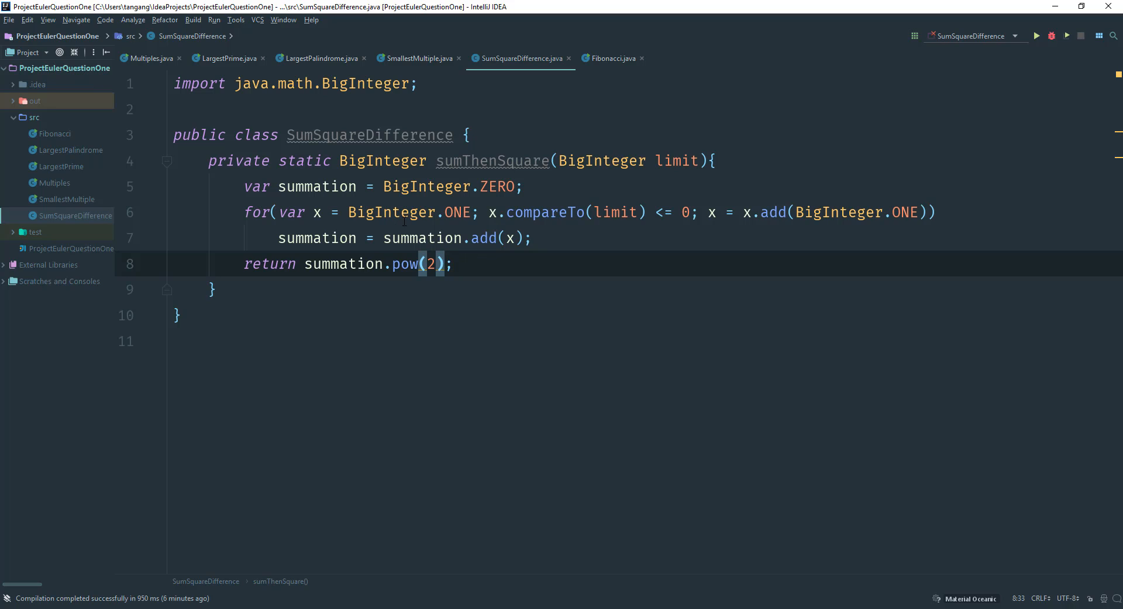
pyautogui.moveTo(652, 183)
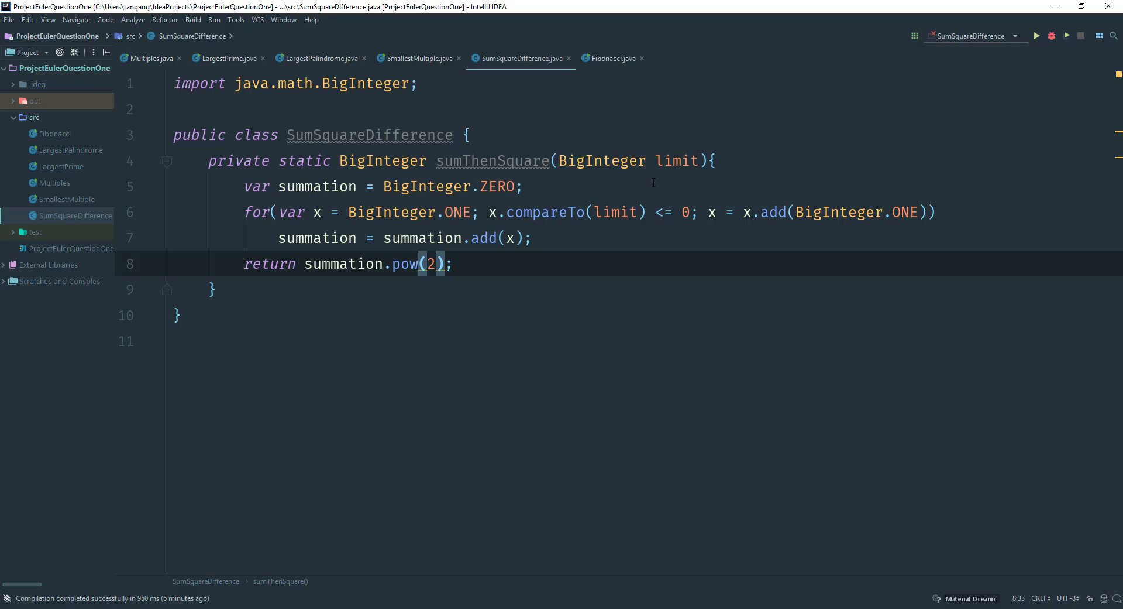
pyautogui.moveTo(513, 252)
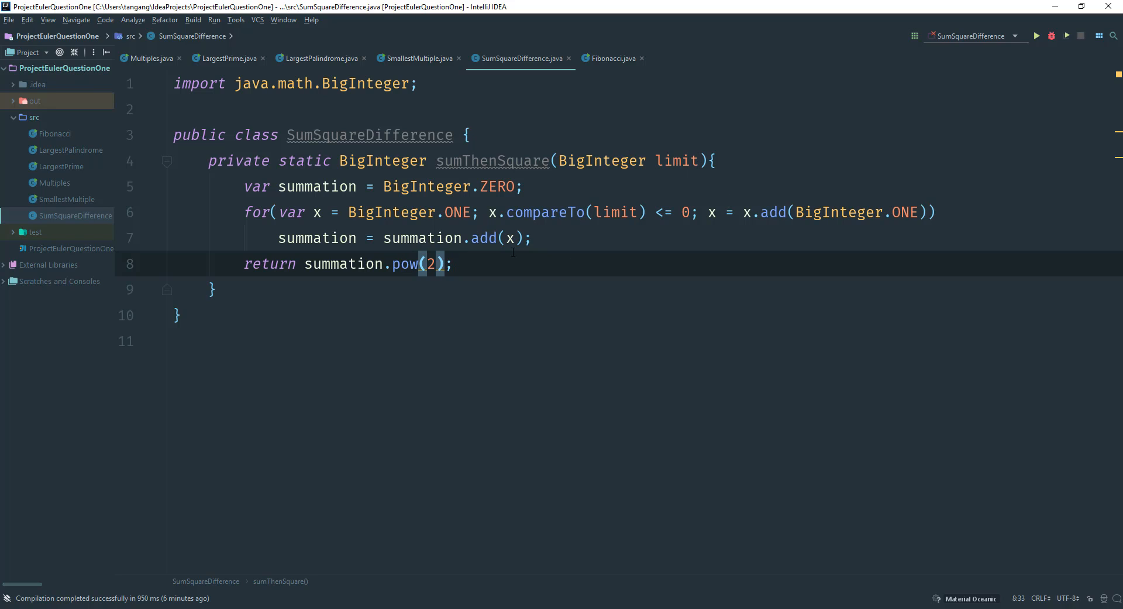
pyautogui.moveTo(323, 555)
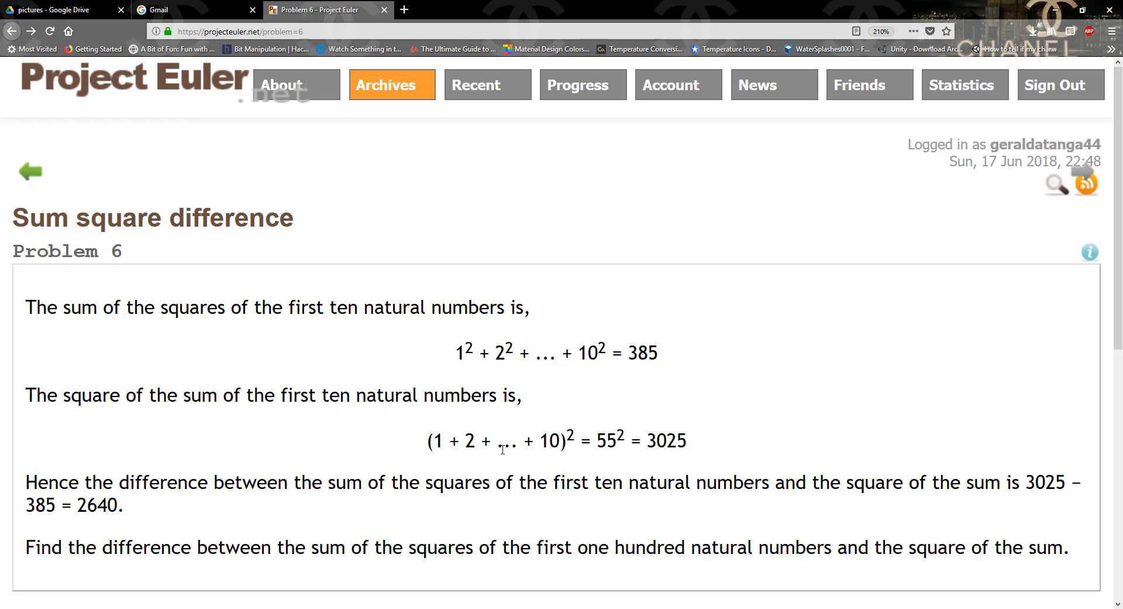
pyautogui.moveTo(457, 428)
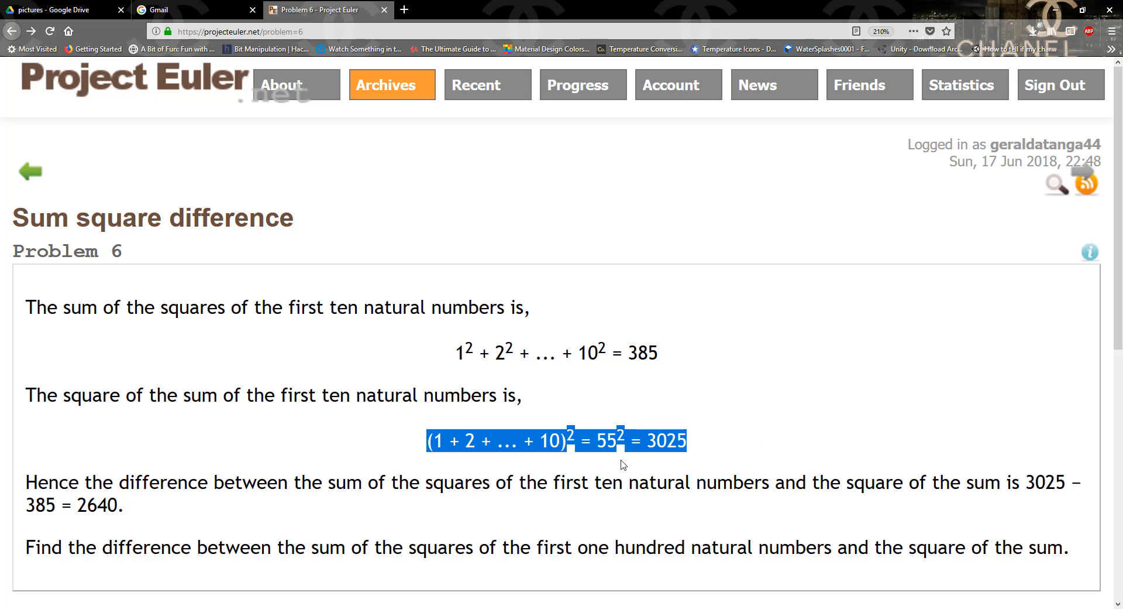
pyautogui.moveTo(452, 356)
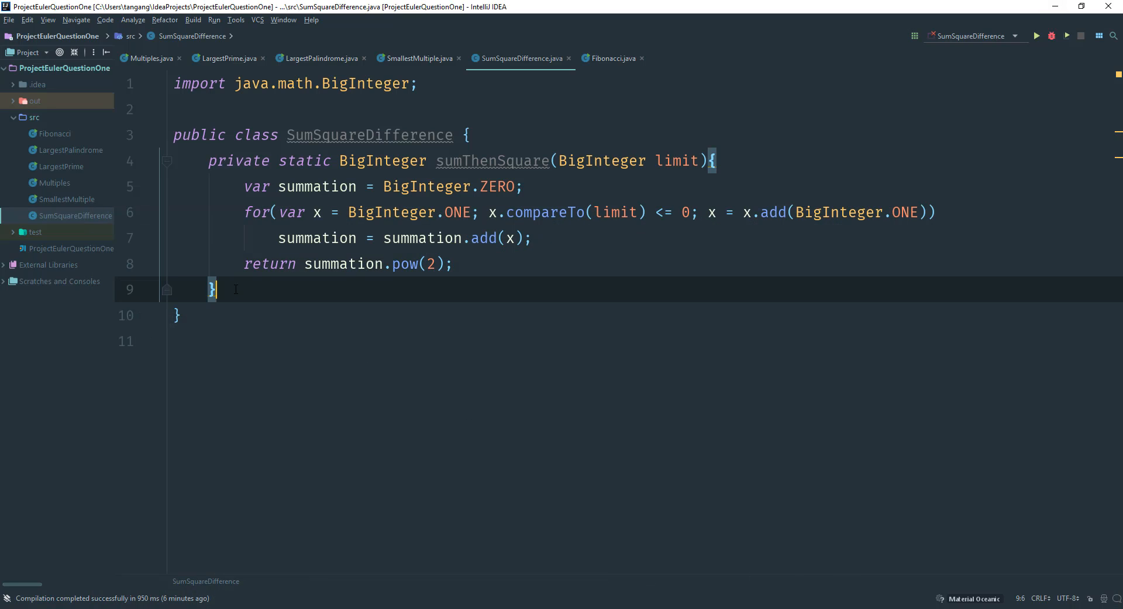
# Write the signature private static BigInteger squareThenSum(BigInteger limit) below sumThenSquare
pyautogui.write('private static')
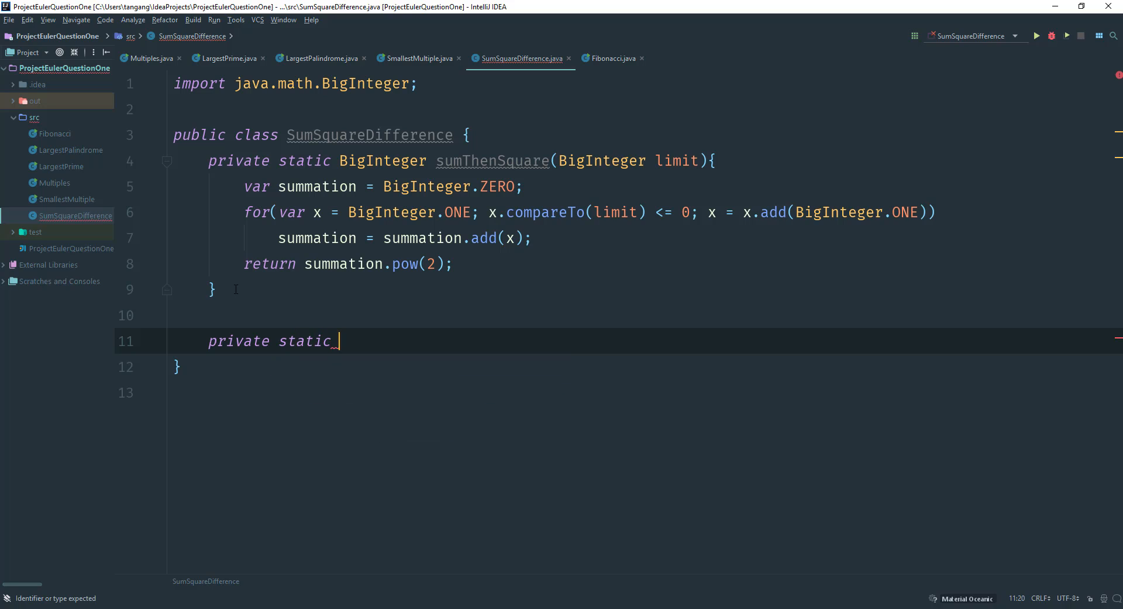
pyautogui.write('BigInteger')
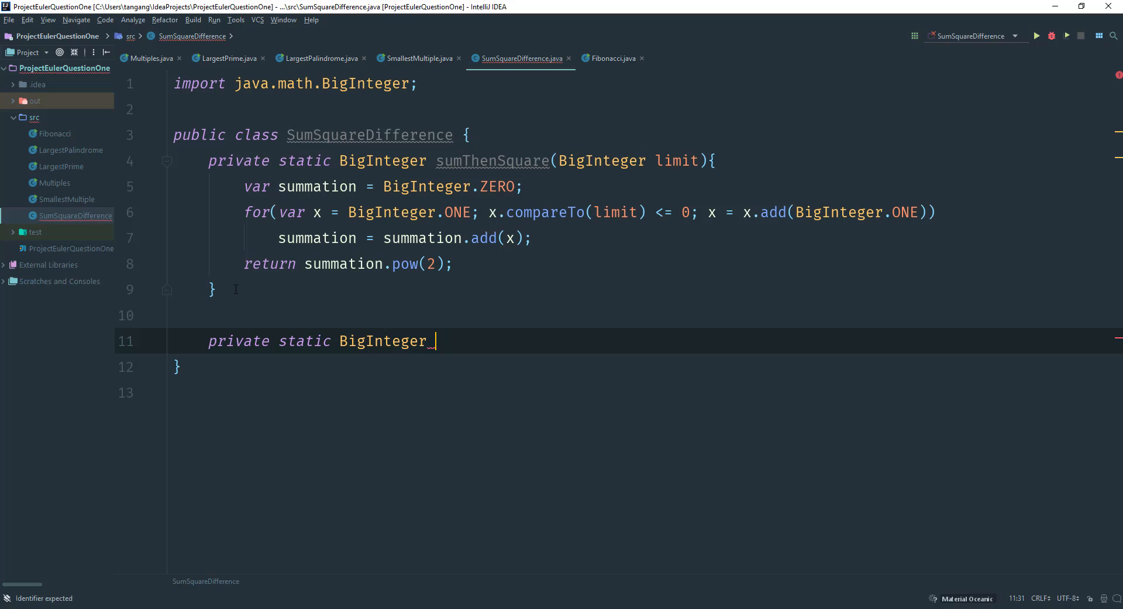
pyautogui.write('squ')
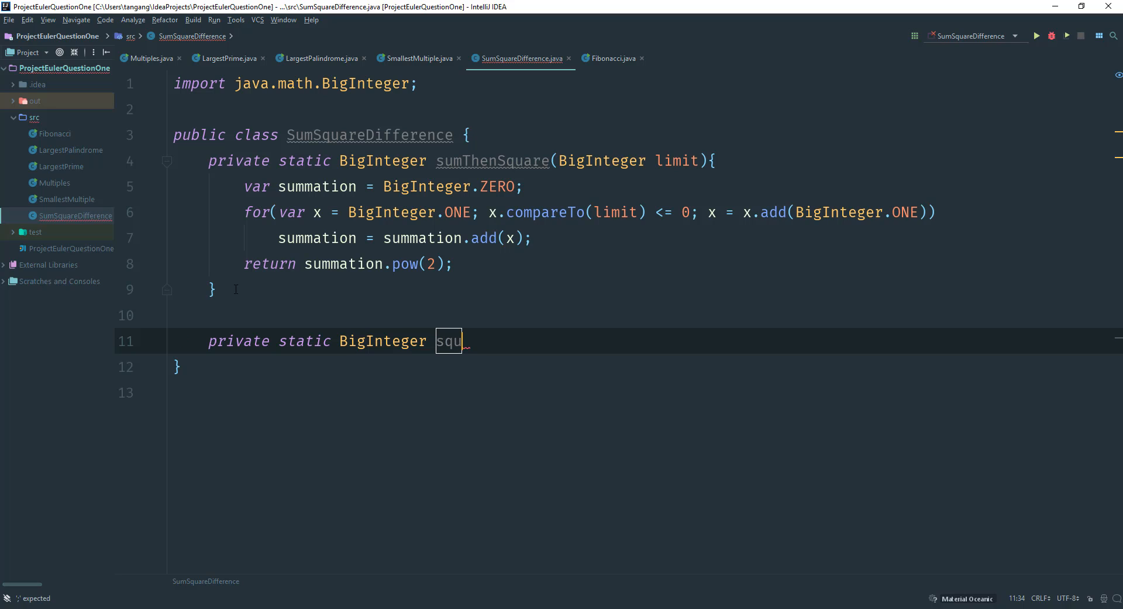
pyautogui.write('areThen')
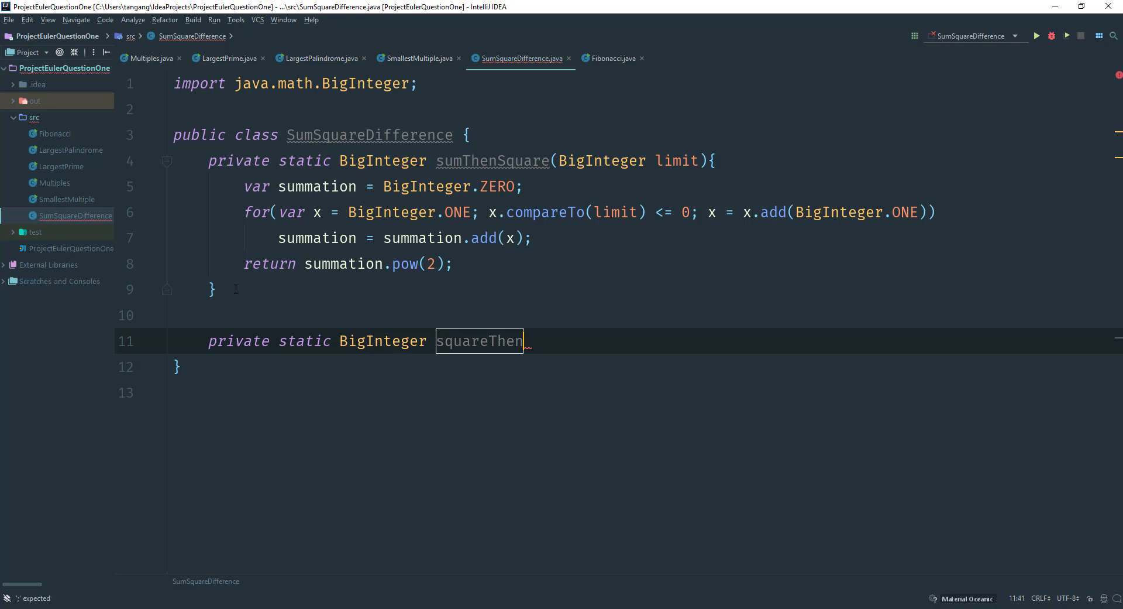
pyautogui.write('Sum')
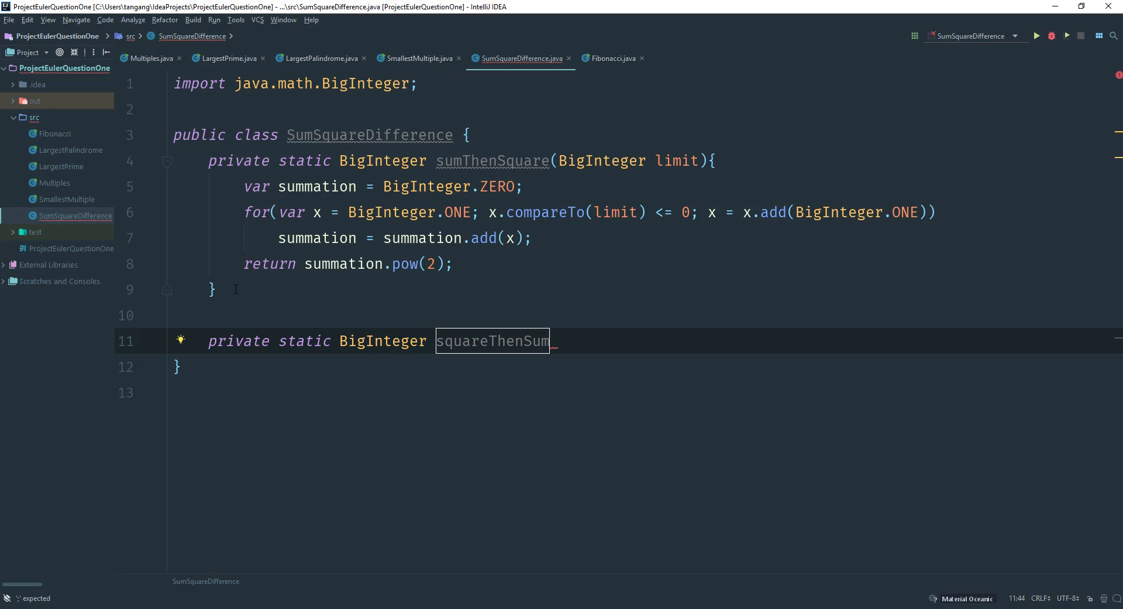
pyautogui.write('(B')
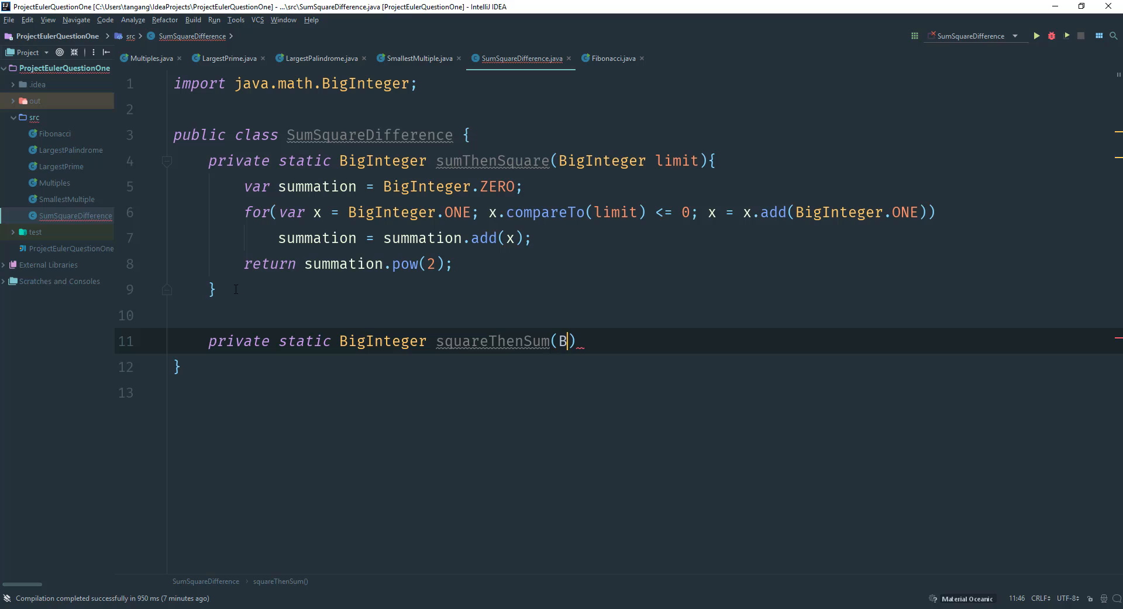
pyautogui.write('igInteger lim')
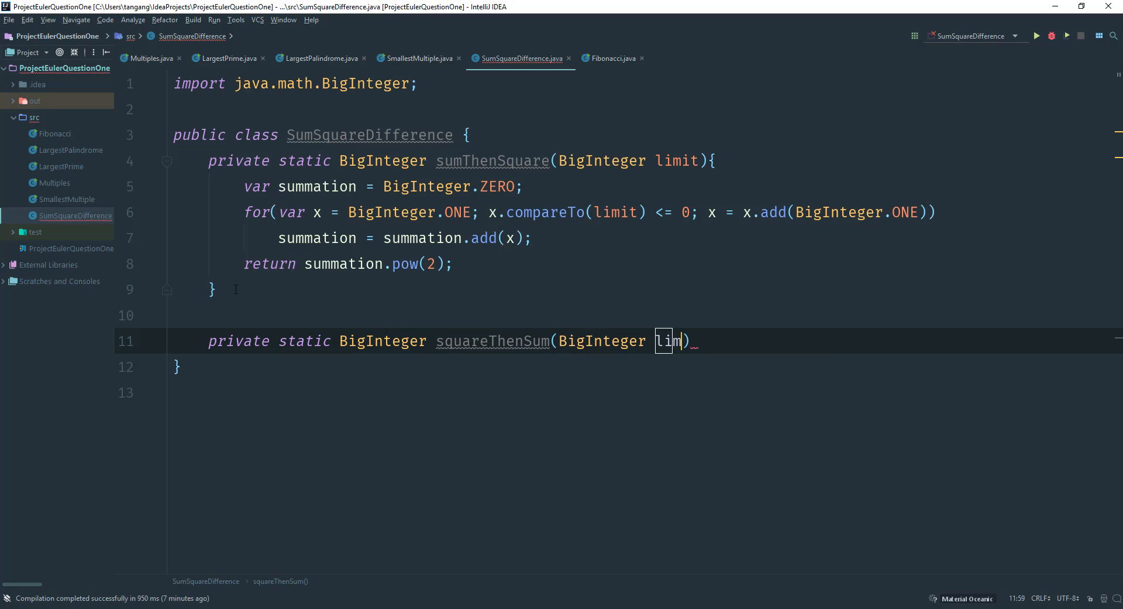
pyautogui.write('it')
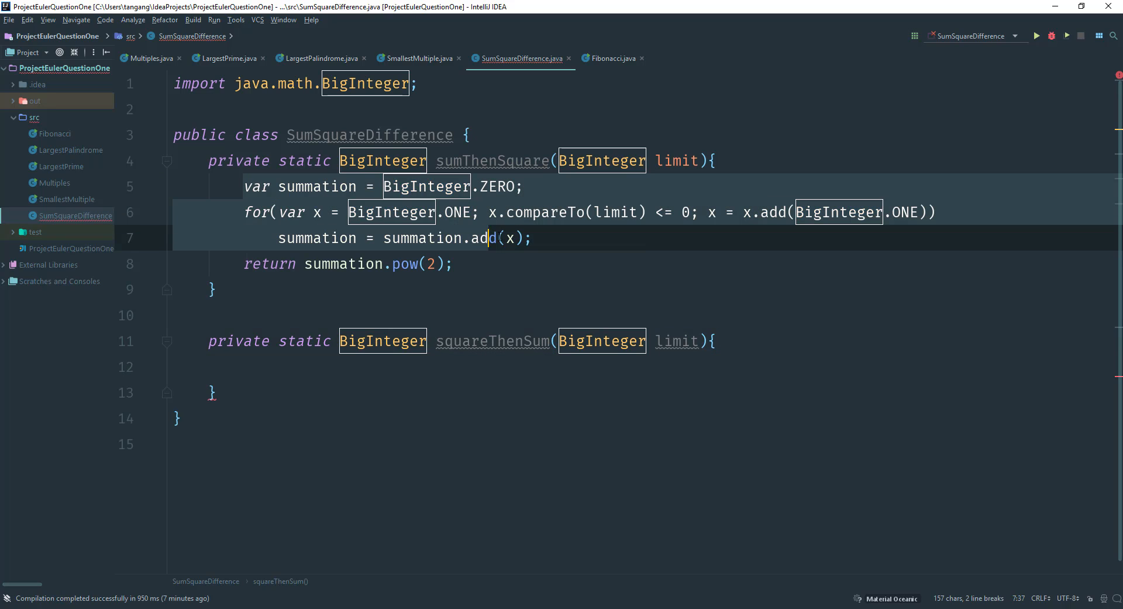
# Copy the summation loop into squareThenSum, change add(x) to add(x.pow(2)), and return summation
pyautogui.click(548, 238)
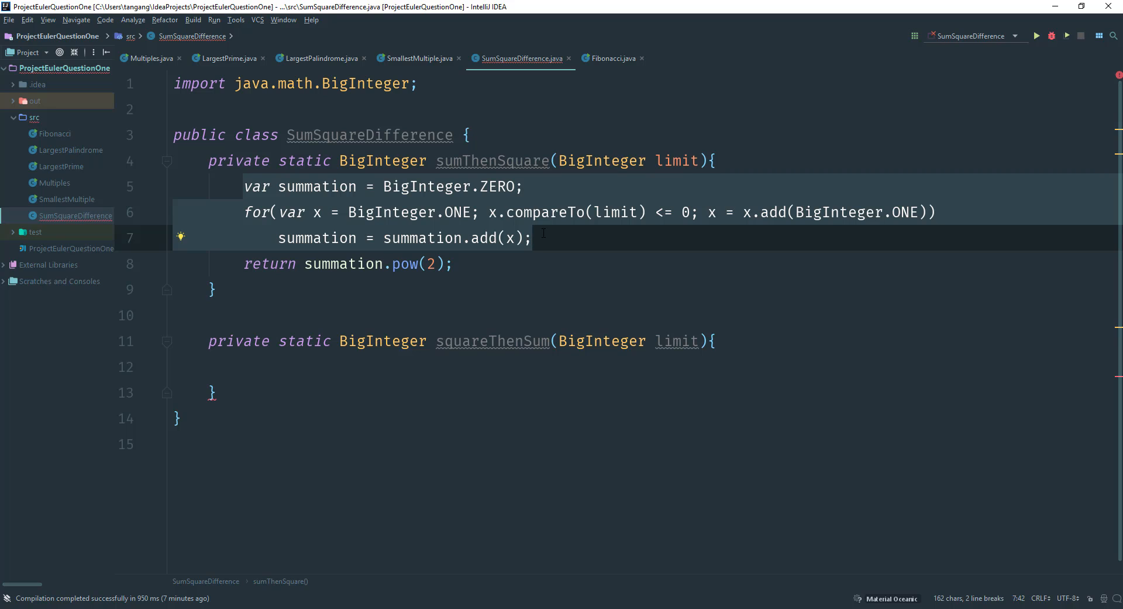
pyautogui.click(272, 366)
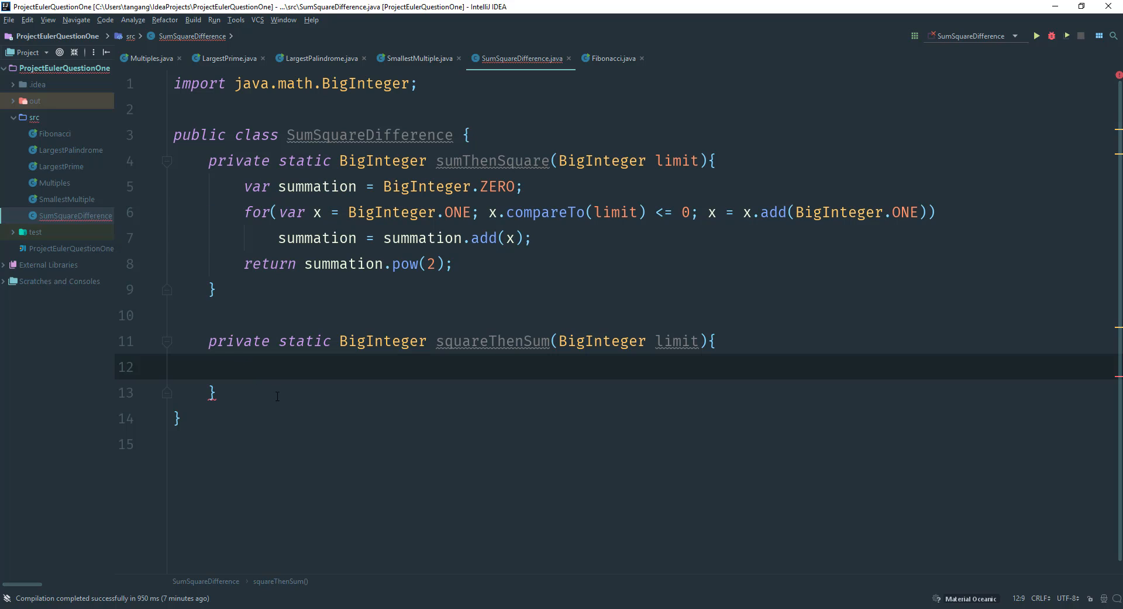
pyautogui.write('var summation = BigInteger.ZERO;')
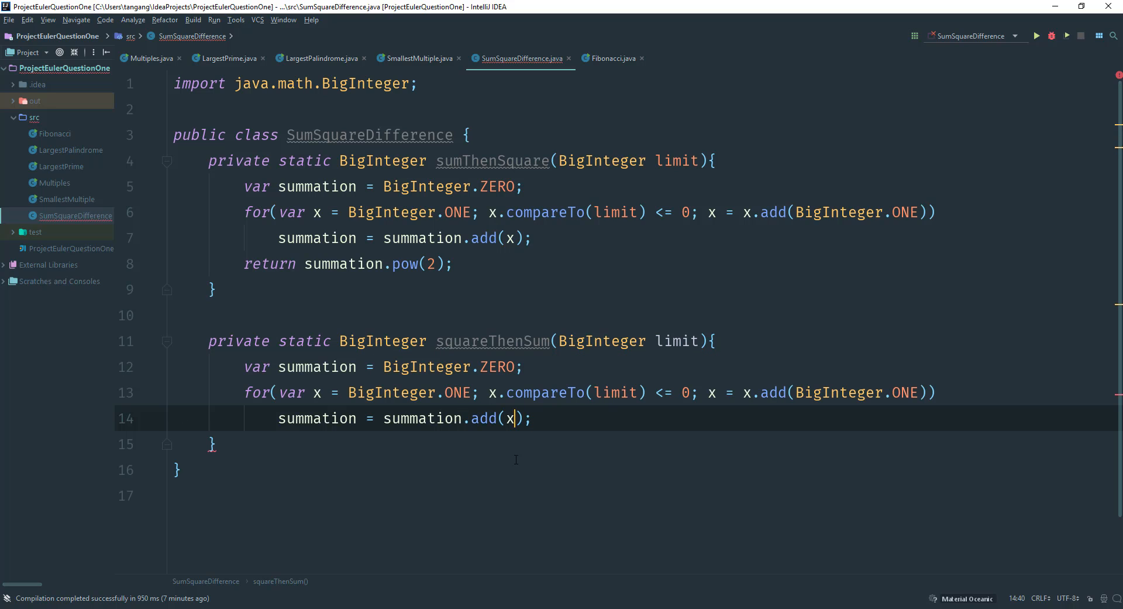
pyautogui.write('.pow(2')
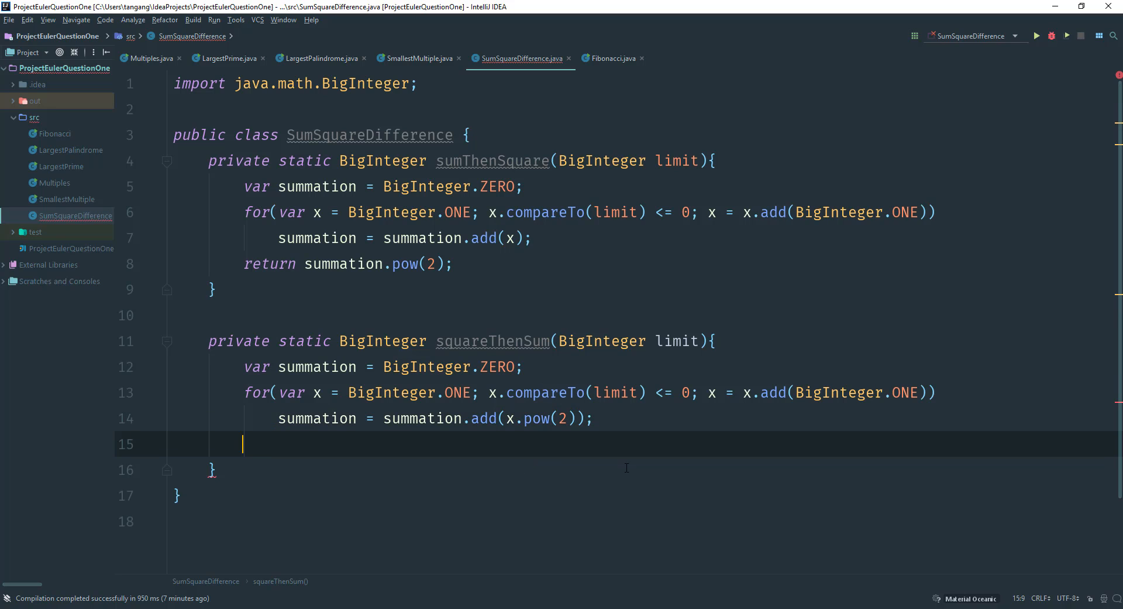
pyautogui.write('return')
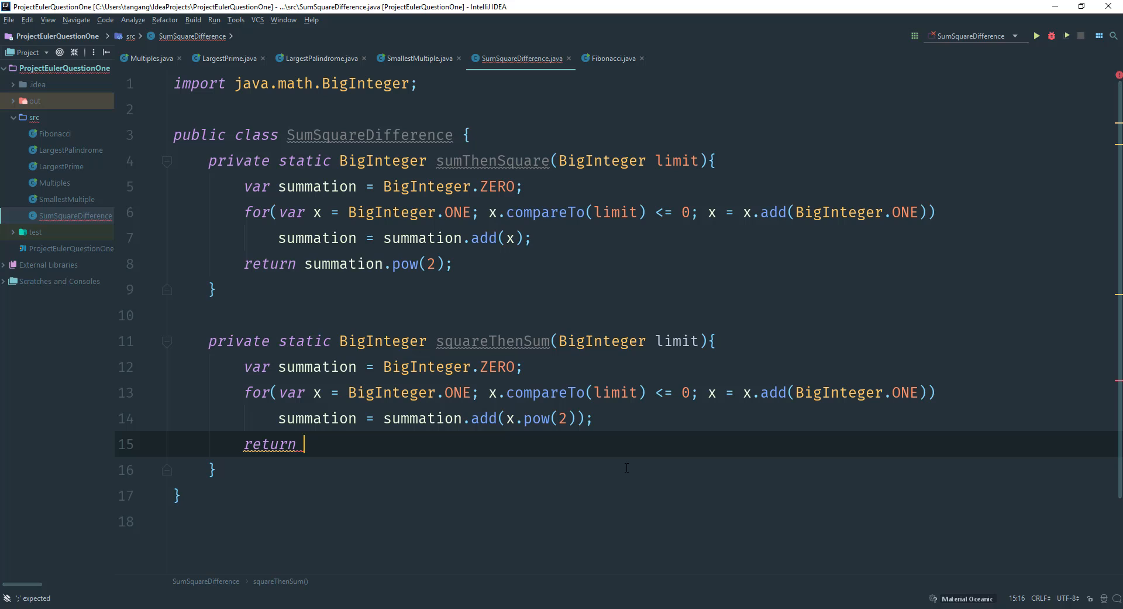
pyautogui.write('summation')
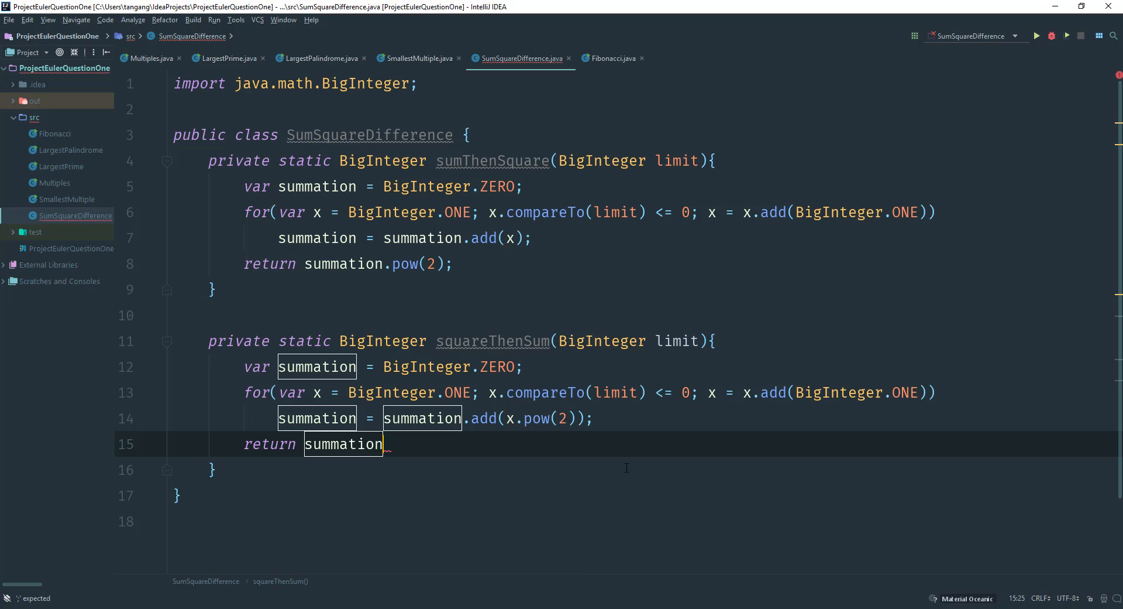
pyautogui.write(';')
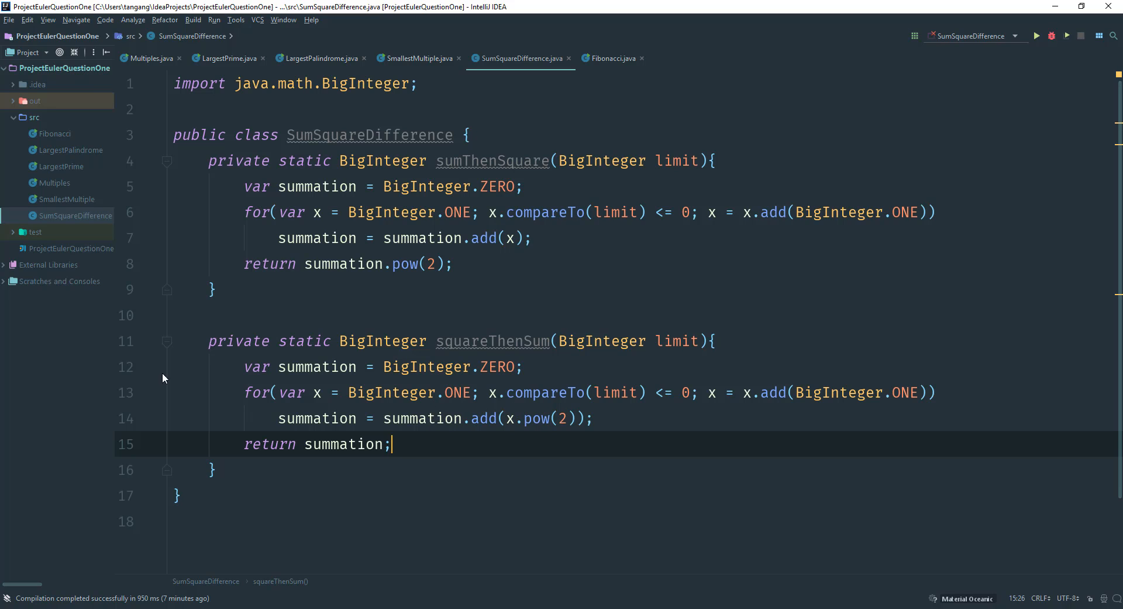
pyautogui.moveTo(551, 439)
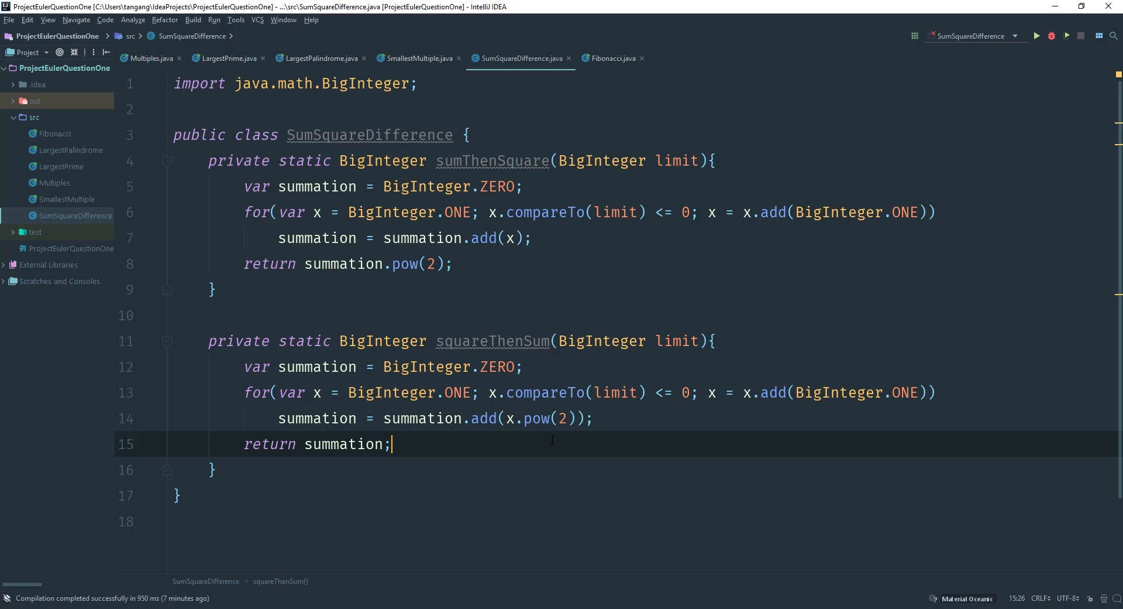
pyautogui.moveTo(325, 467)
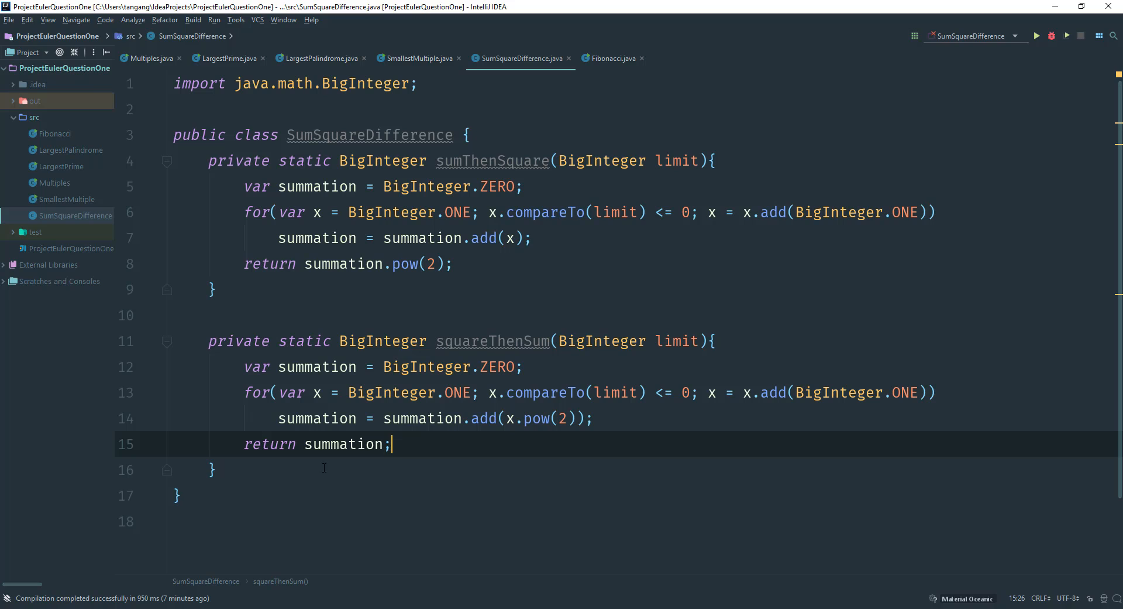
pyautogui.click(212, 469)
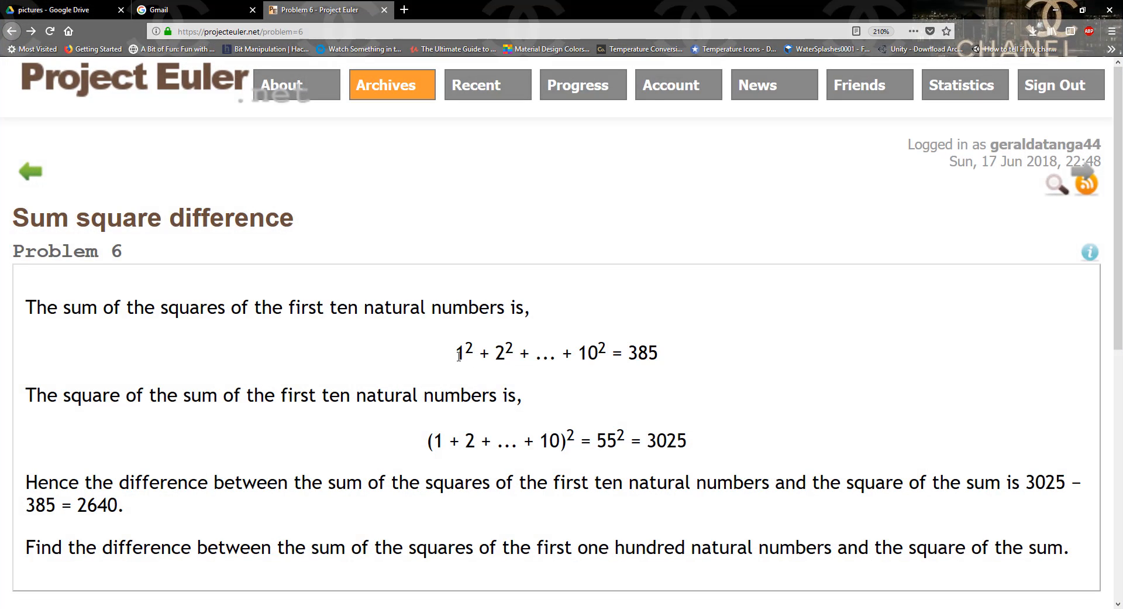
pyautogui.moveTo(507, 338)
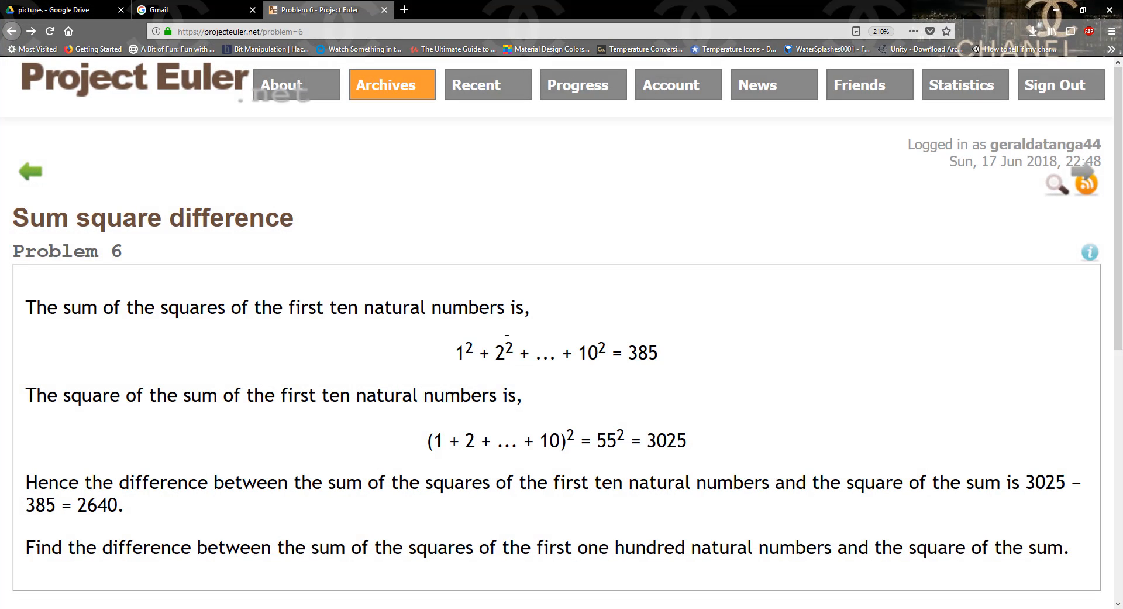
pyautogui.moveTo(666, 349)
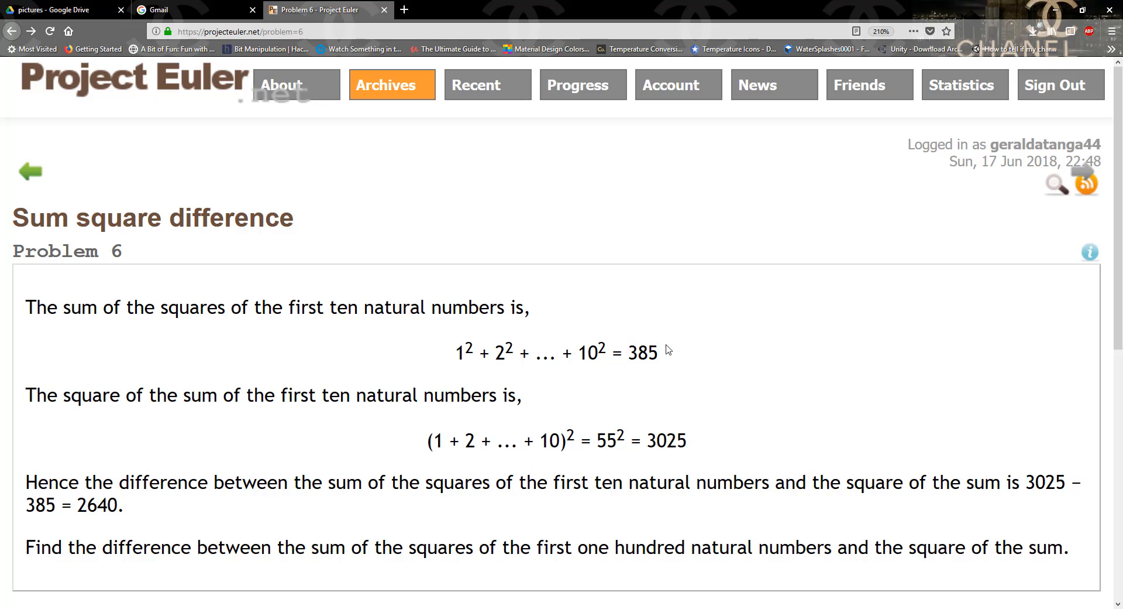
pyautogui.moveTo(1053, 12)
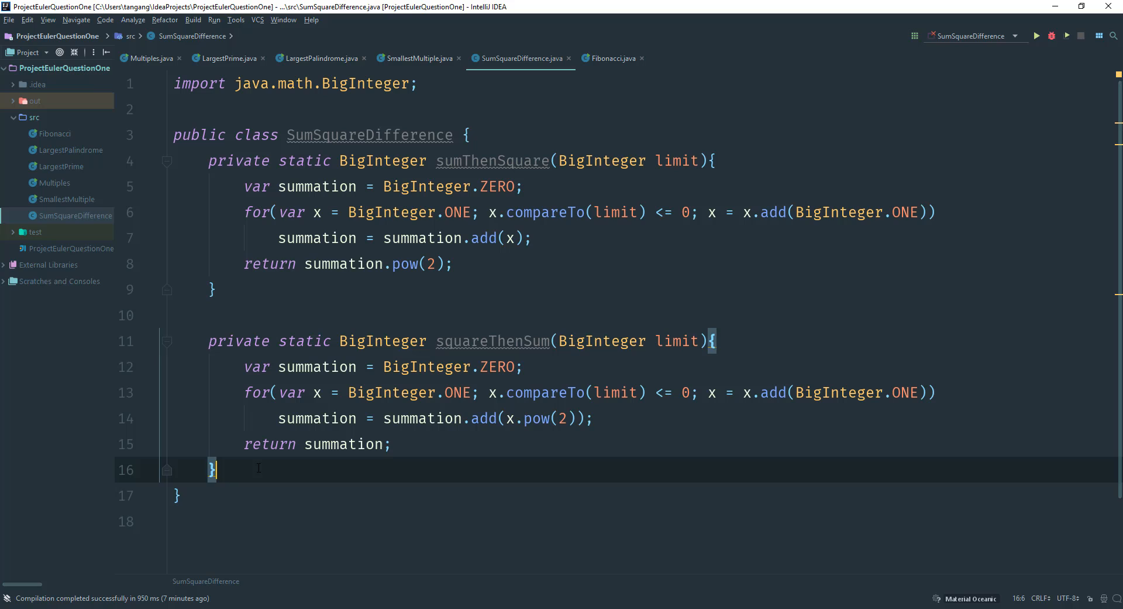
# Write the signature private static BigInteger difference(BigInteger limit)
pyautogui.write('private s')
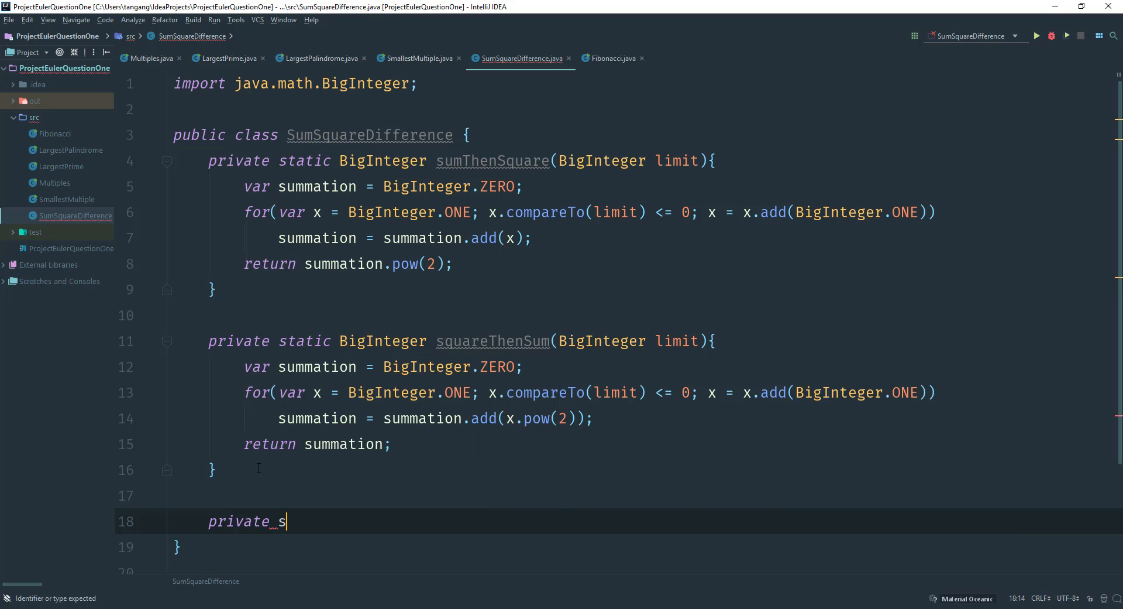
pyautogui.write('tatic')
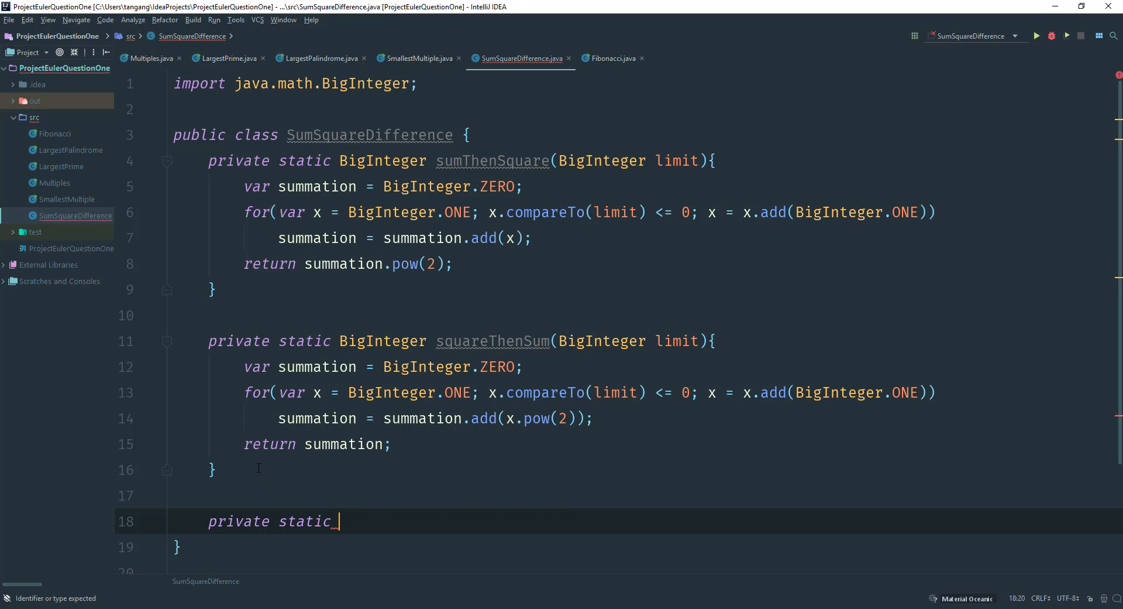
pyautogui.write('BigInteger')
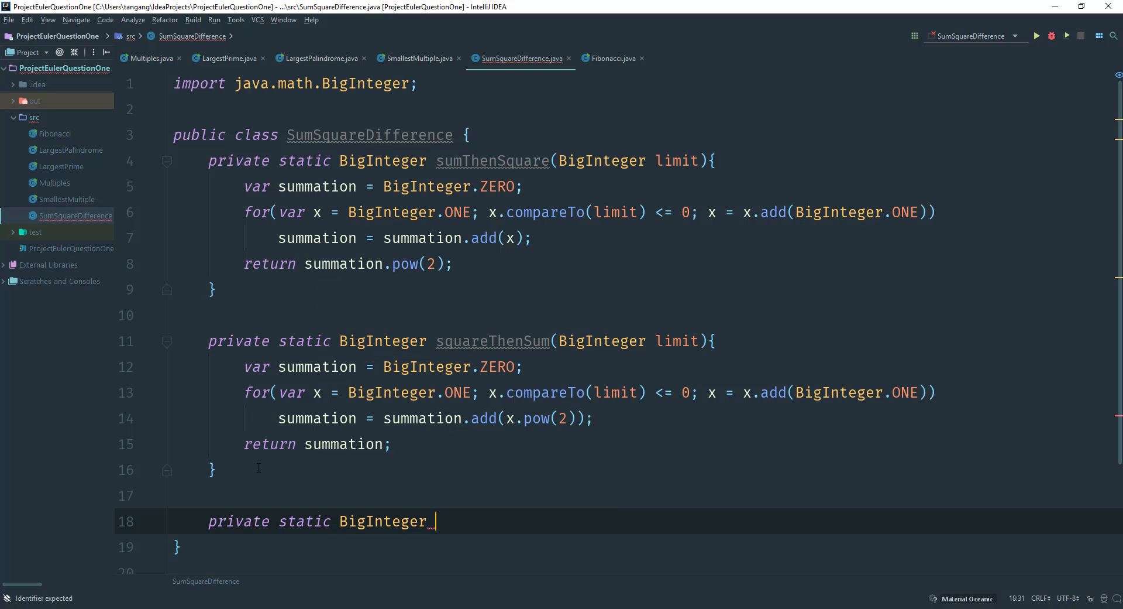
pyautogui.write('difference')
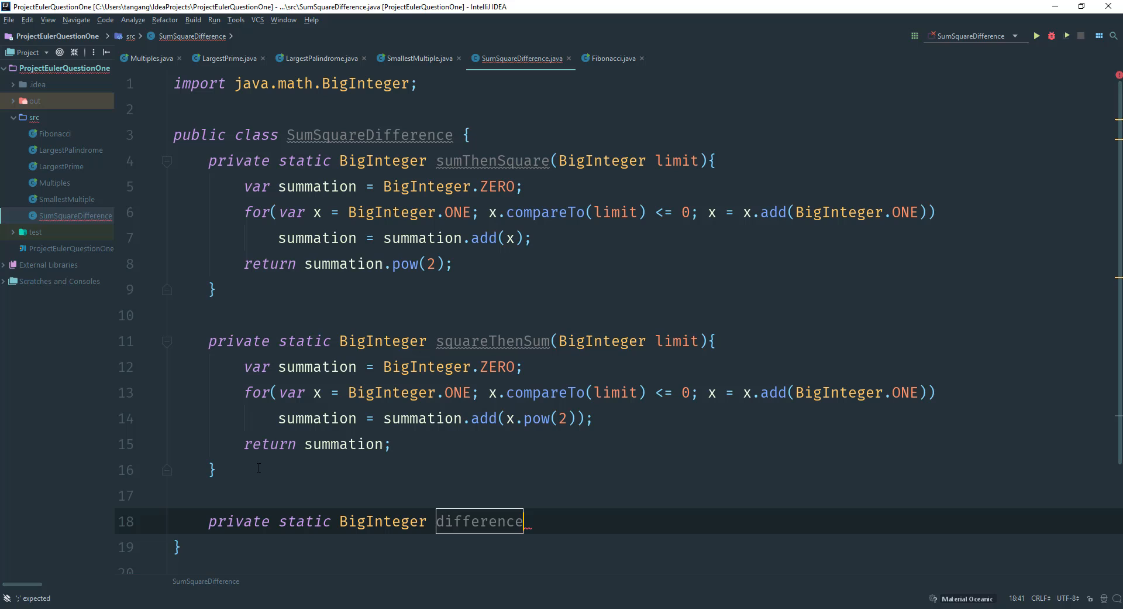
pyautogui.write('(limi')
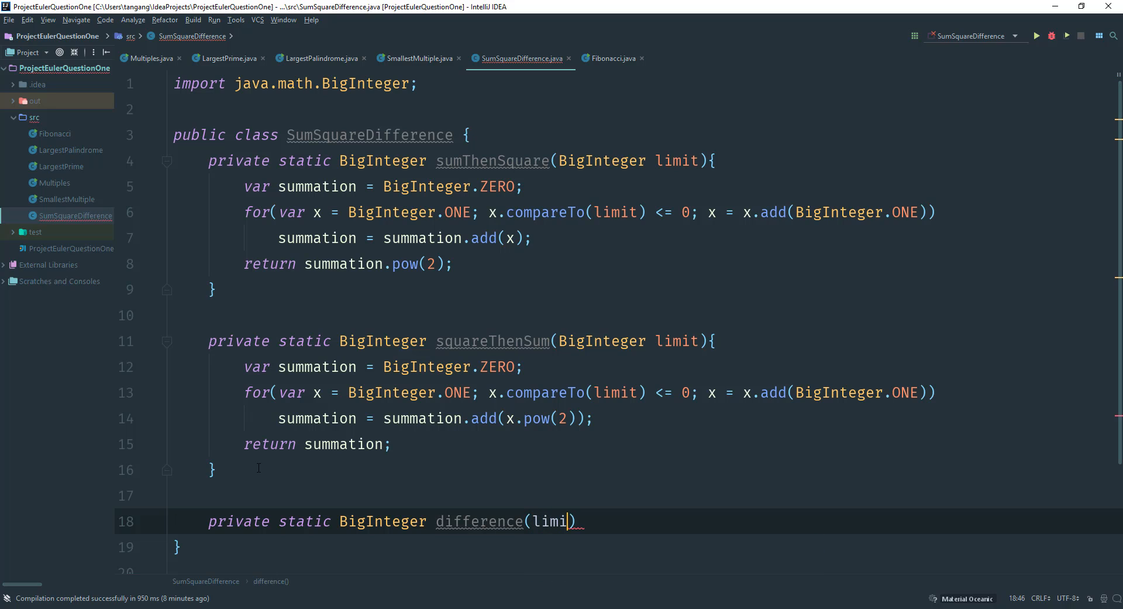
pyautogui.press('BackSpace')
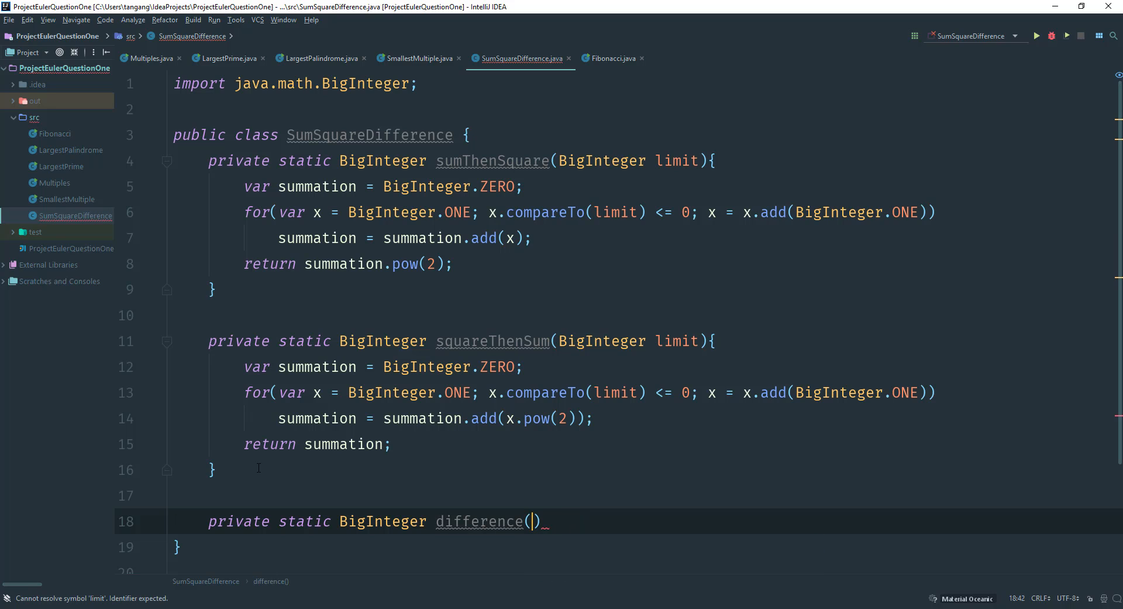
pyautogui.write('BigInteger')
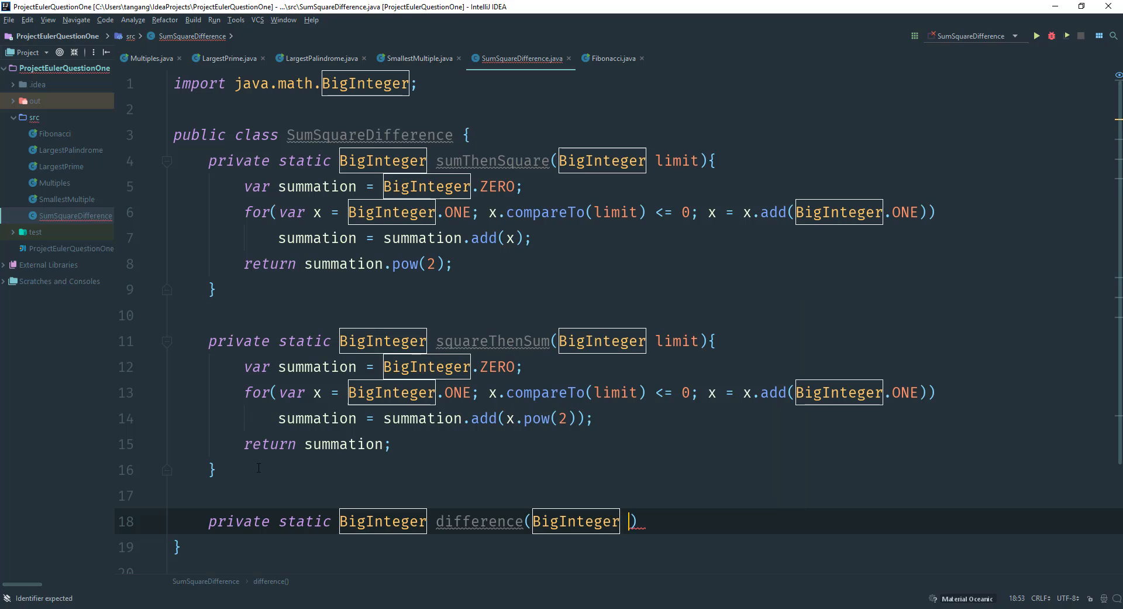
pyautogui.write('limit')
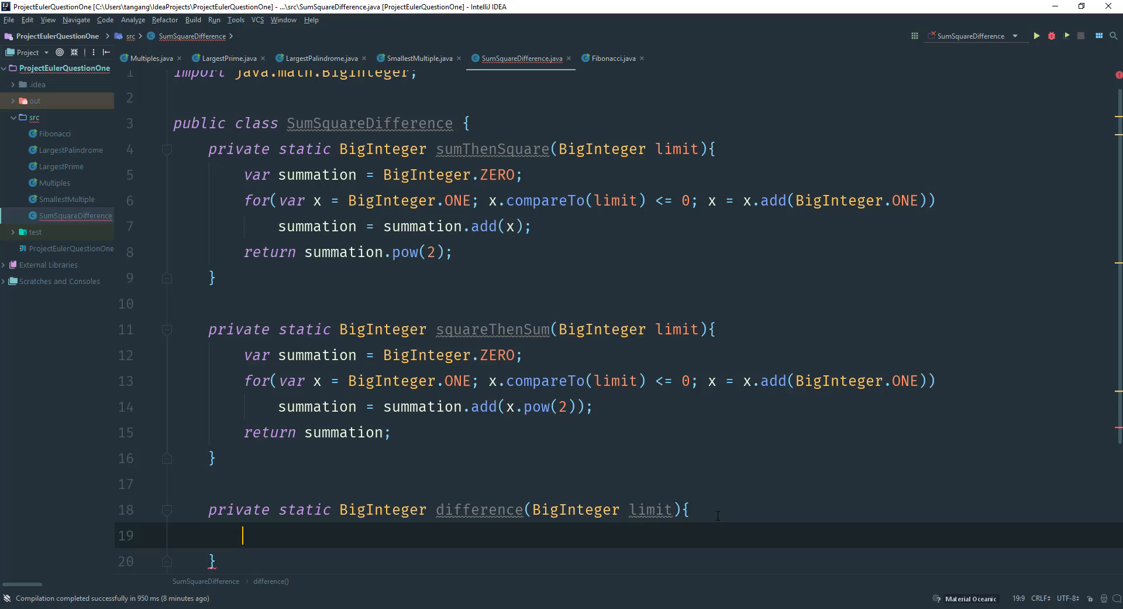
# Return sumThenSquare(limit).subtract(squareThenSum(limit)) from difference, using the autocomplete suggestions
pyautogui.write('re')
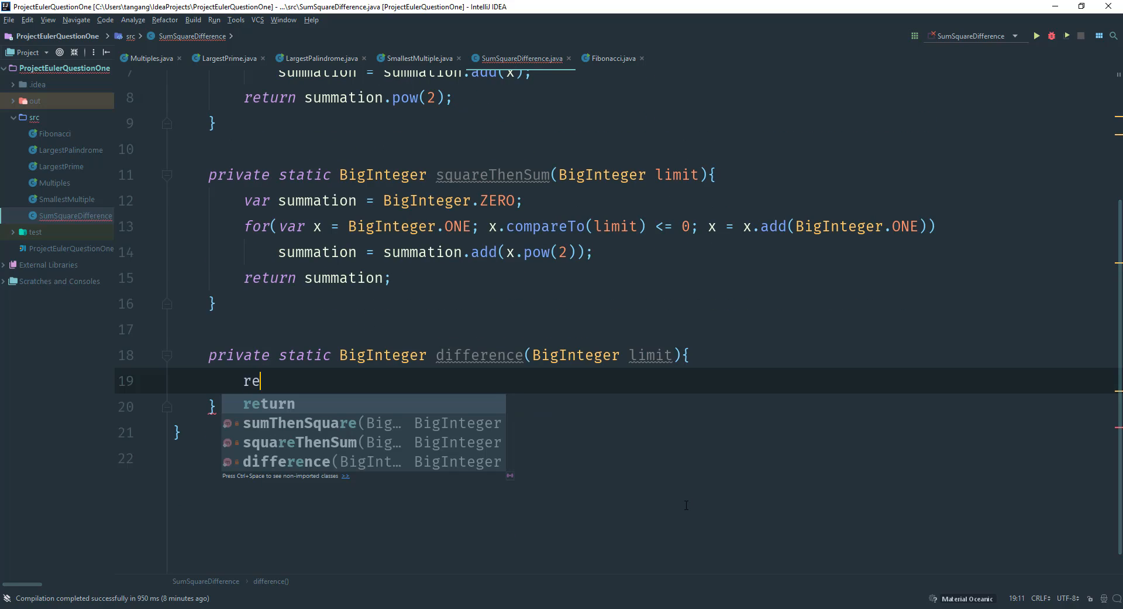
pyautogui.click(267, 403)
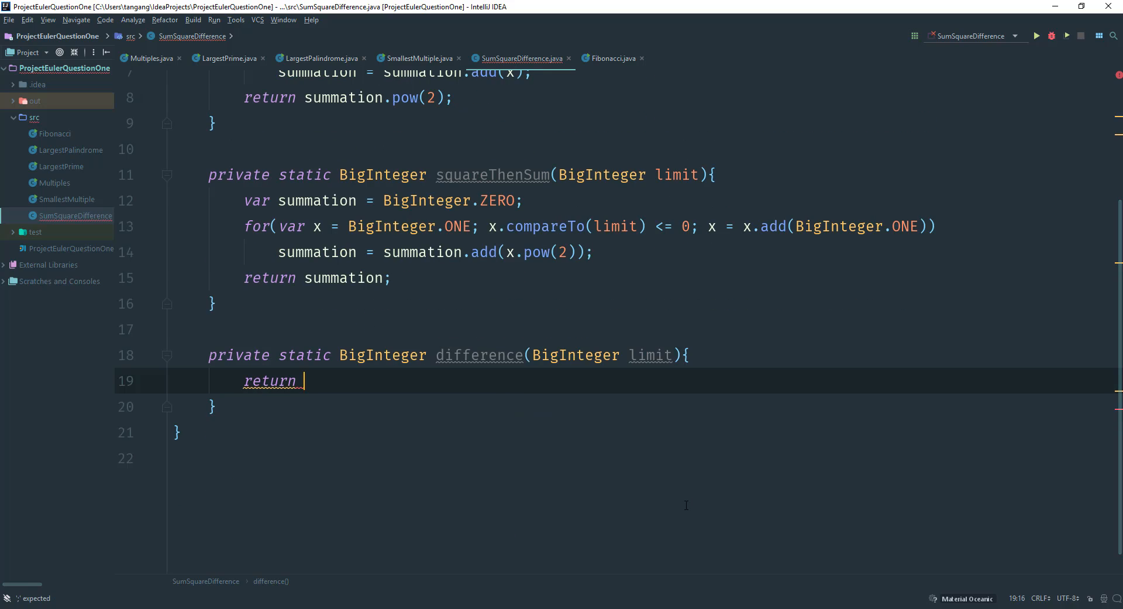
pyautogui.write('sumThenSquare(')
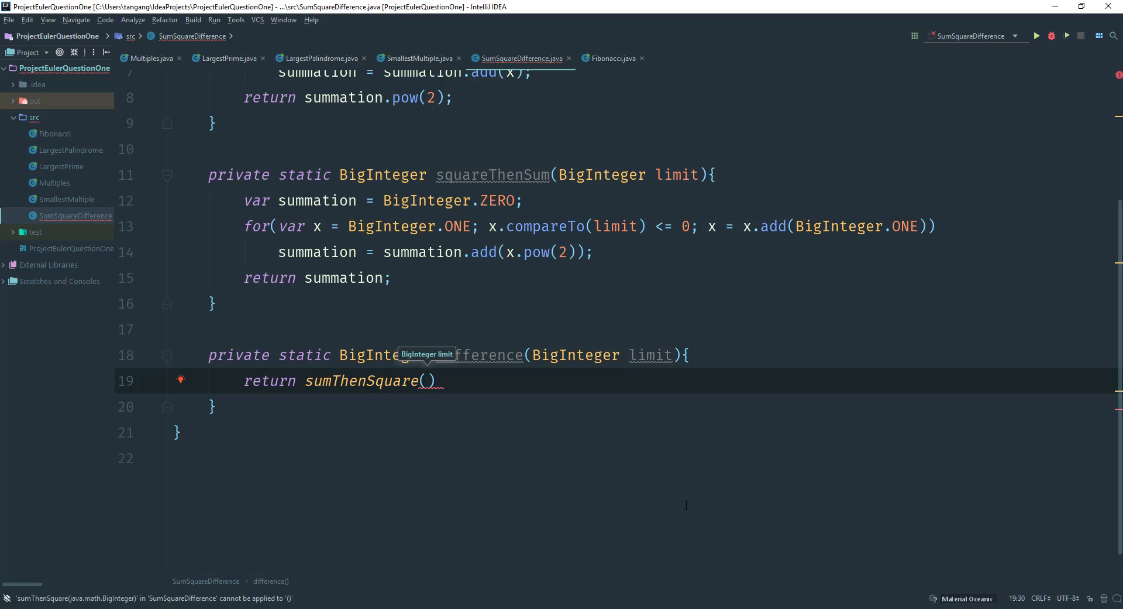
pyautogui.write('limit')
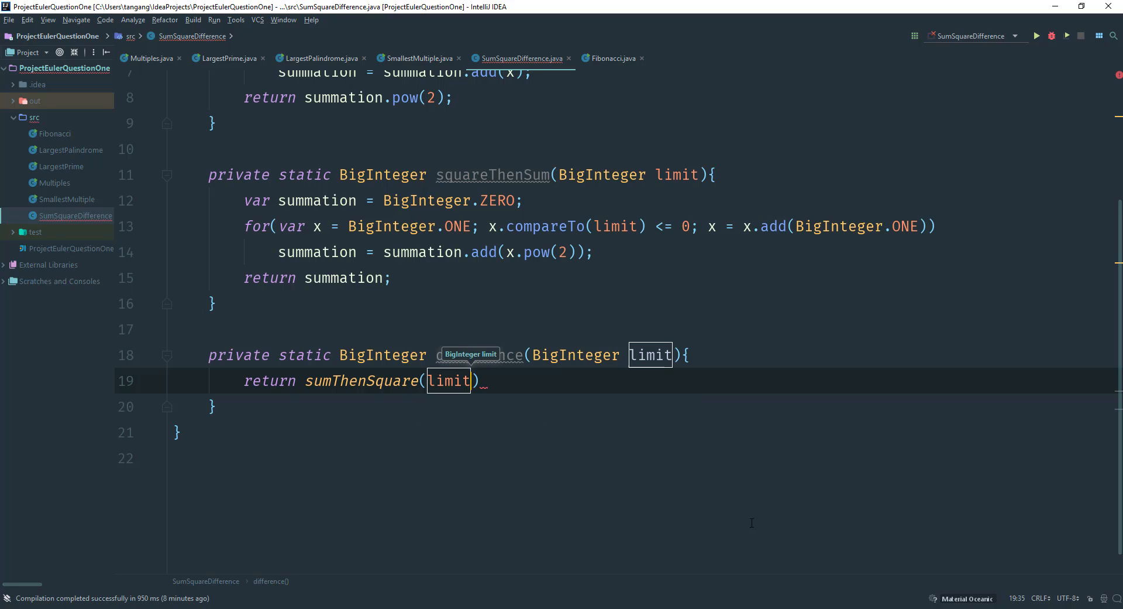
pyautogui.write('.')
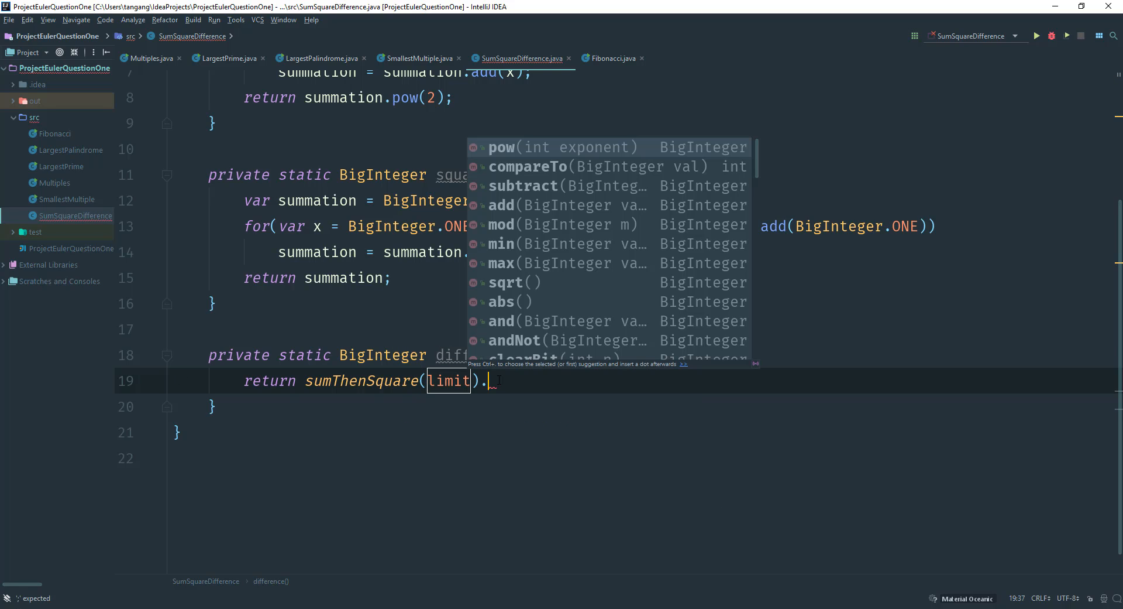
pyautogui.press('Down')
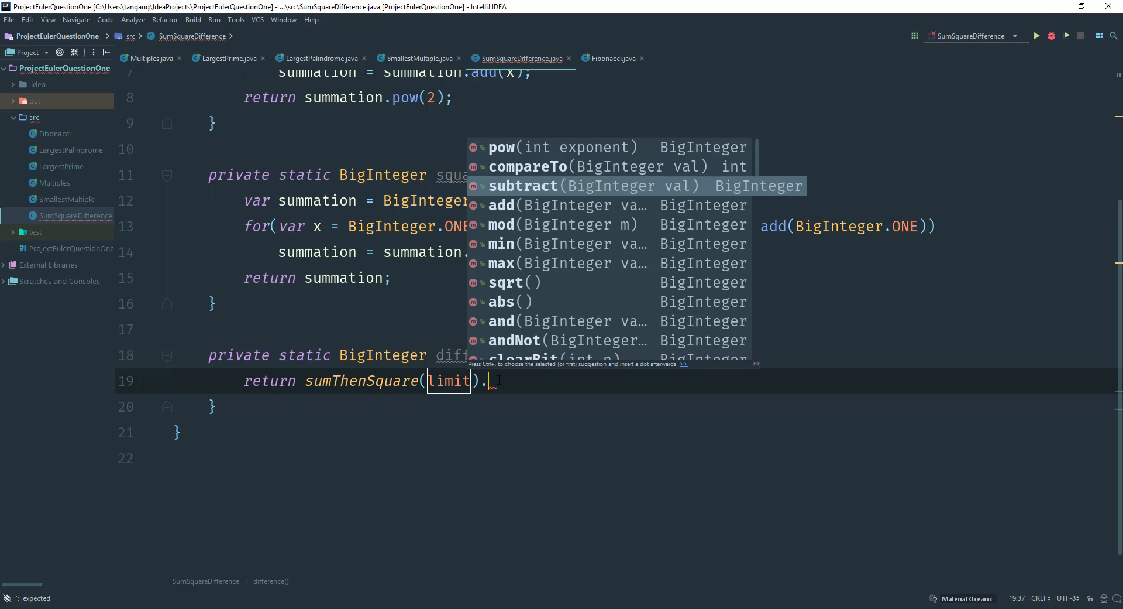
pyautogui.click(523, 186)
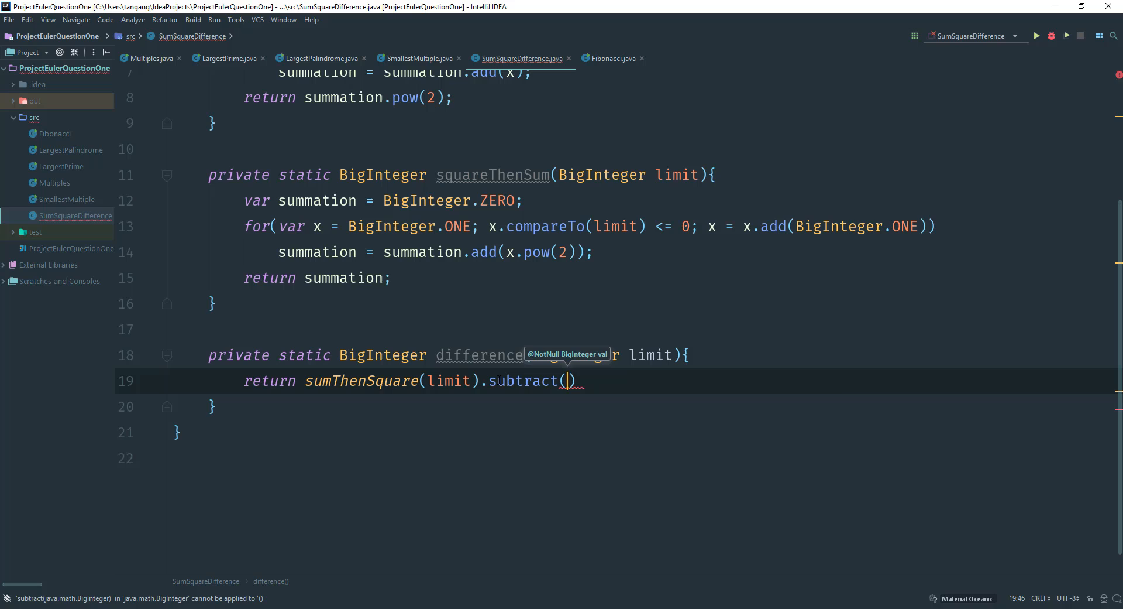
pyautogui.write('squareThenSum(')
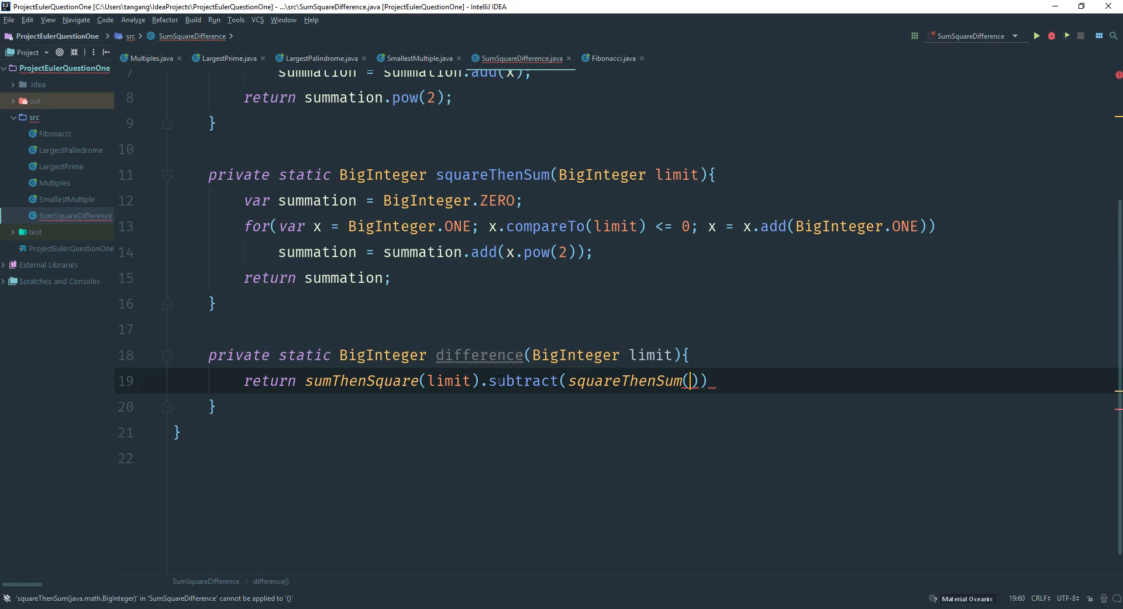
pyautogui.write('limit')
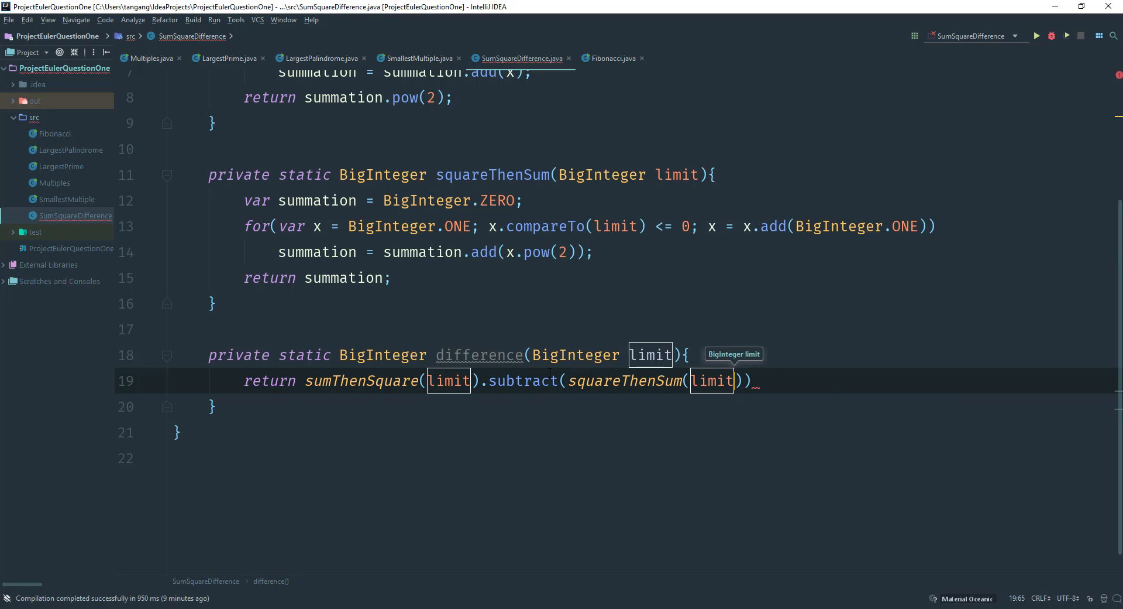
pyautogui.write(';')
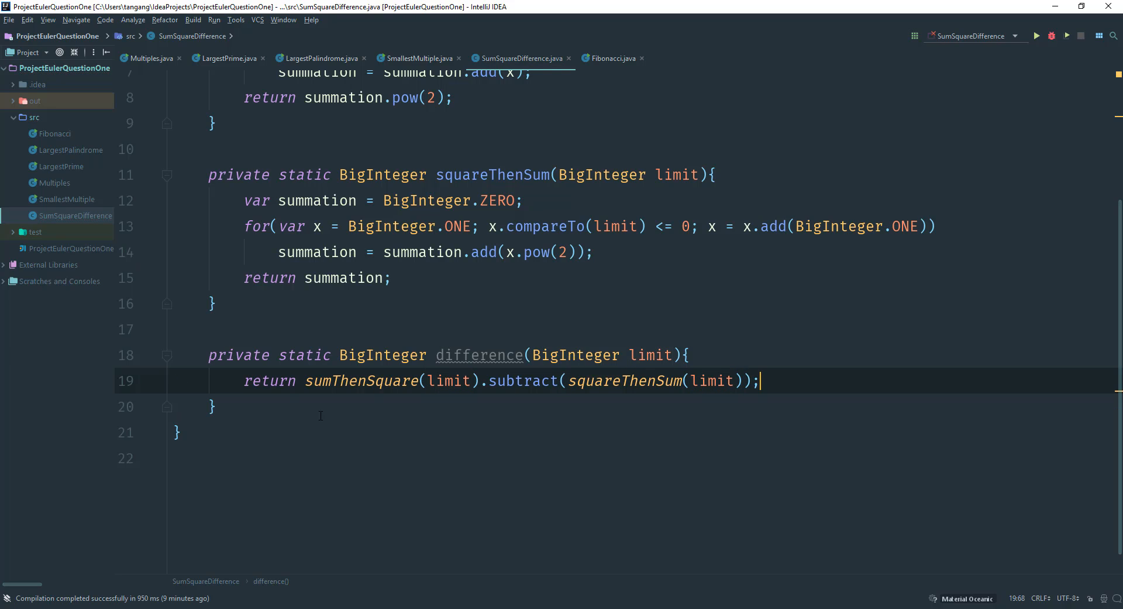
pyautogui.write('public static void m')
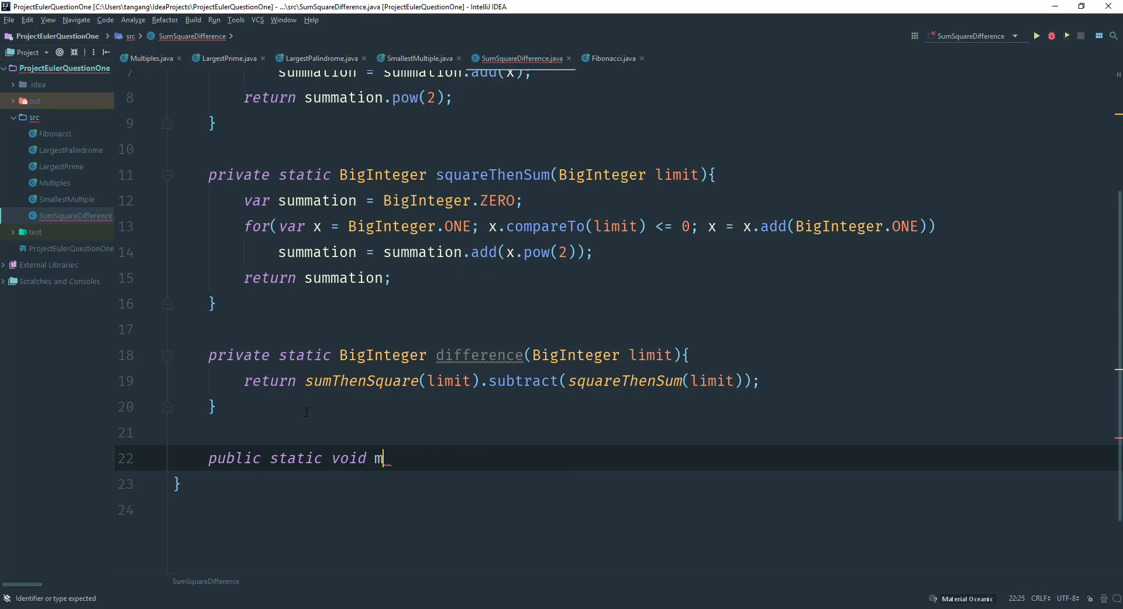
# Write main(String... args) printing difference(BigInteger.valueOf(10)) via the sout template
pyautogui.write('ain(String..')
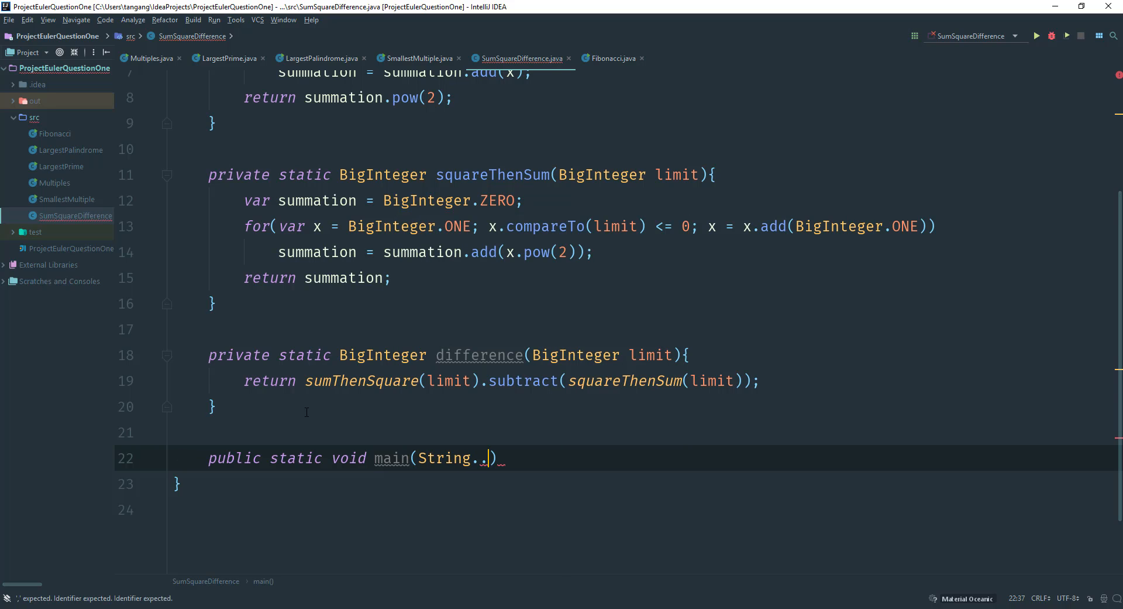
pyautogui.write('args')
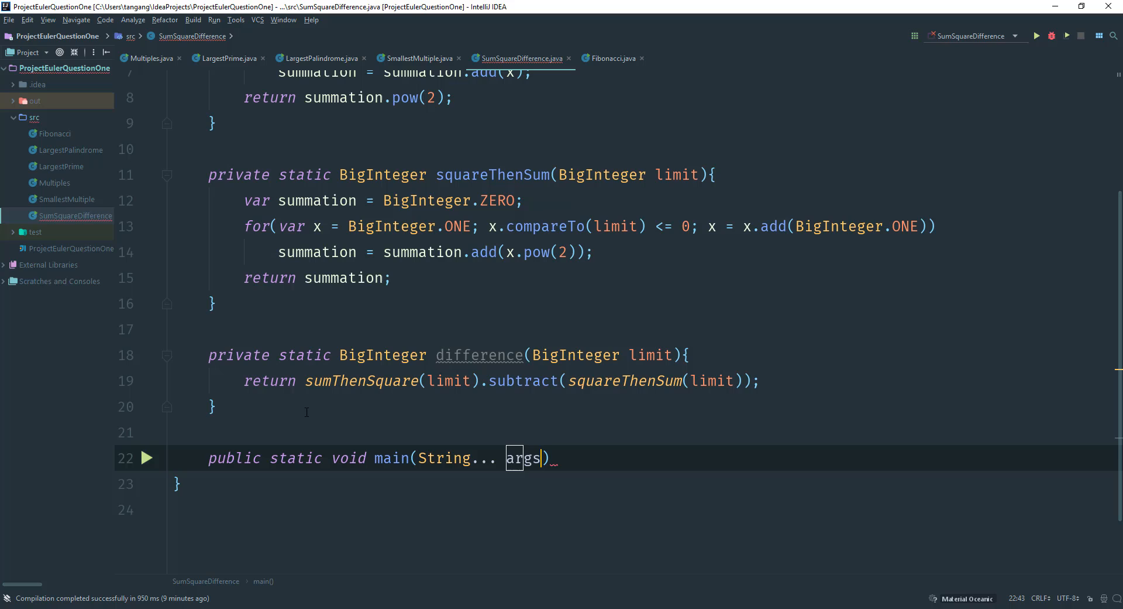
pyautogui.click(550, 457)
pyautogui.write('{')
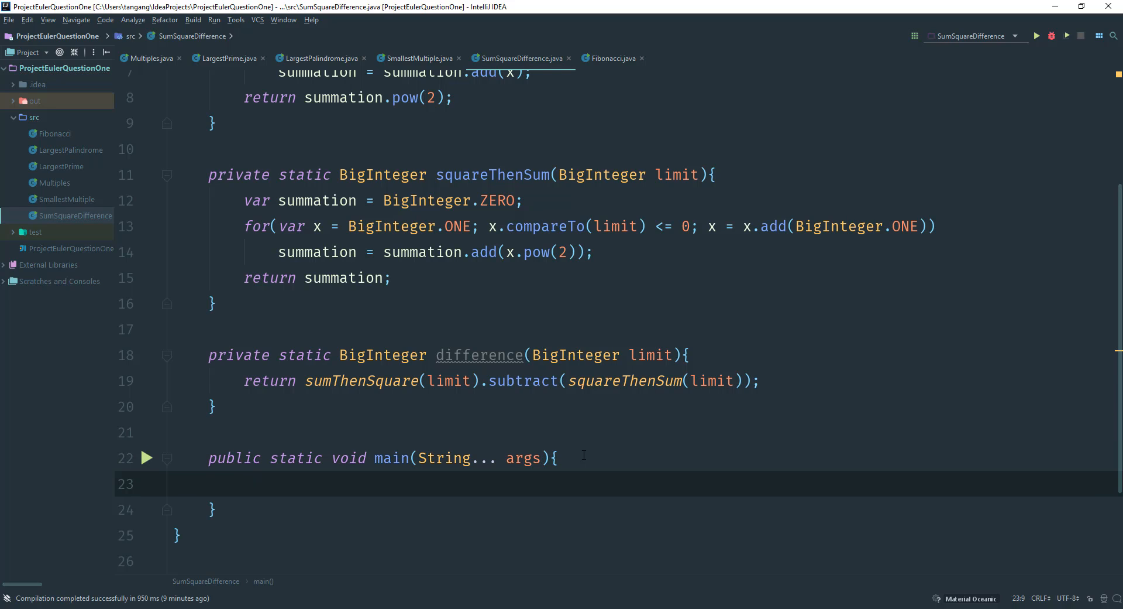
pyautogui.write('sout')
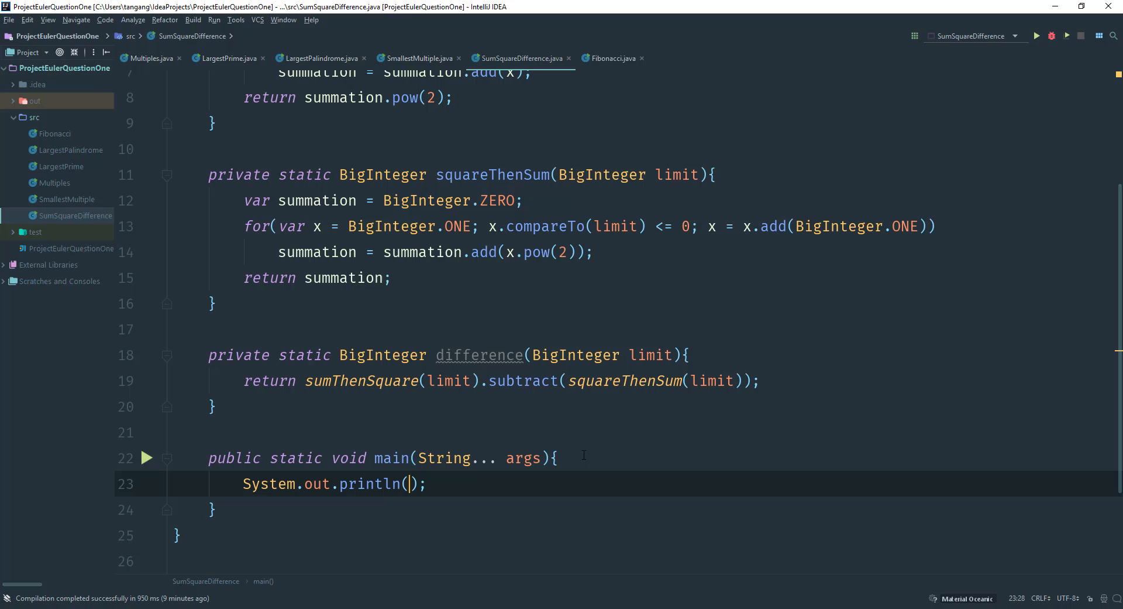
pyautogui.write('difference(')
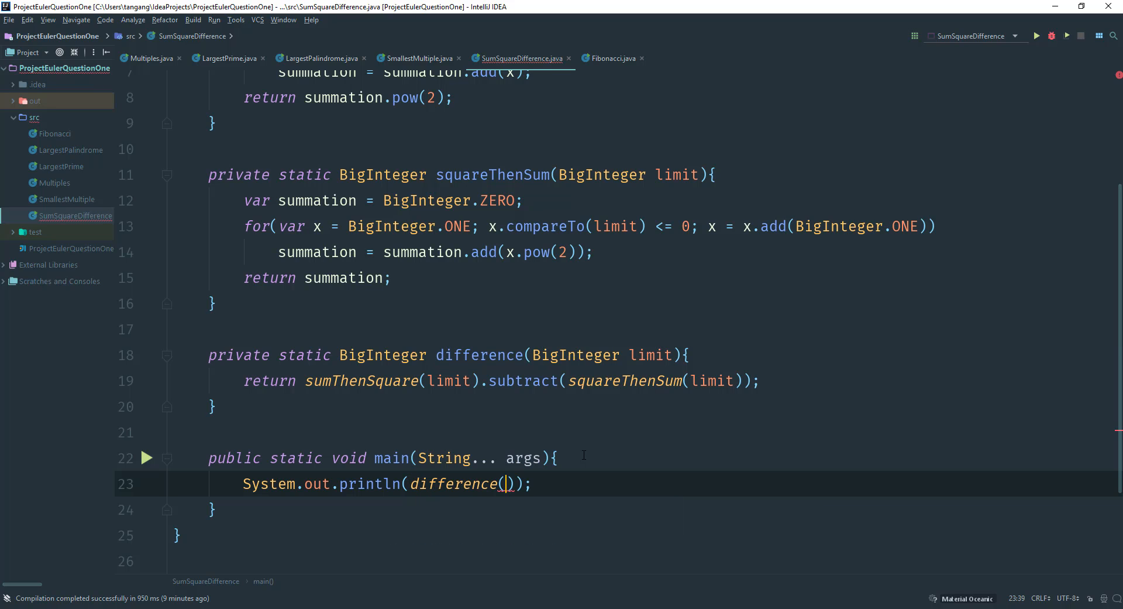
pyautogui.write('B')
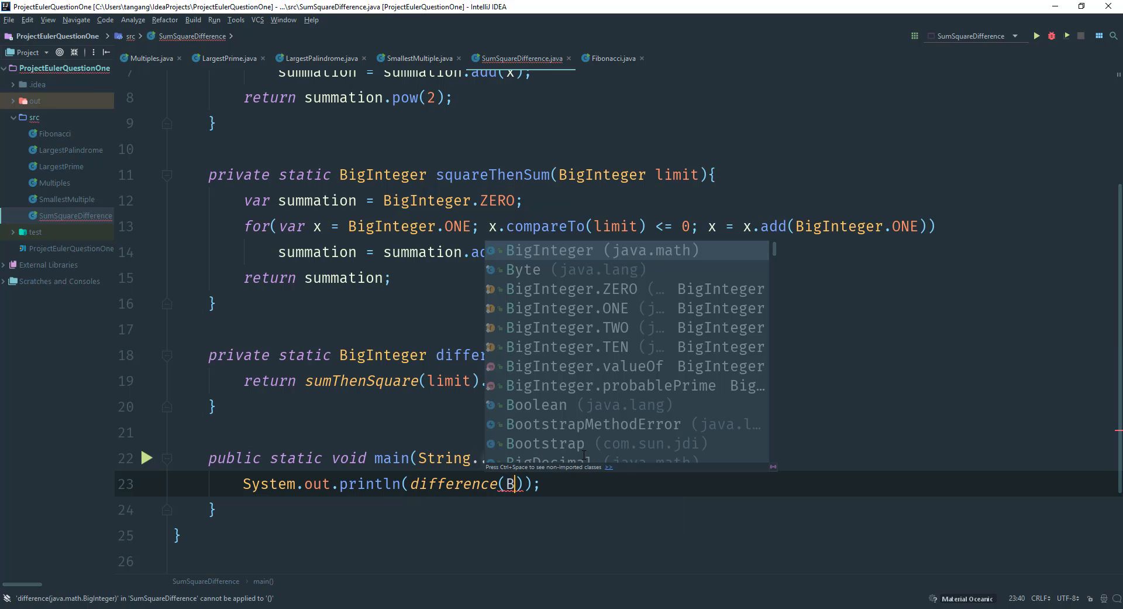
pyautogui.write('igInteger.valueOf(10')
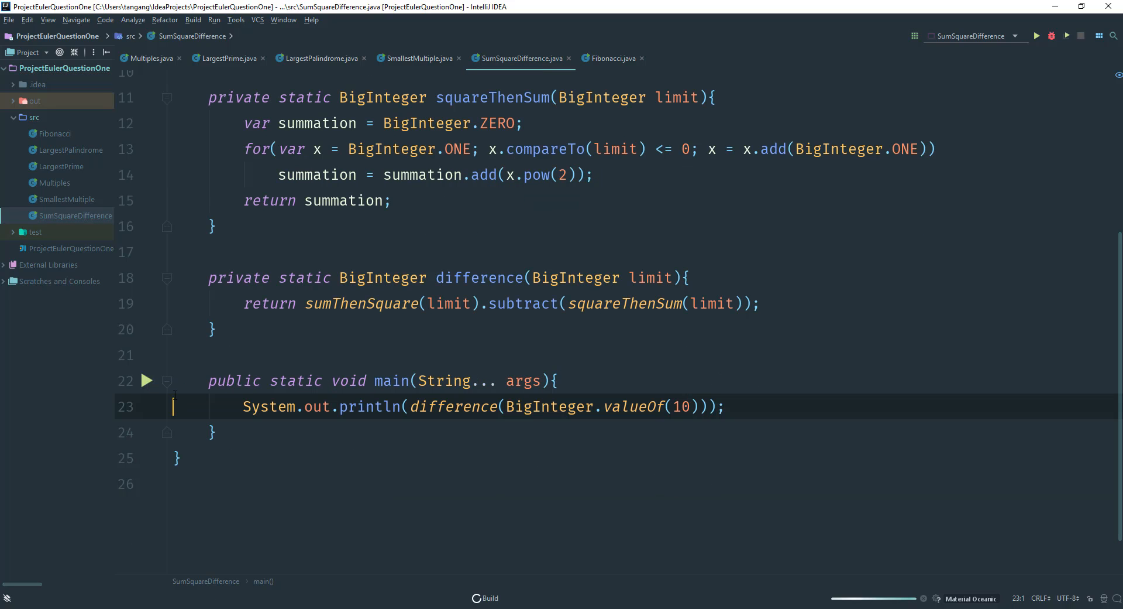
# Run the main method and check the Run console prints 2640 with exit code 0
pyautogui.click(1052, 35)
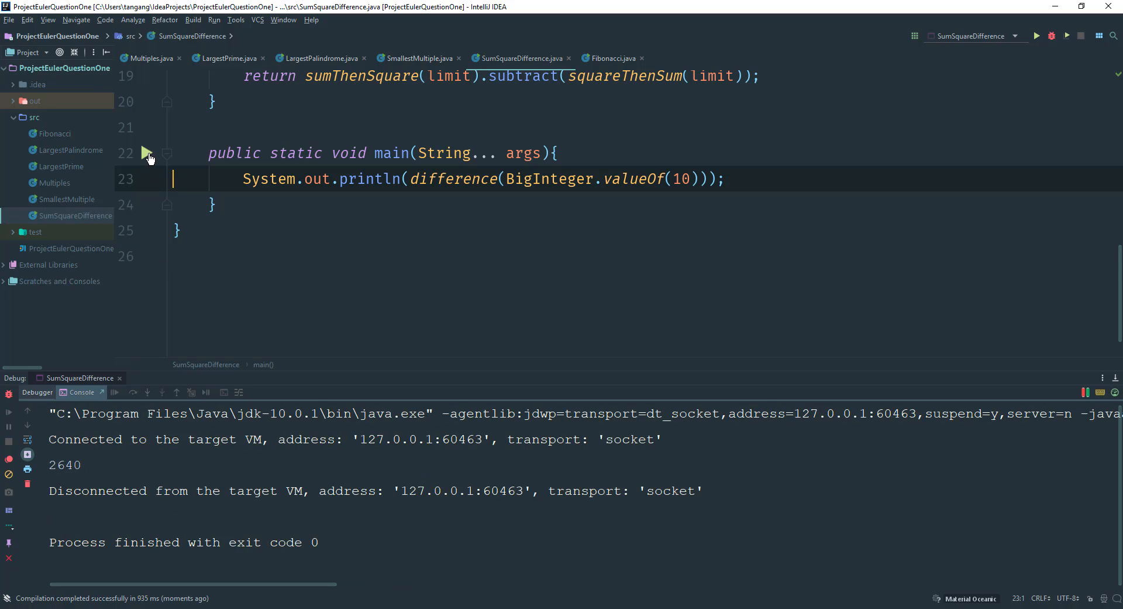
pyautogui.click(149, 153)
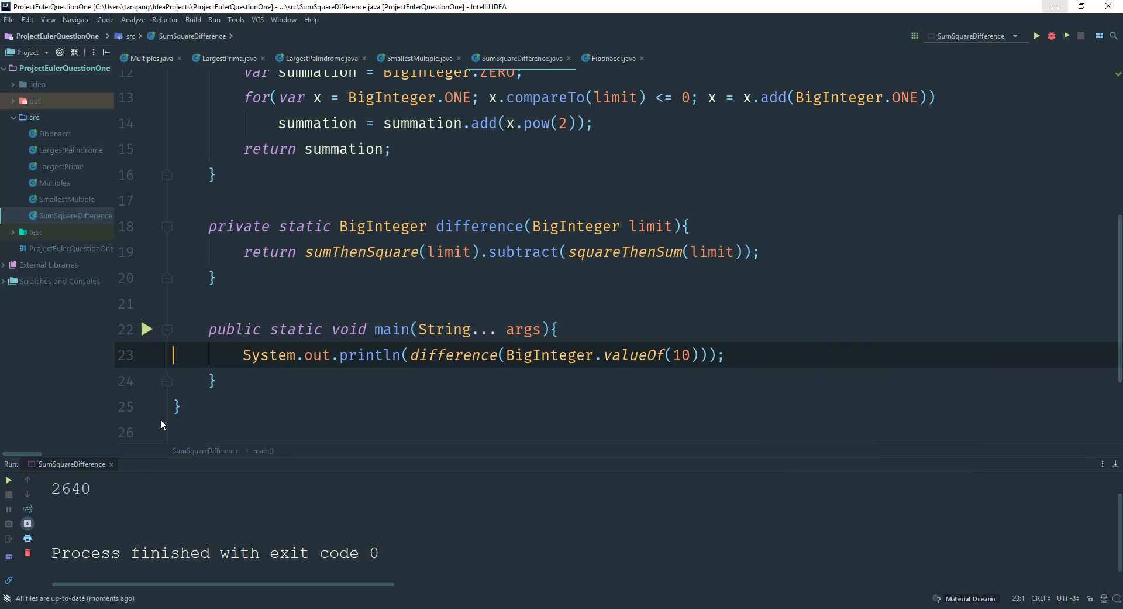
pyautogui.moveTo(627, 214)
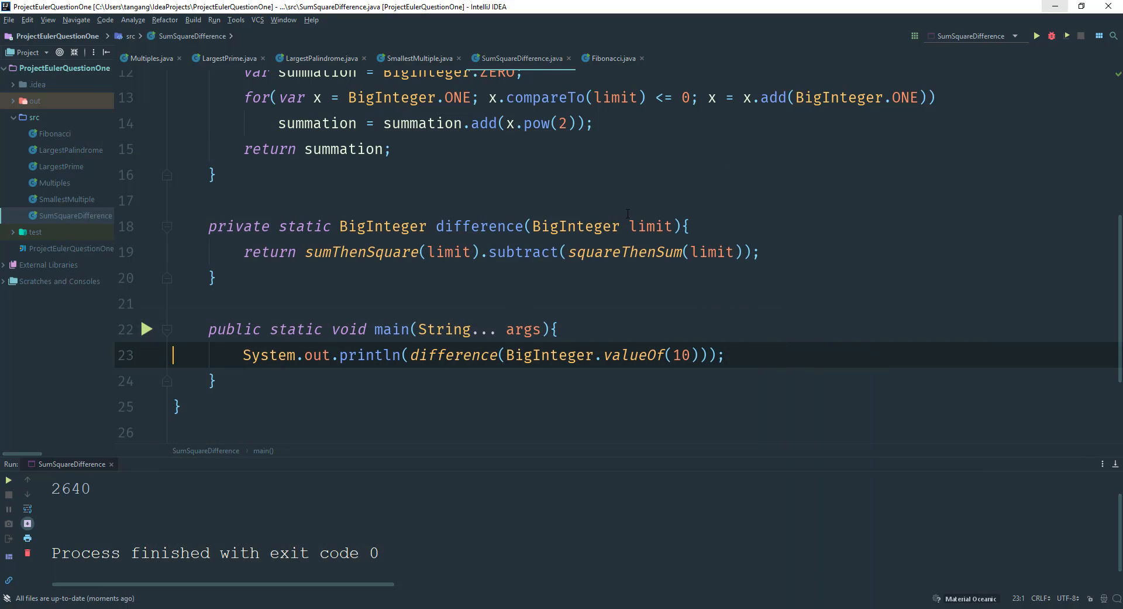
pyautogui.scroll(3)
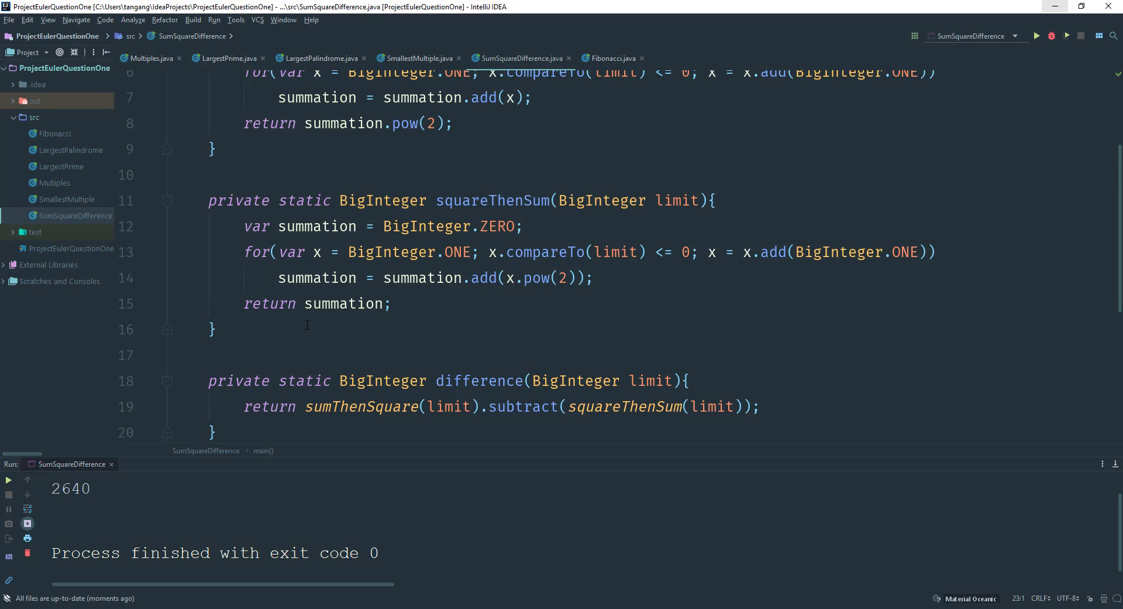
pyautogui.scroll(-3)
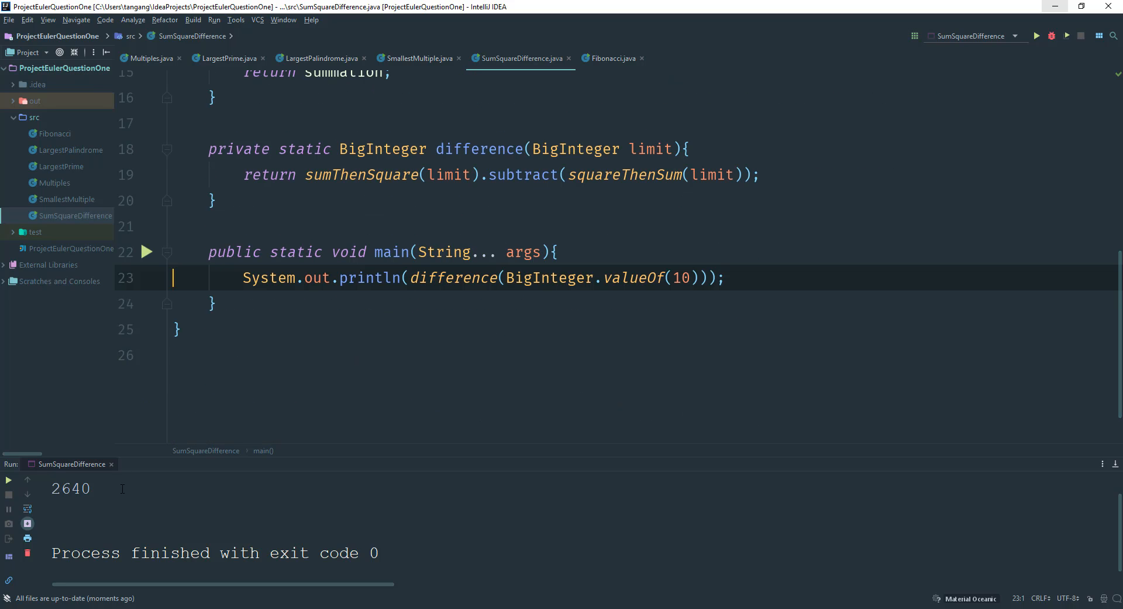
pyautogui.moveTo(684, 272)
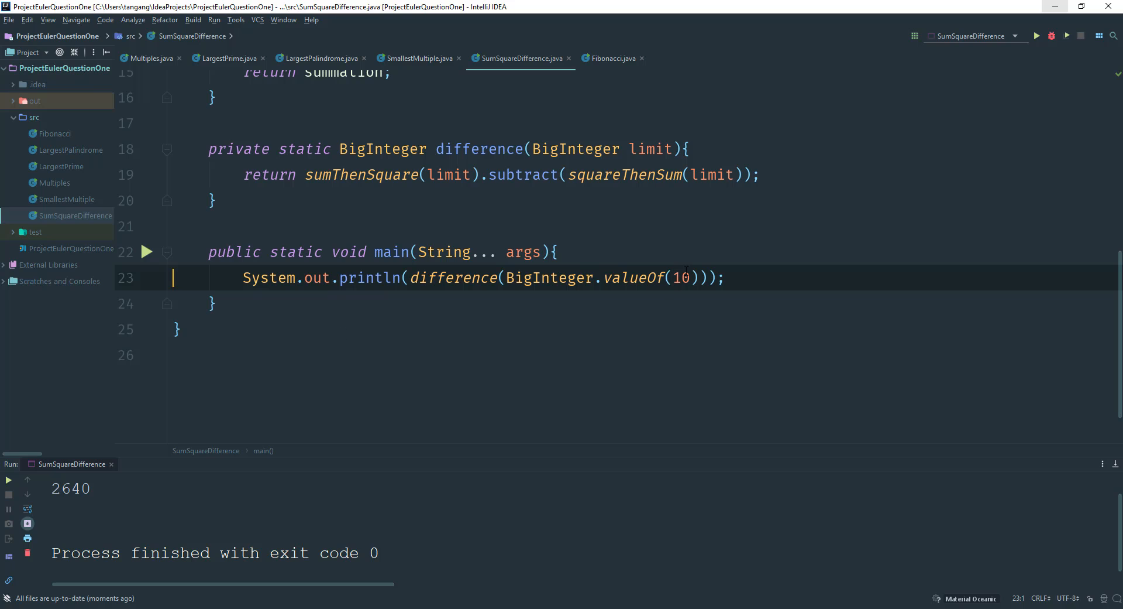
# Change valueOf(10) to valueOf(100) and rerun so the console prints 25164150
pyautogui.write('0')
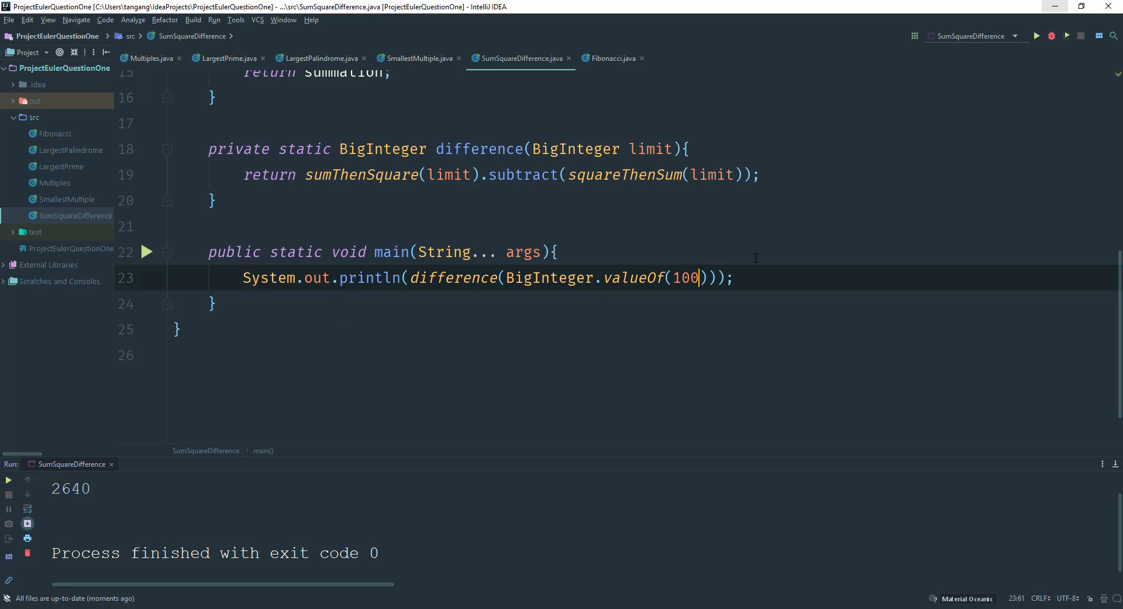
pyautogui.click(1036, 36)
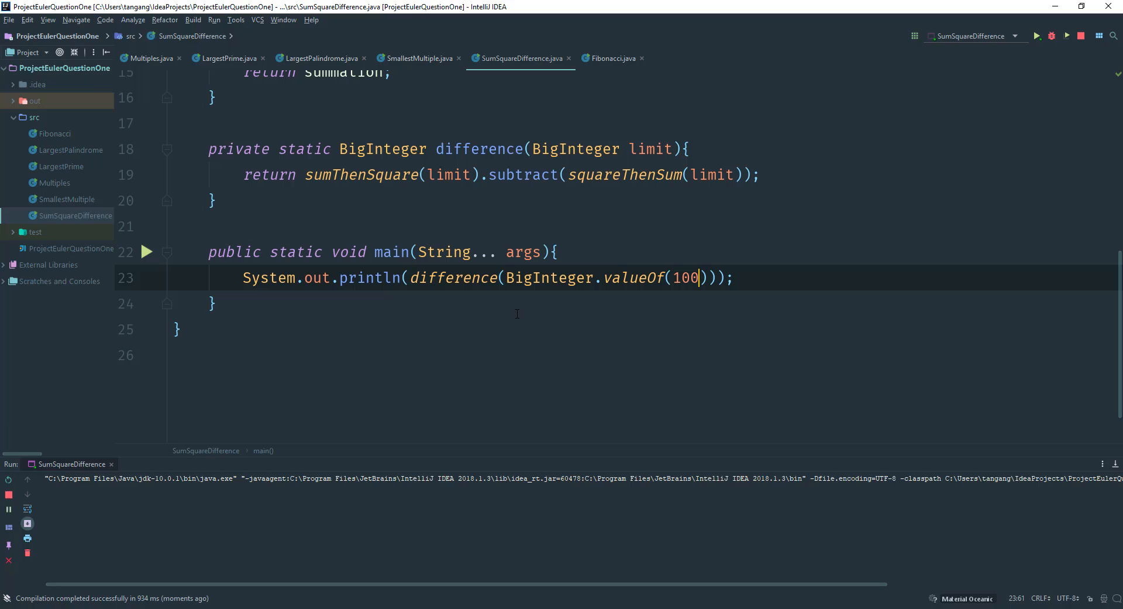
pyautogui.click(1036, 37)
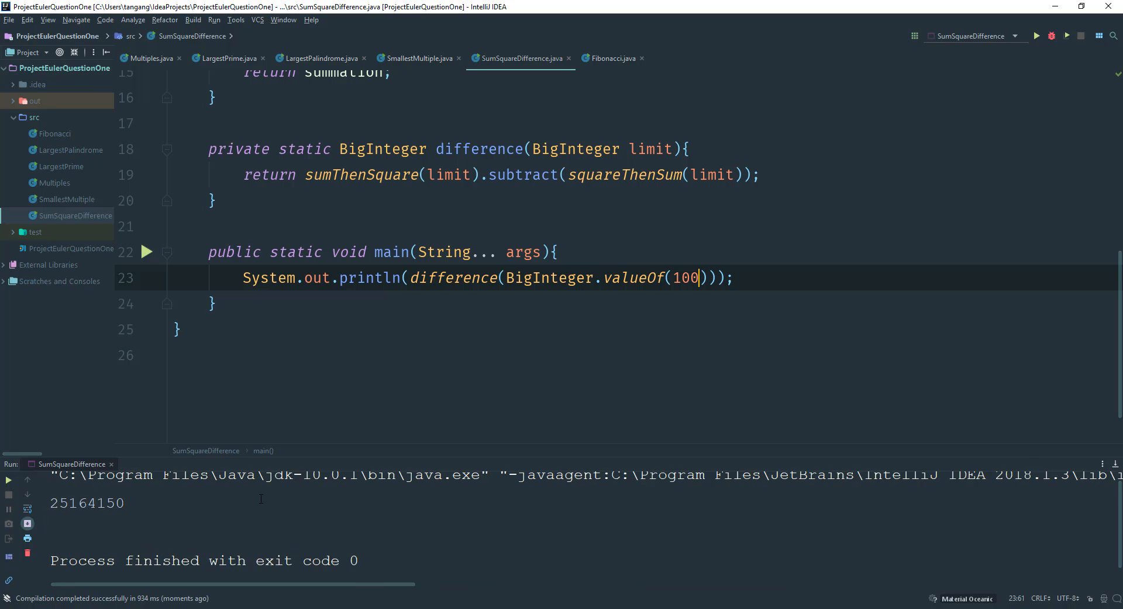